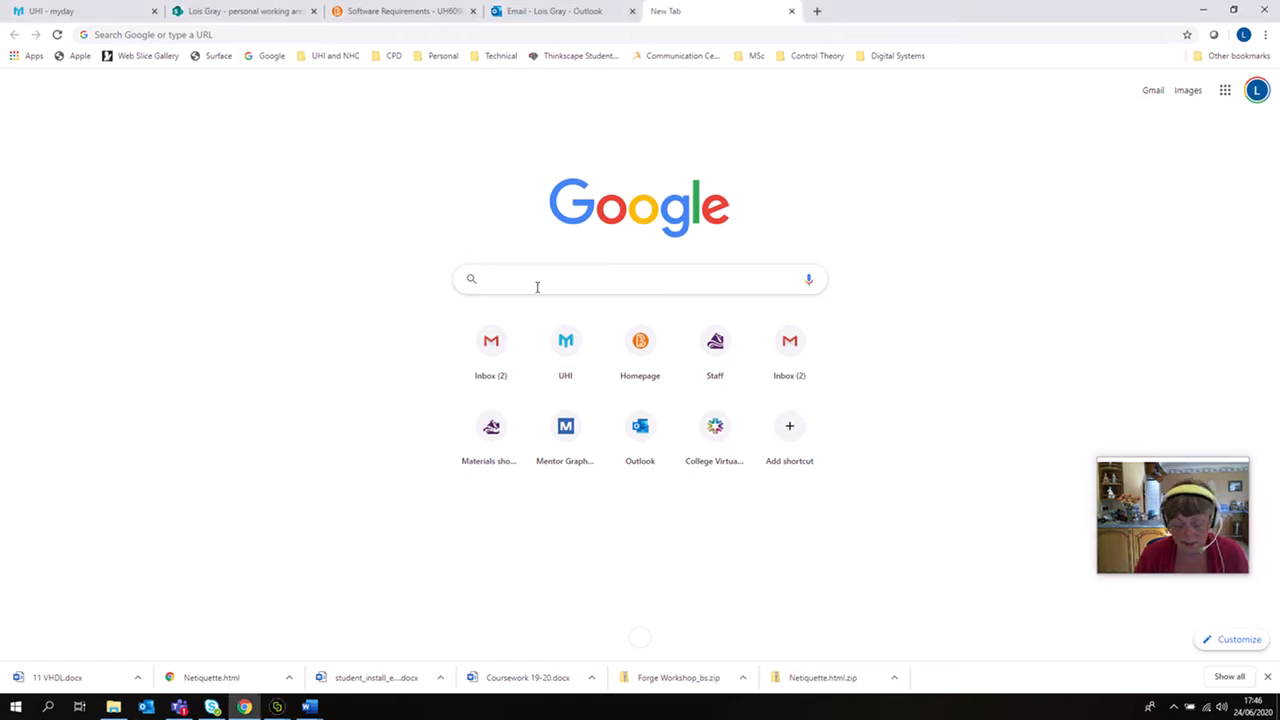
Search Google for "EDA playground" to find the EDA Playground site.
text(EDA playground)
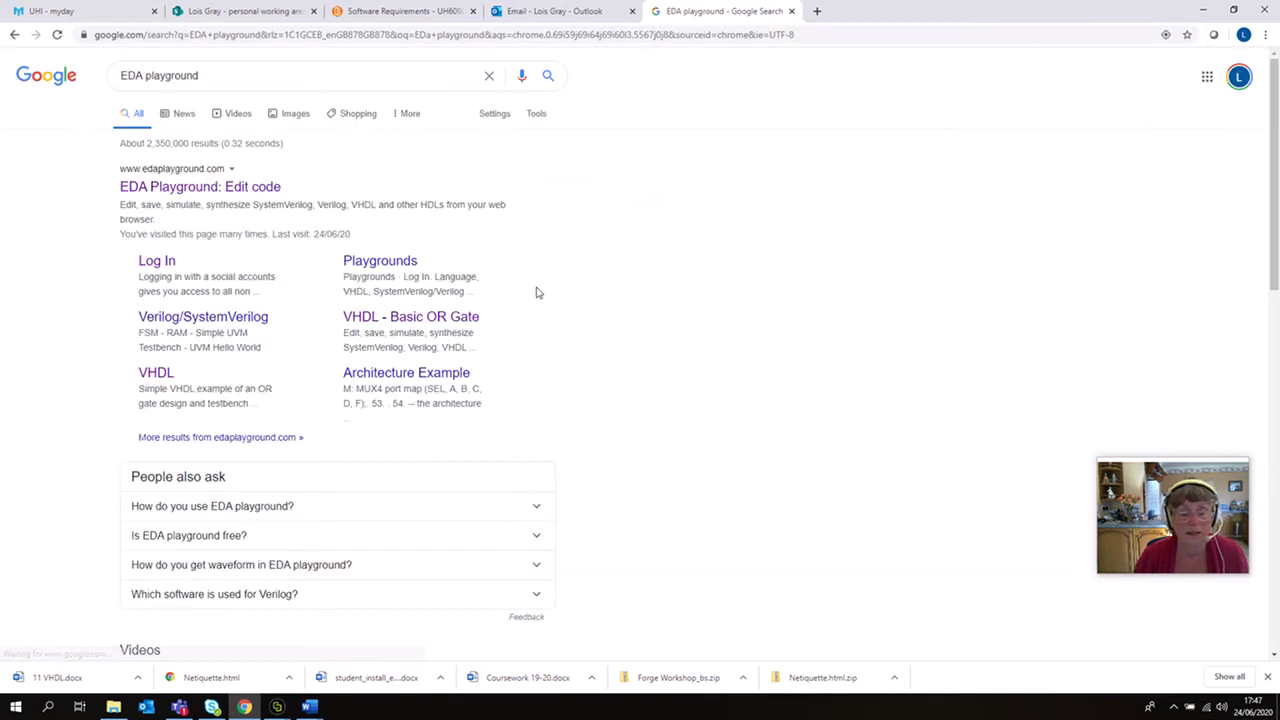
mouse_move(200, 188)
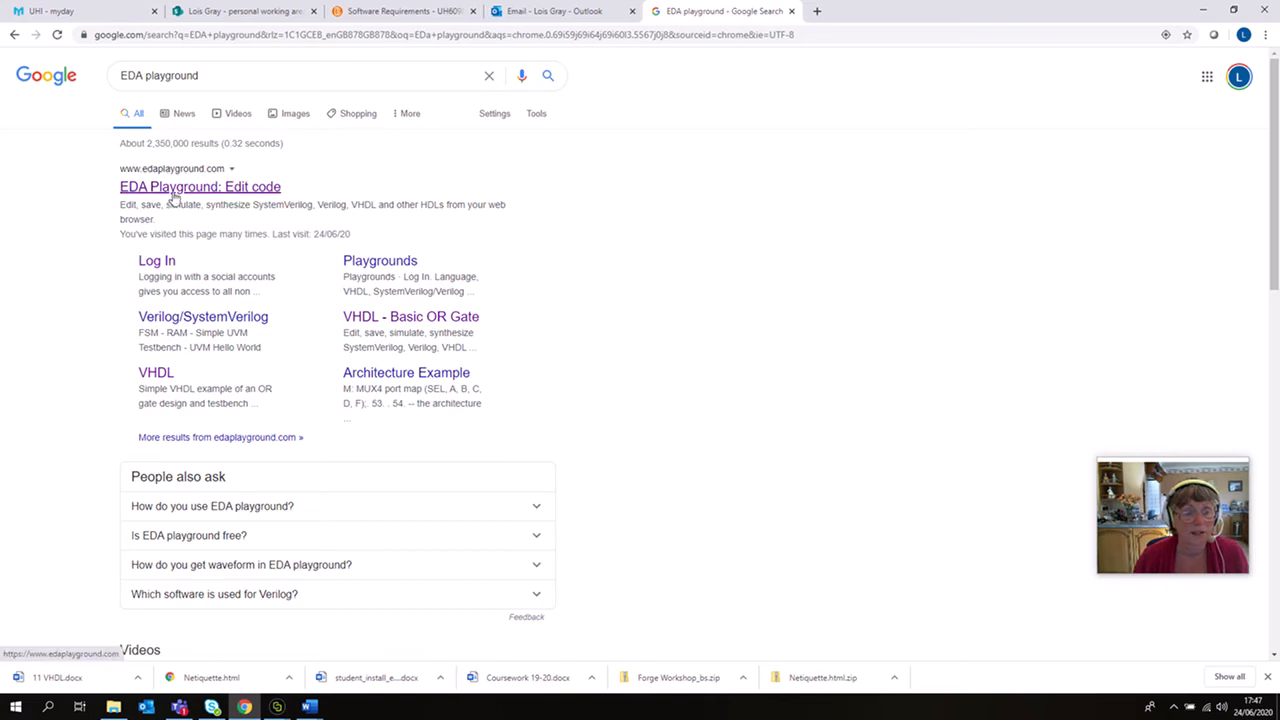
Open the EDA Playground editor and list its VHDL example playgrounds.
click(200, 188)
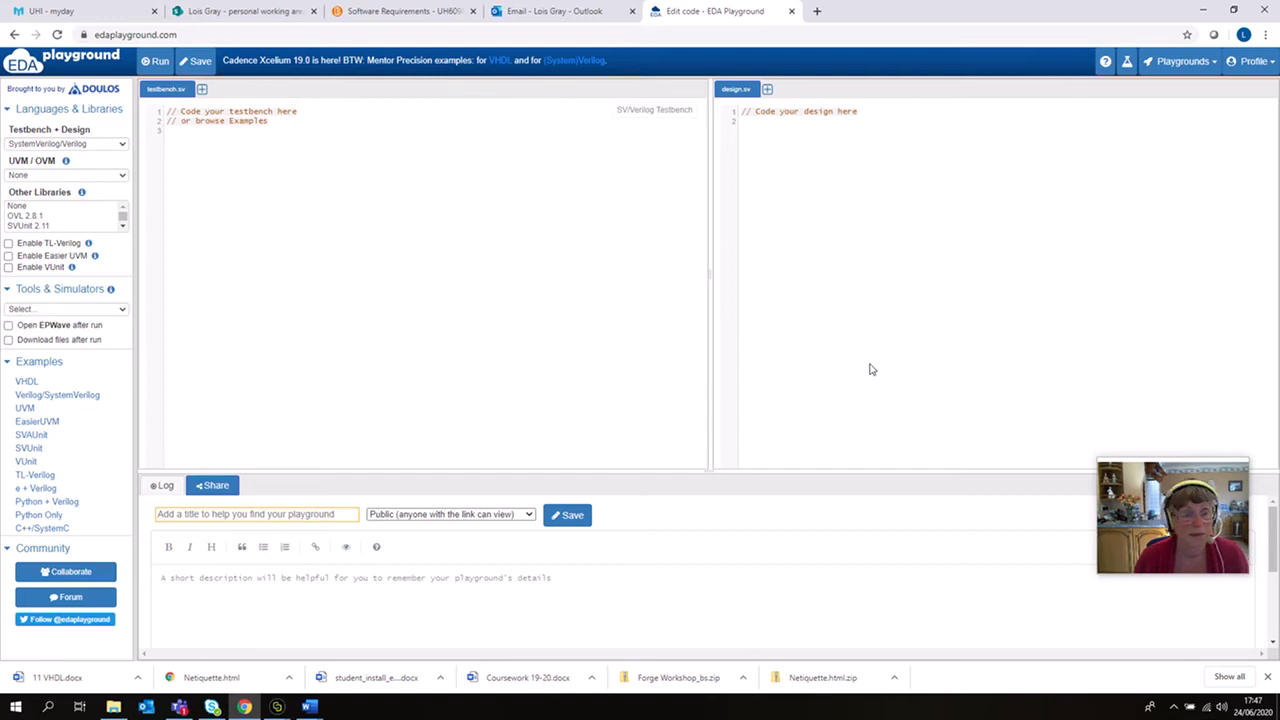
mouse_move(840, 172)
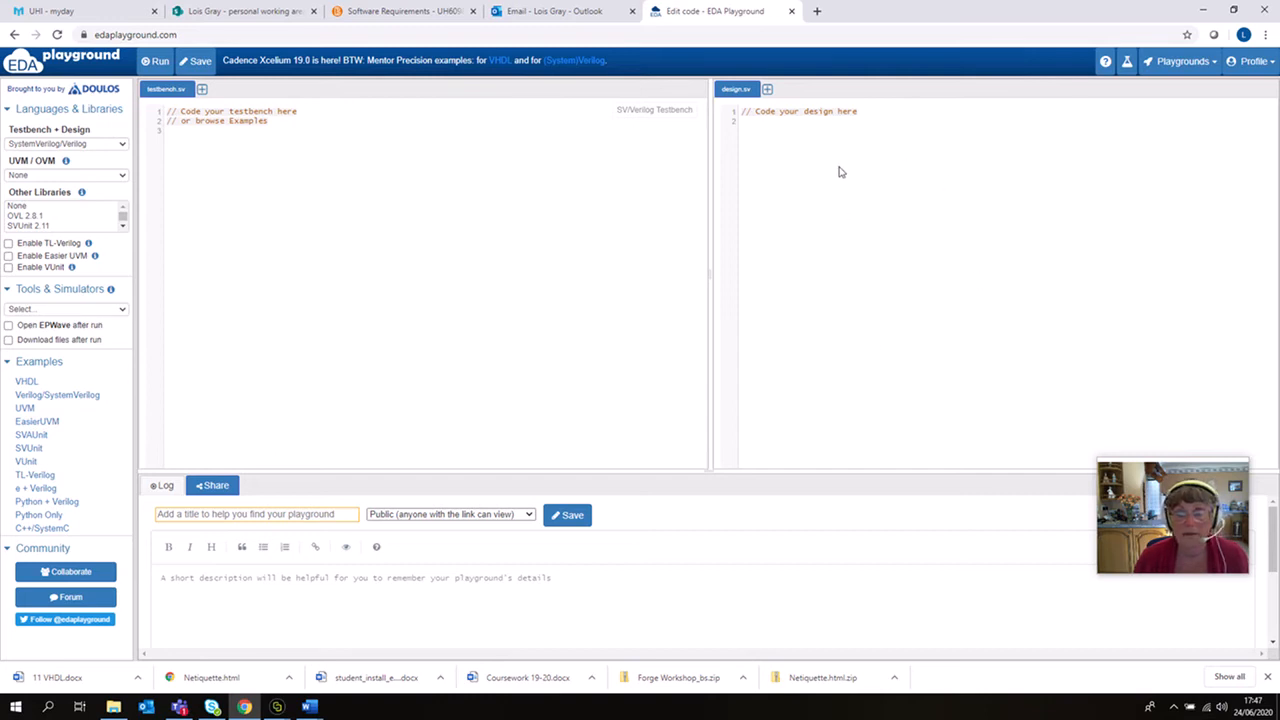
mouse_move(896, 184)
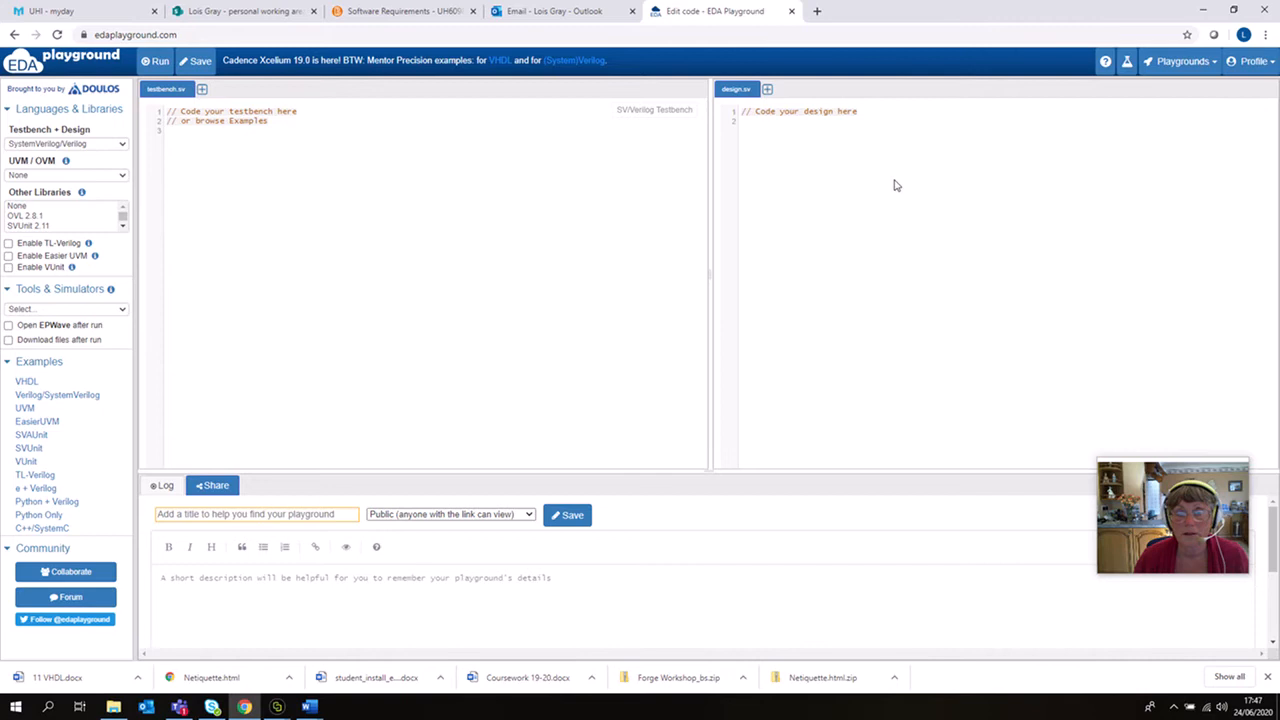
mouse_move(900, 244)
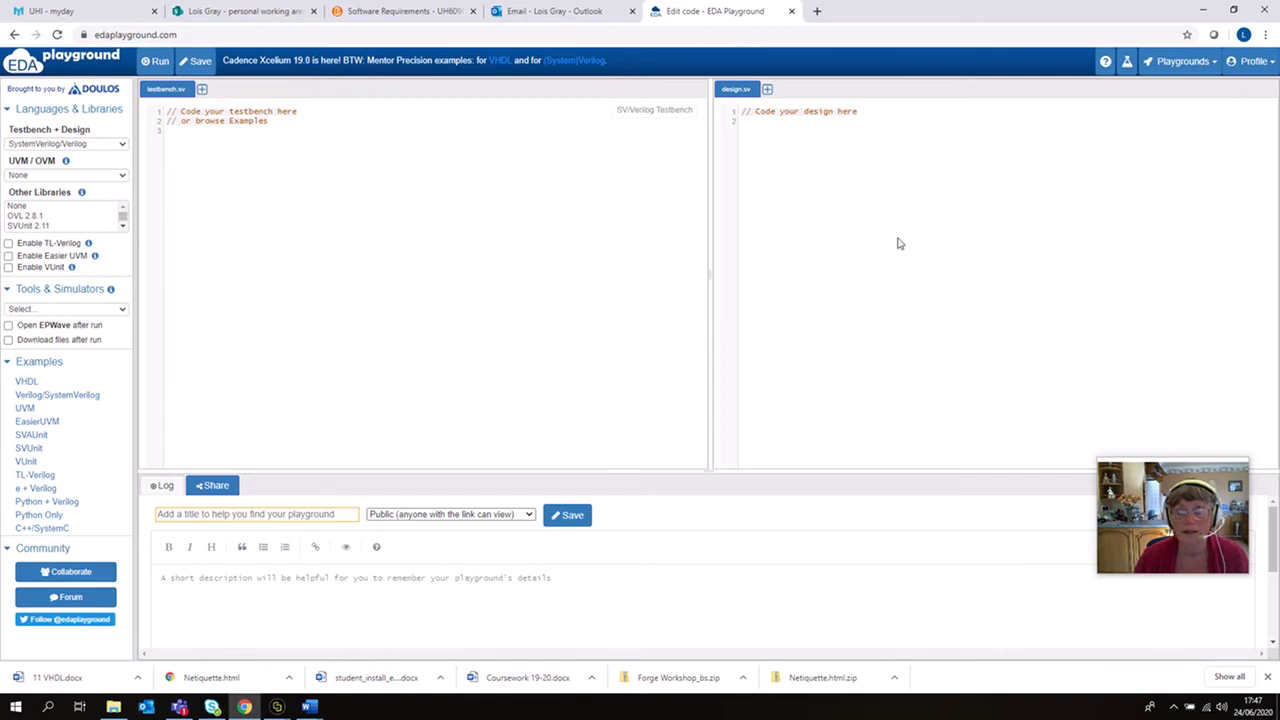
mouse_move(910, 244)
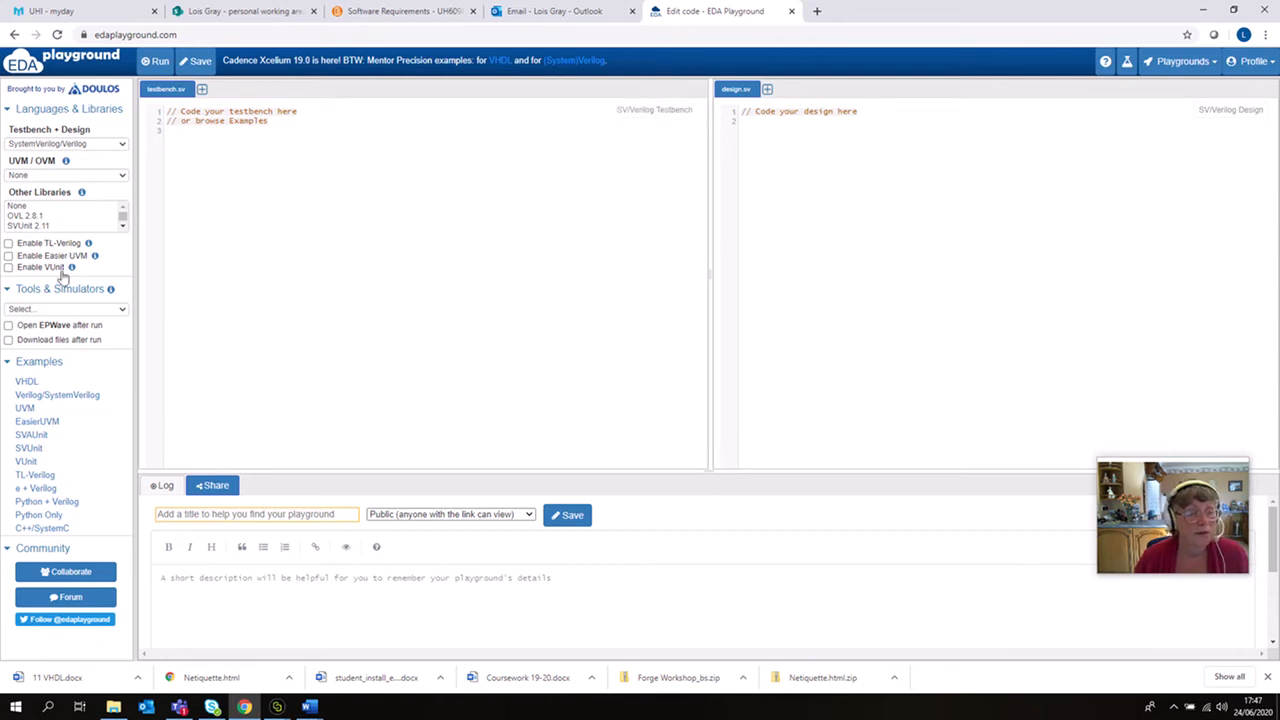
mouse_move(44, 152)
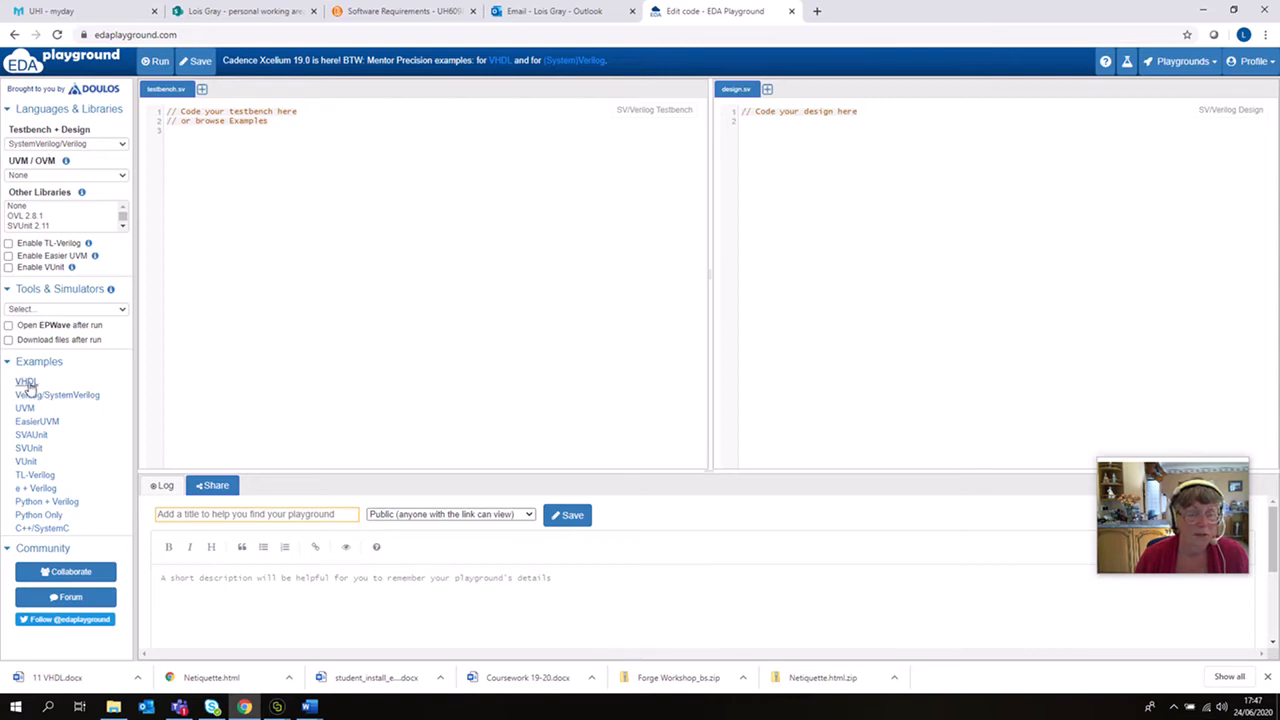
mouse_move(284, 460)
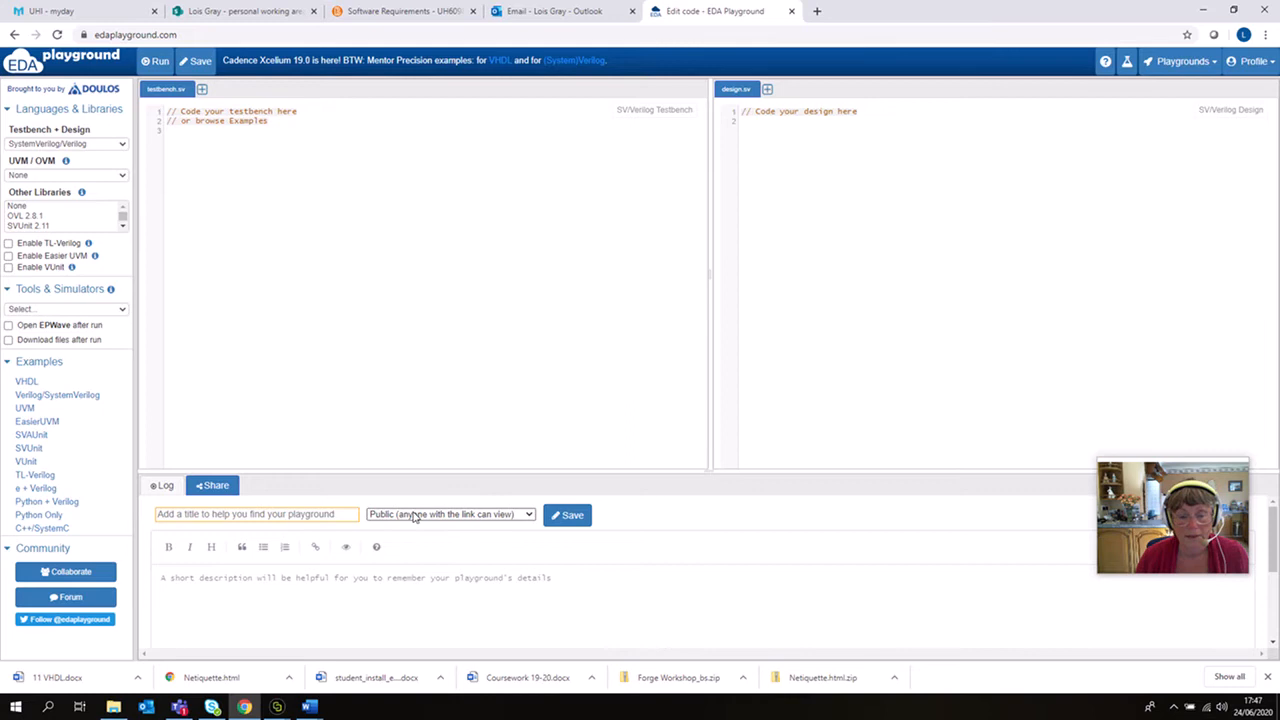
mouse_move(436, 524)
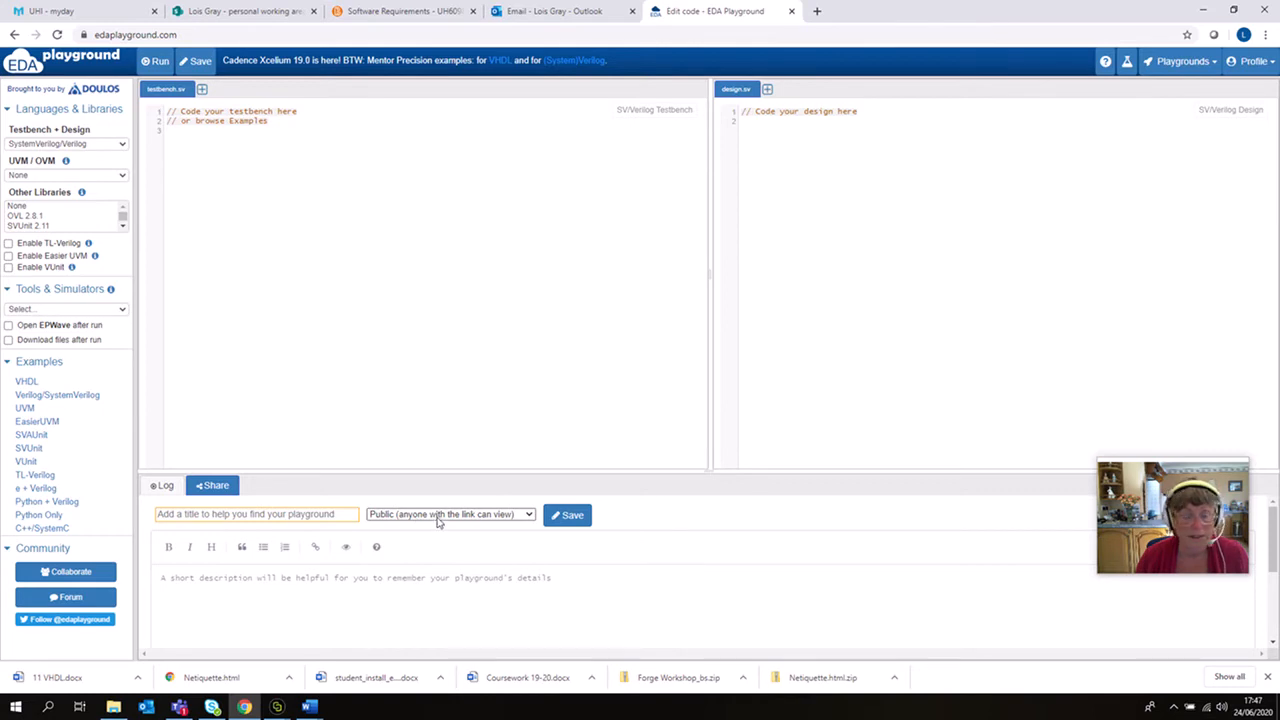
mouse_move(484, 598)
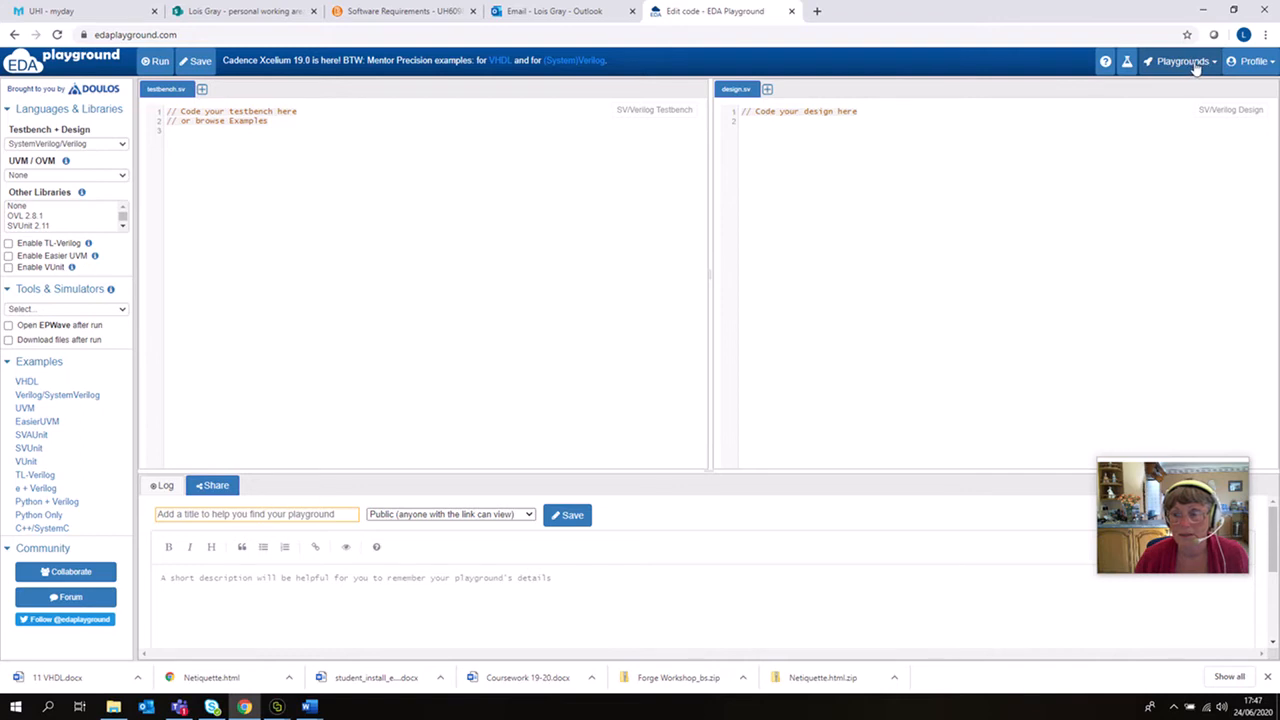
mouse_move(1130, 96)
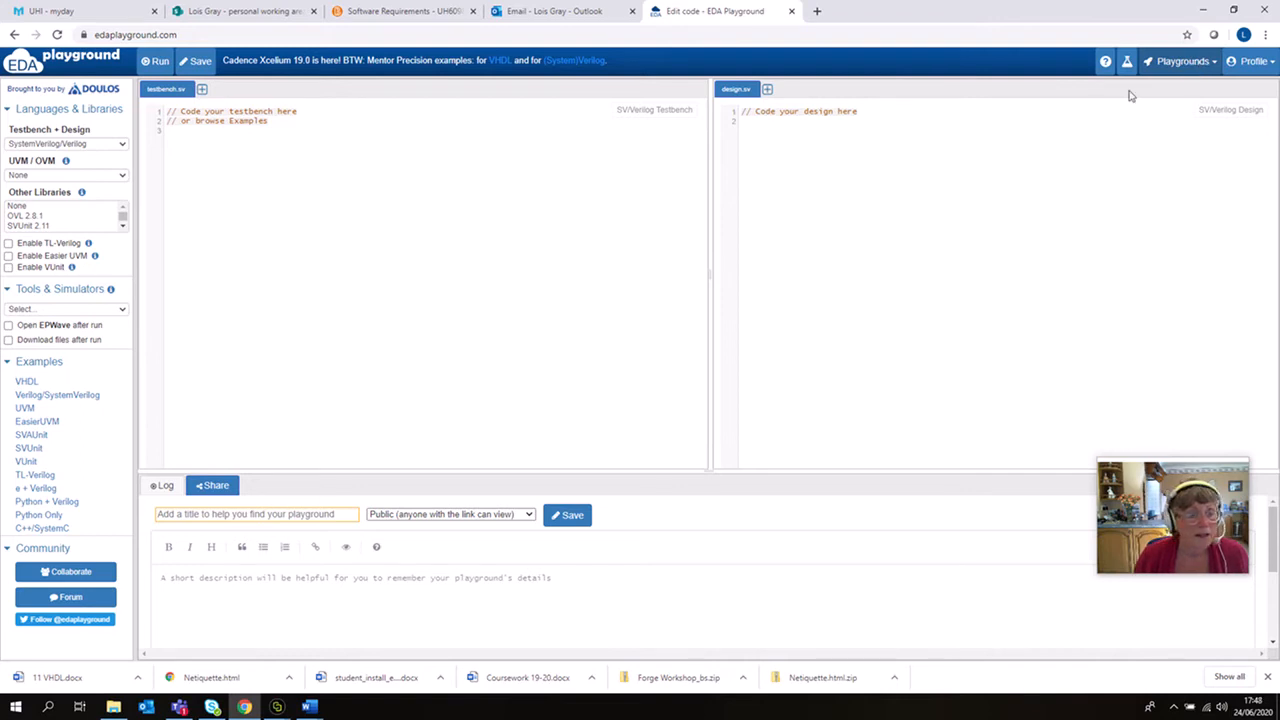
mouse_move(436, 204)
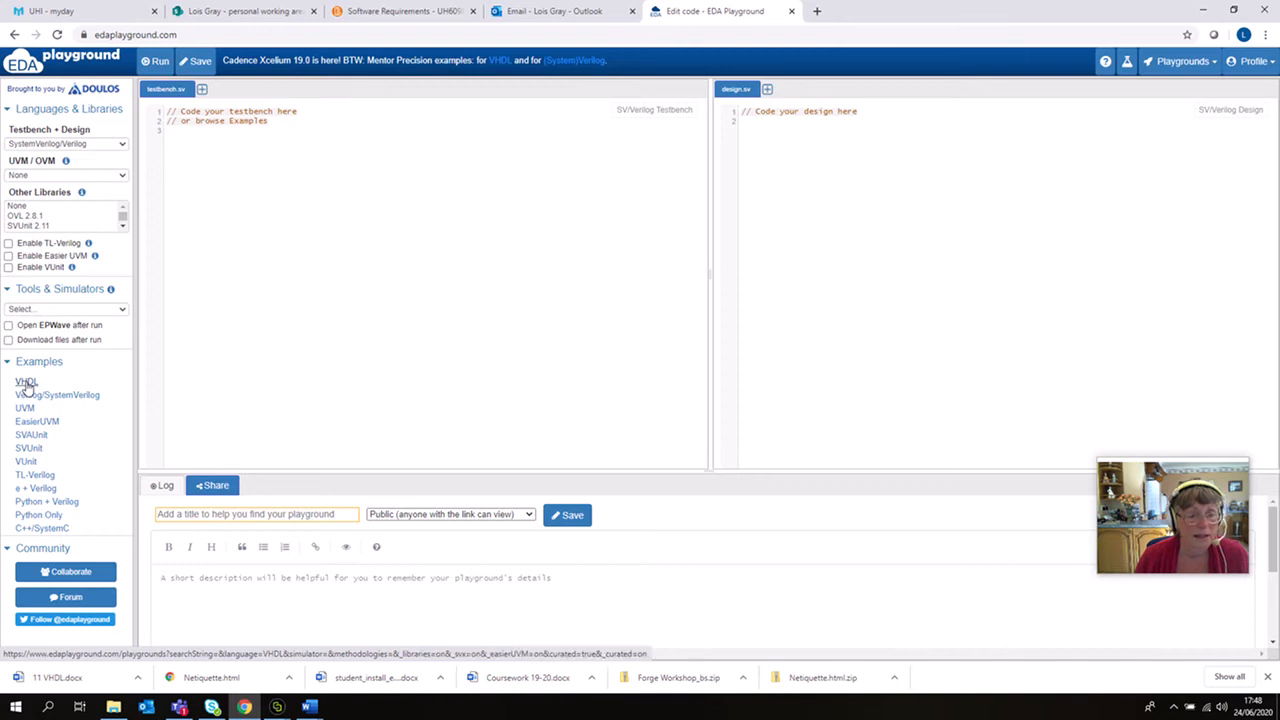
click(26, 382)
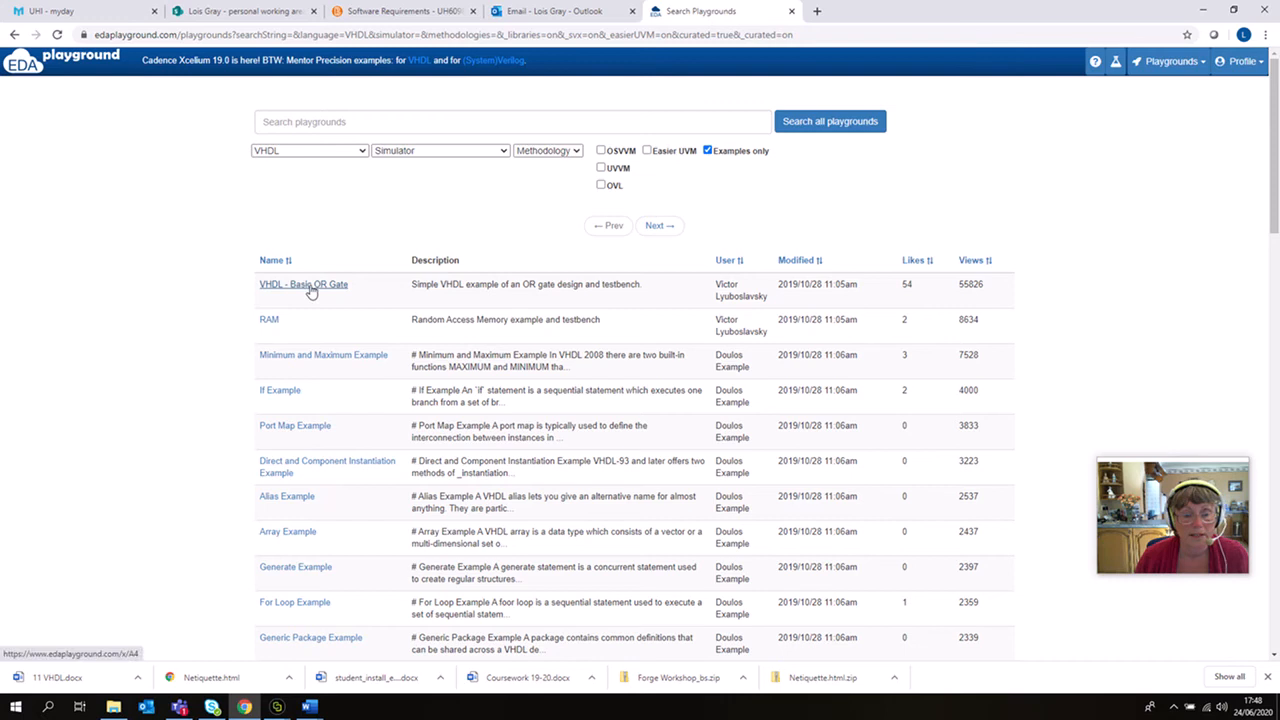
Open the 'VHDL - Basic OR Gate' example with its testbench and design code.
click(304, 284)
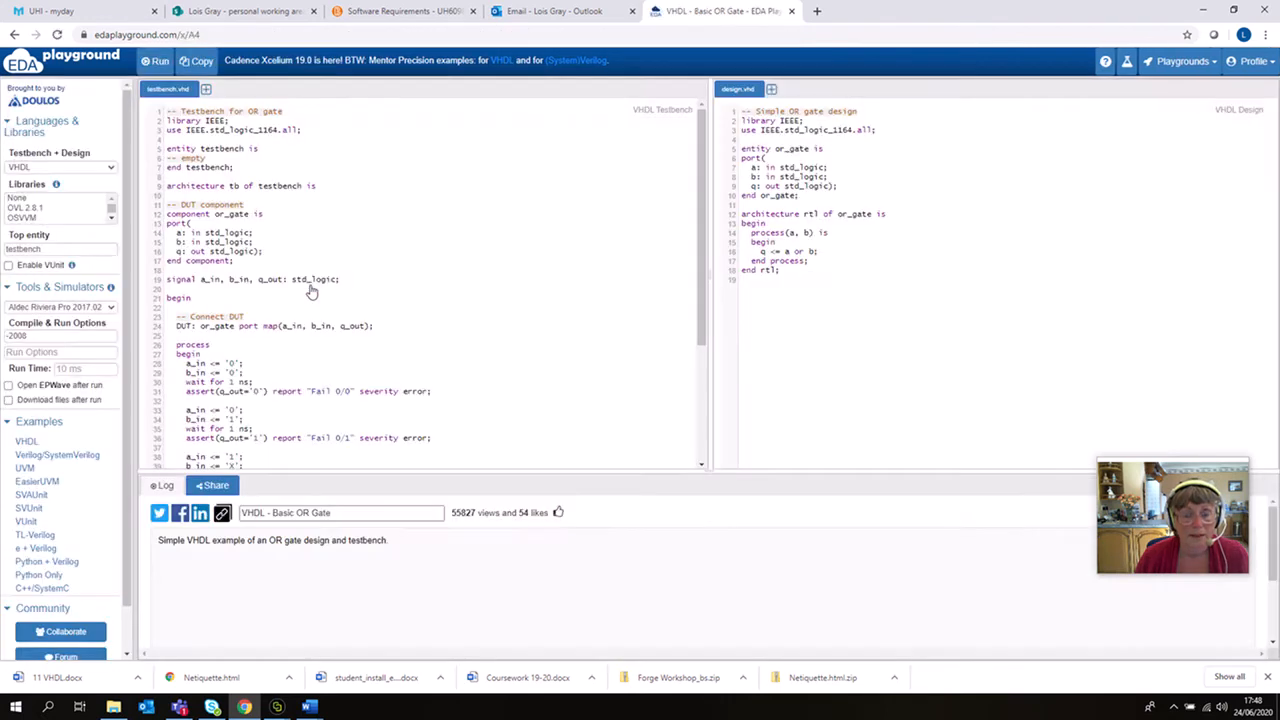
mouse_move(996, 380)
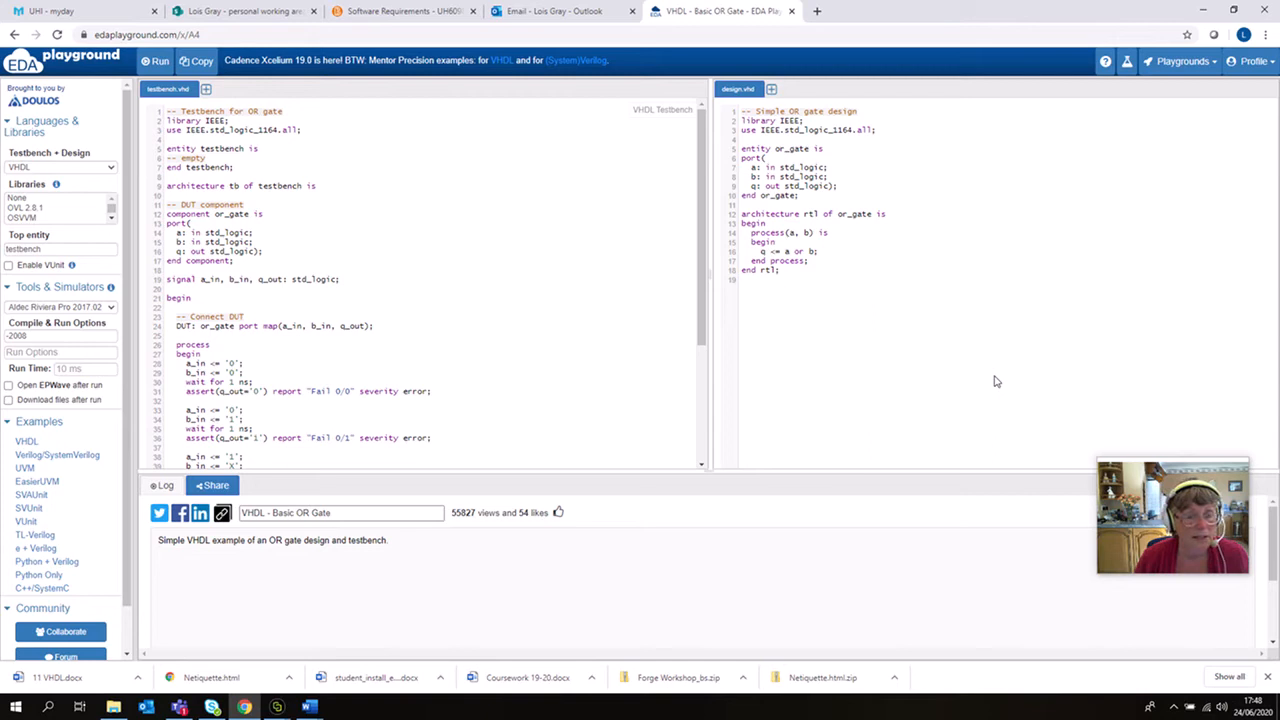
mouse_move(964, 360)
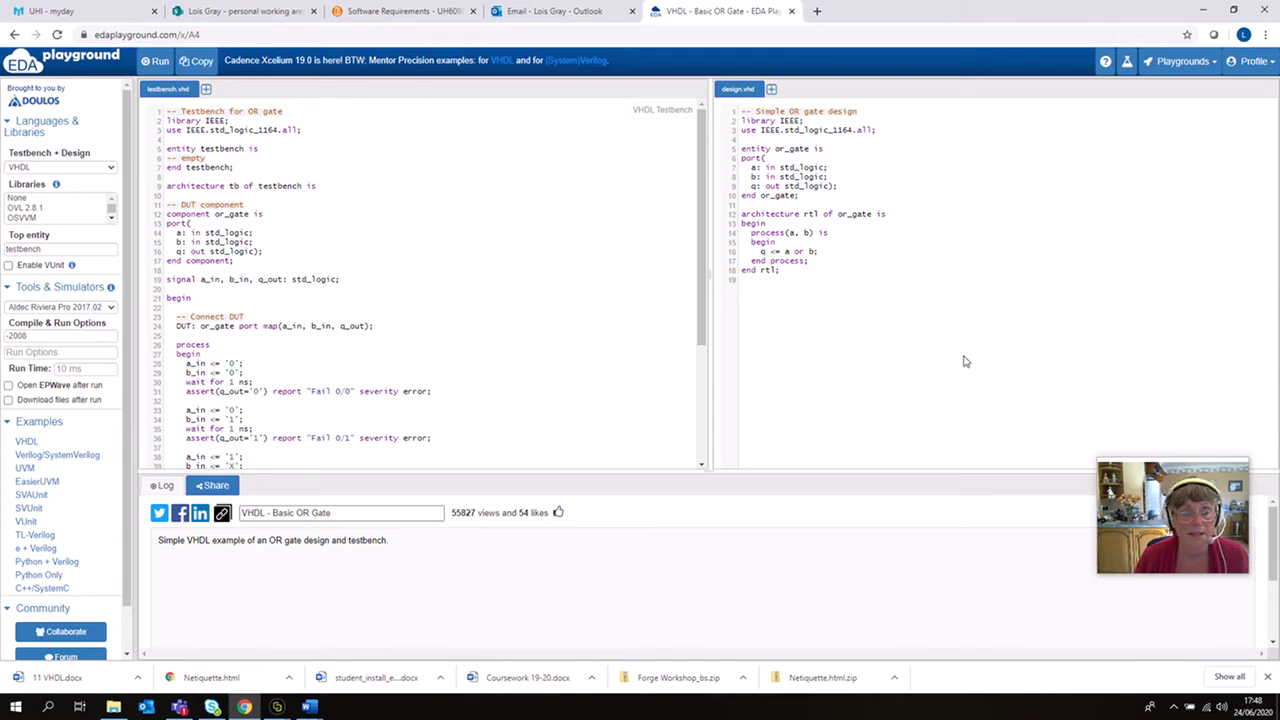
mouse_move(910, 200)
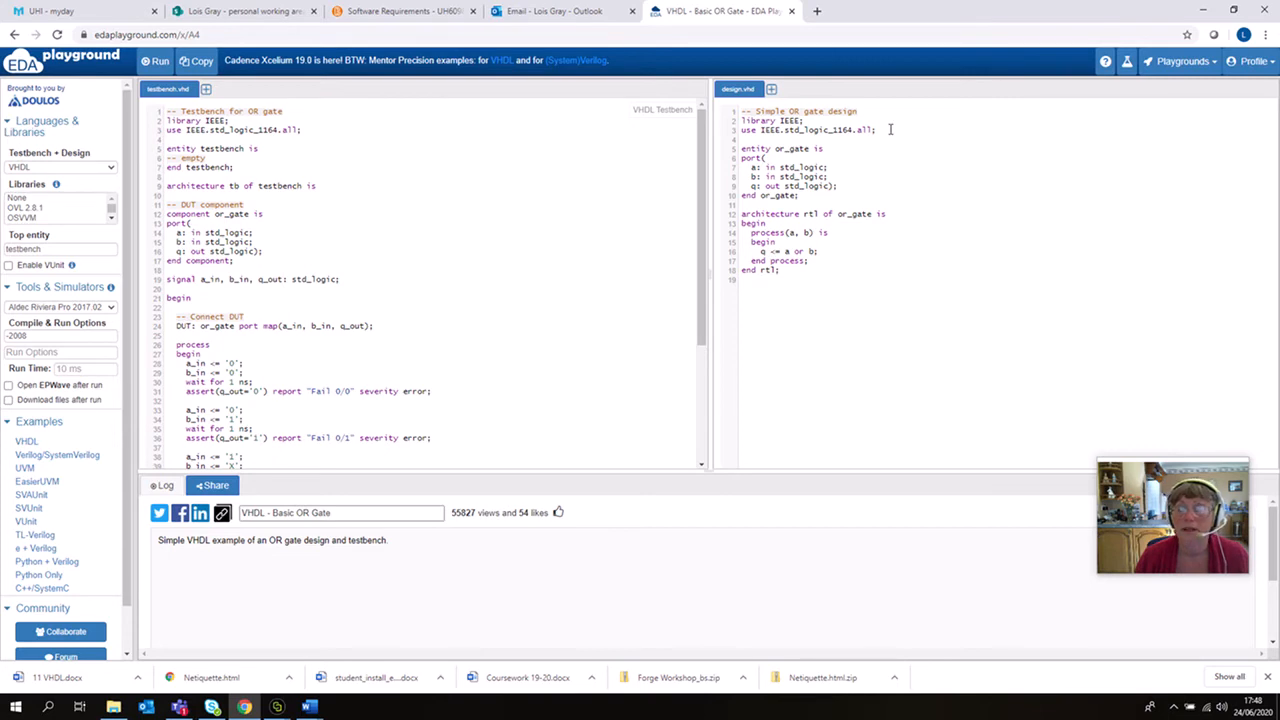
mouse_move(870, 152)
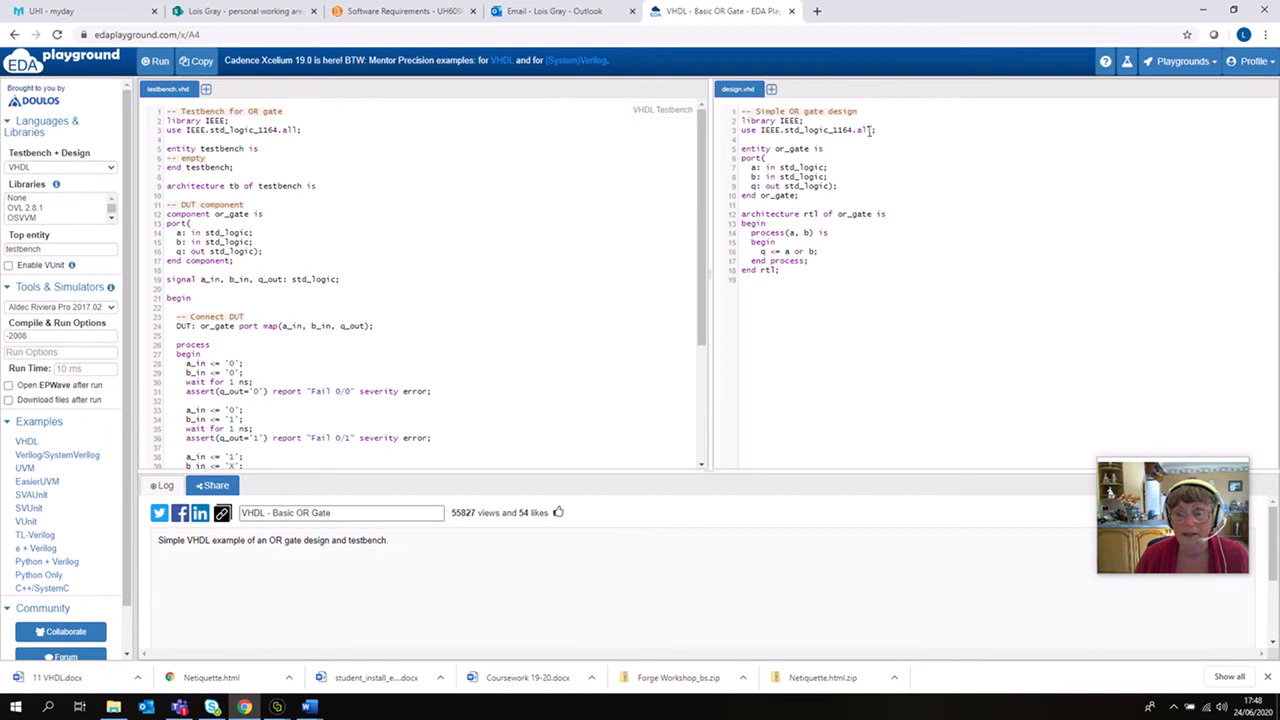
mouse_move(788, 158)
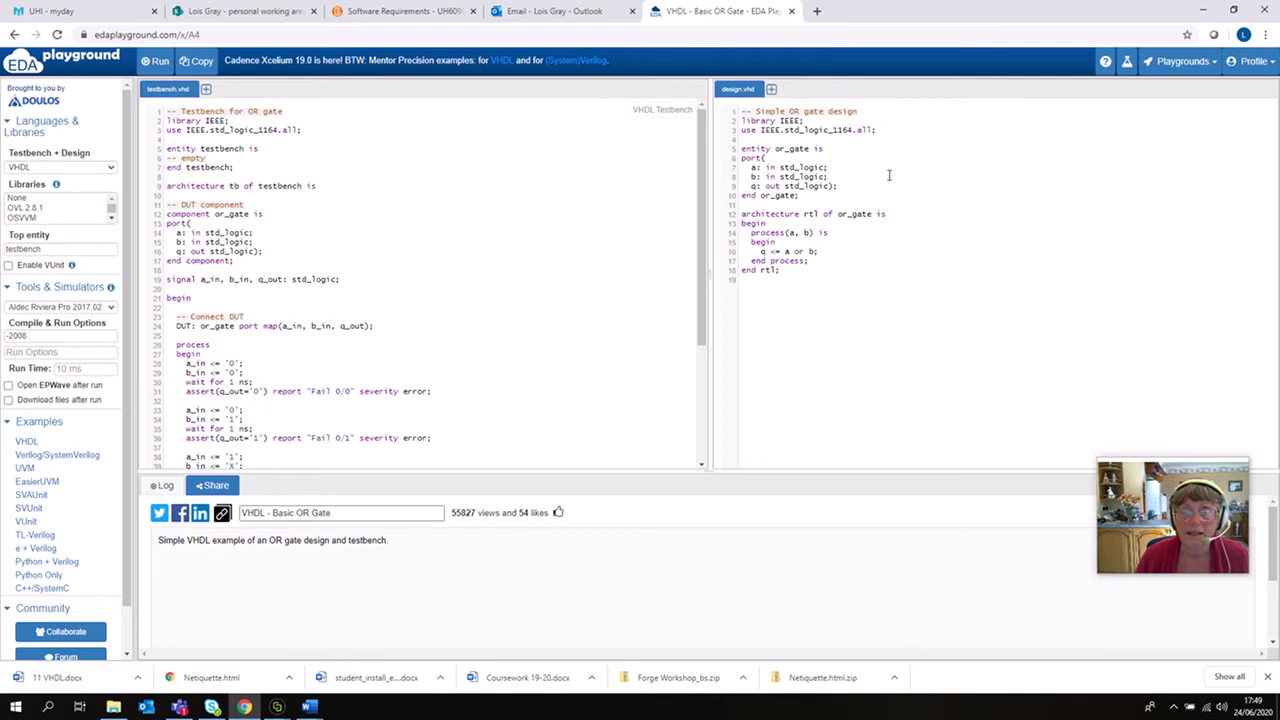
mouse_move(872, 196)
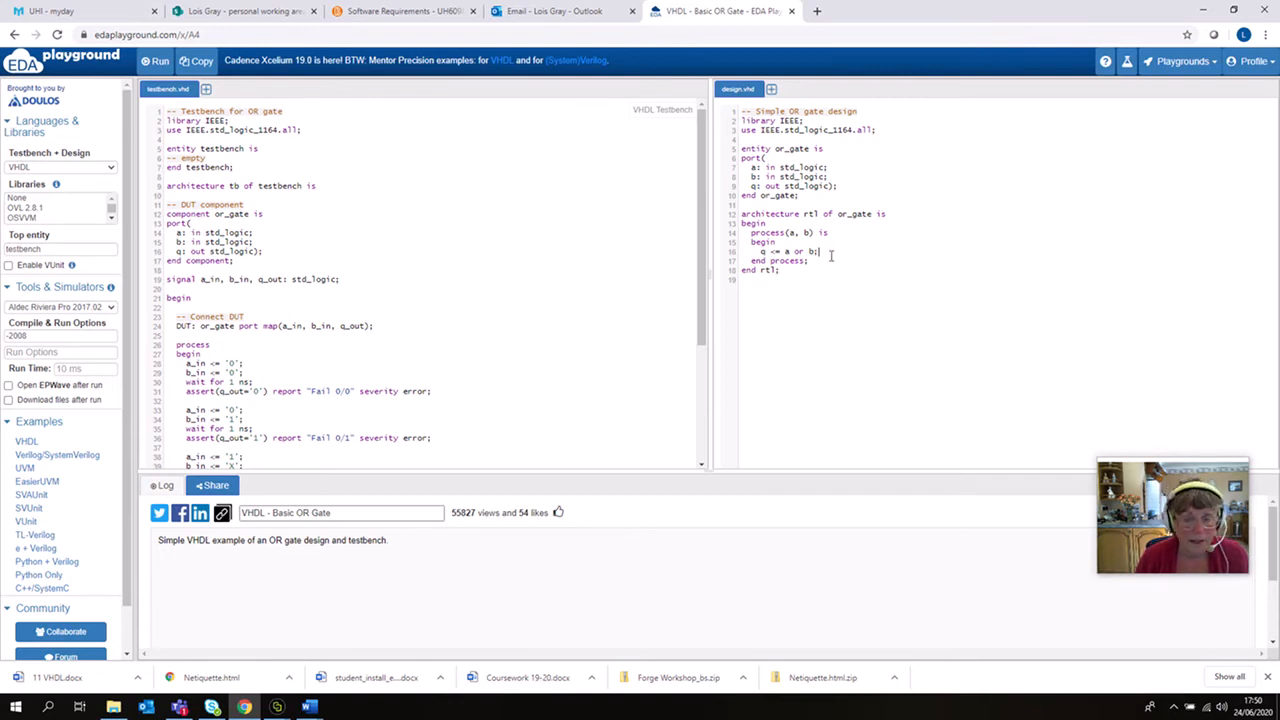
mouse_move(826, 200)
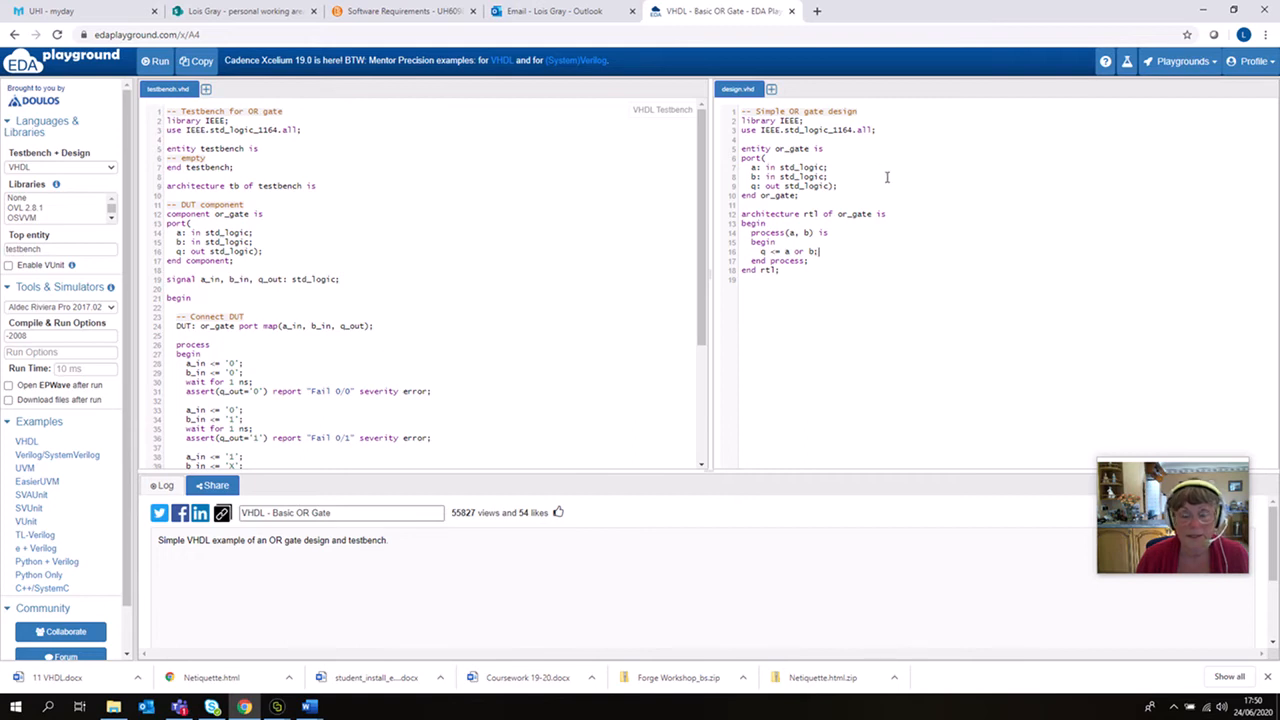
mouse_move(336, 160)
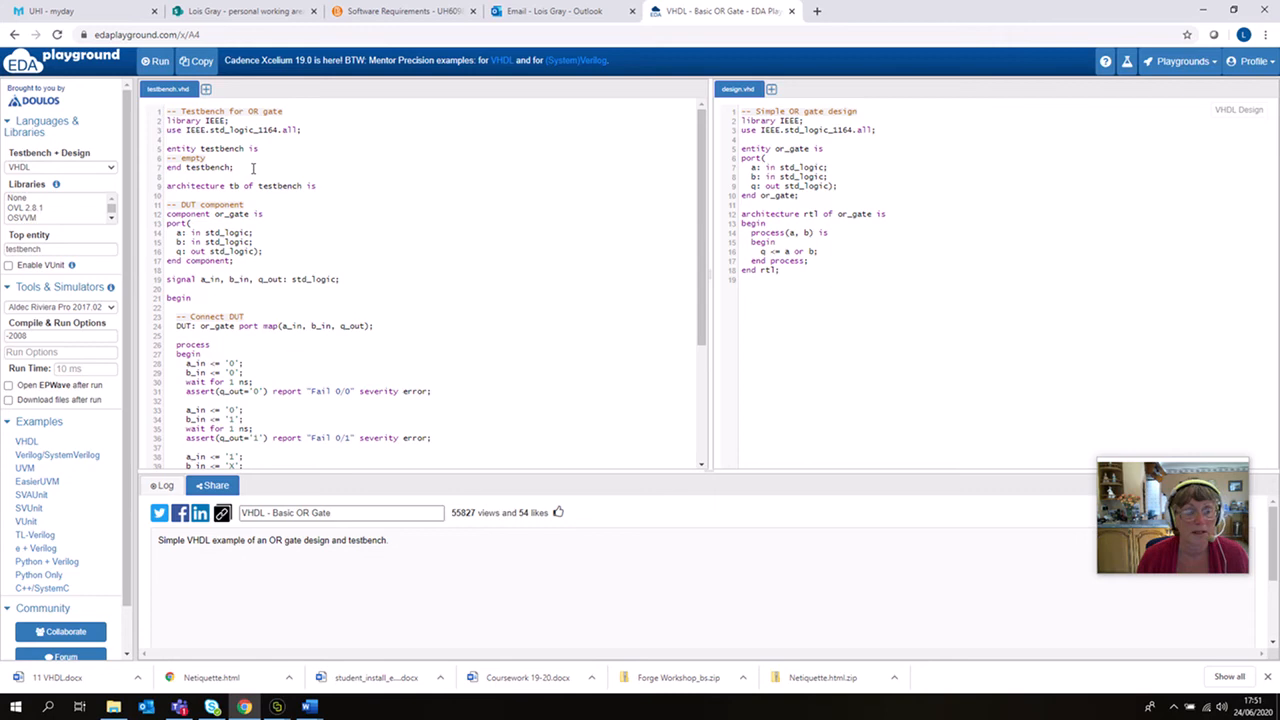
click(818, 252)
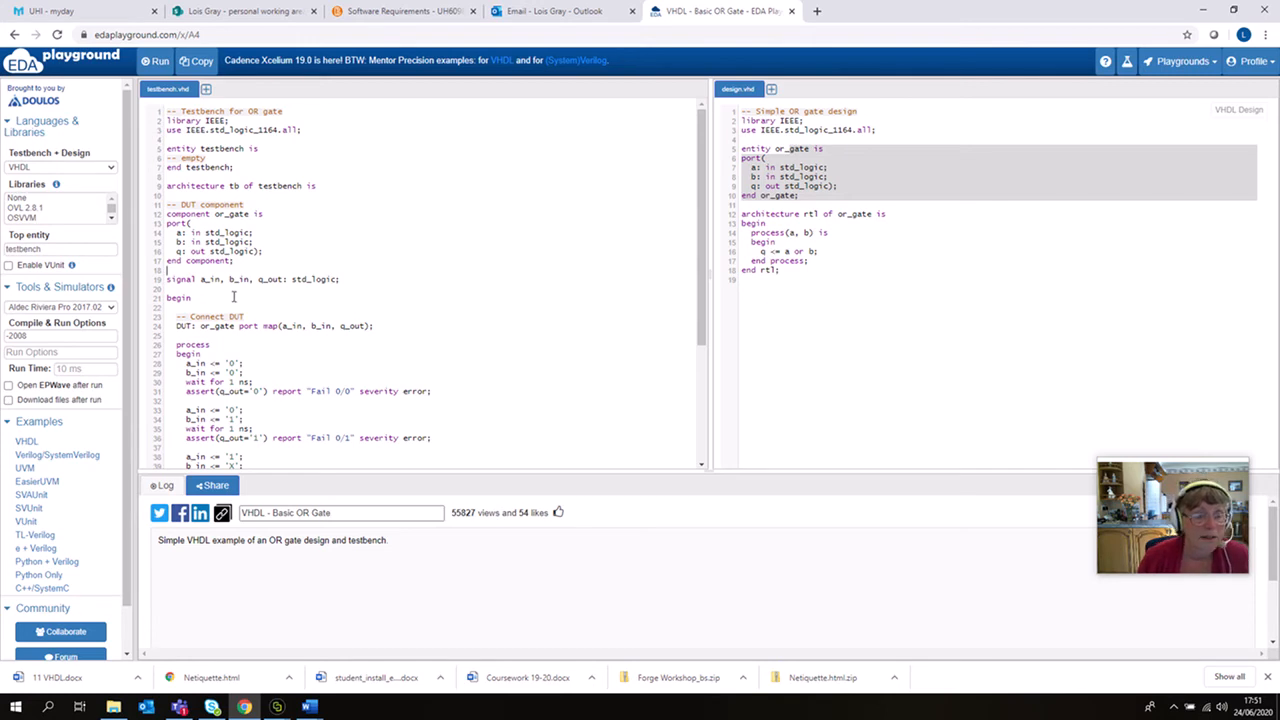
mouse_move(274, 280)
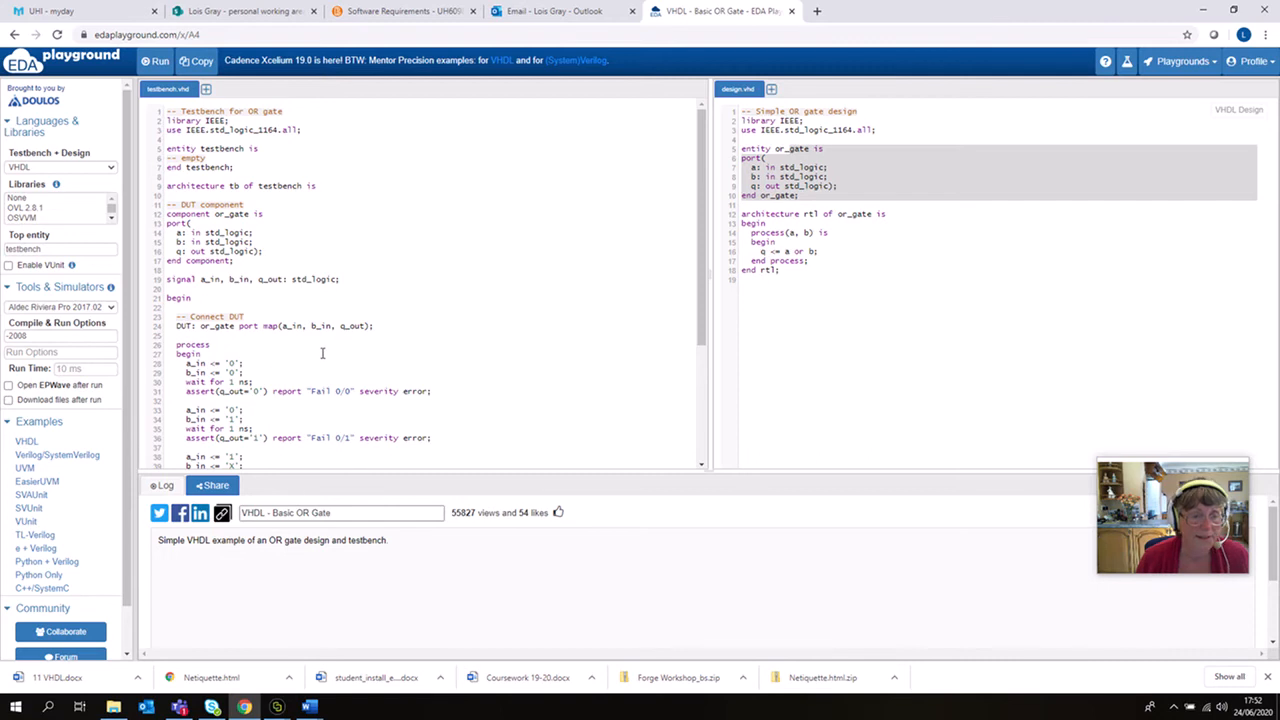
scroll(down, 3)
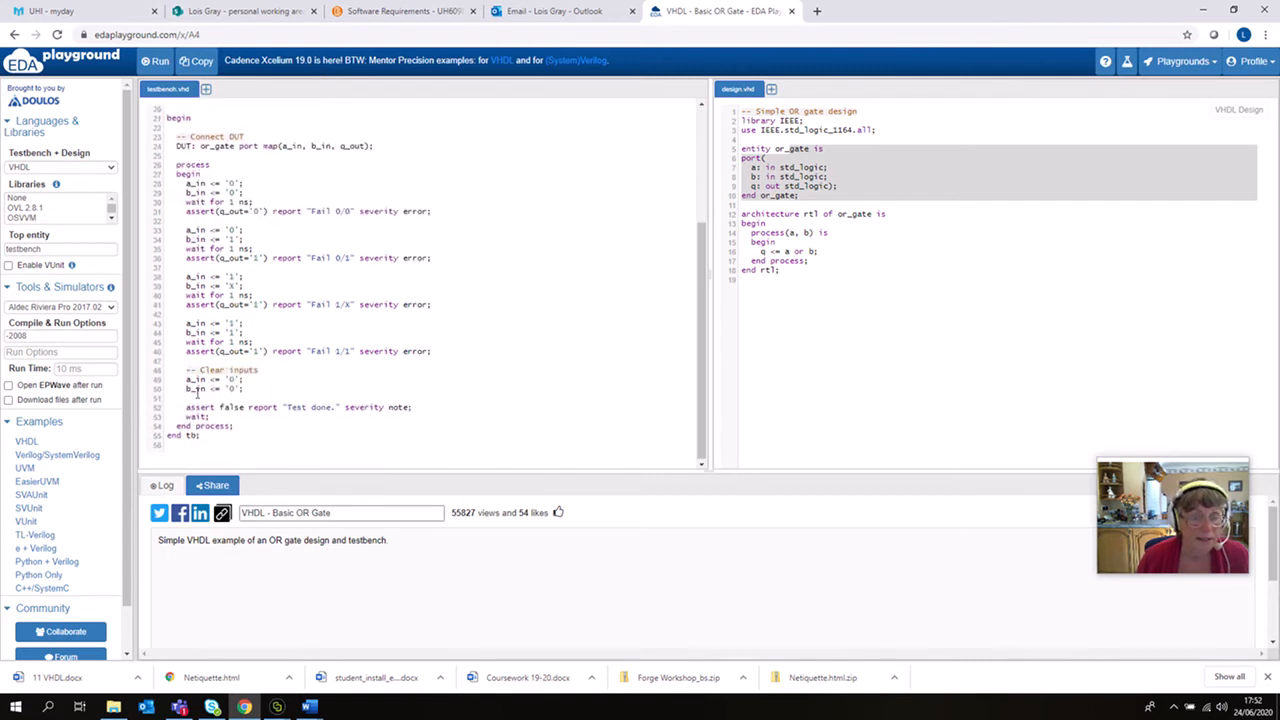
mouse_move(488, 312)
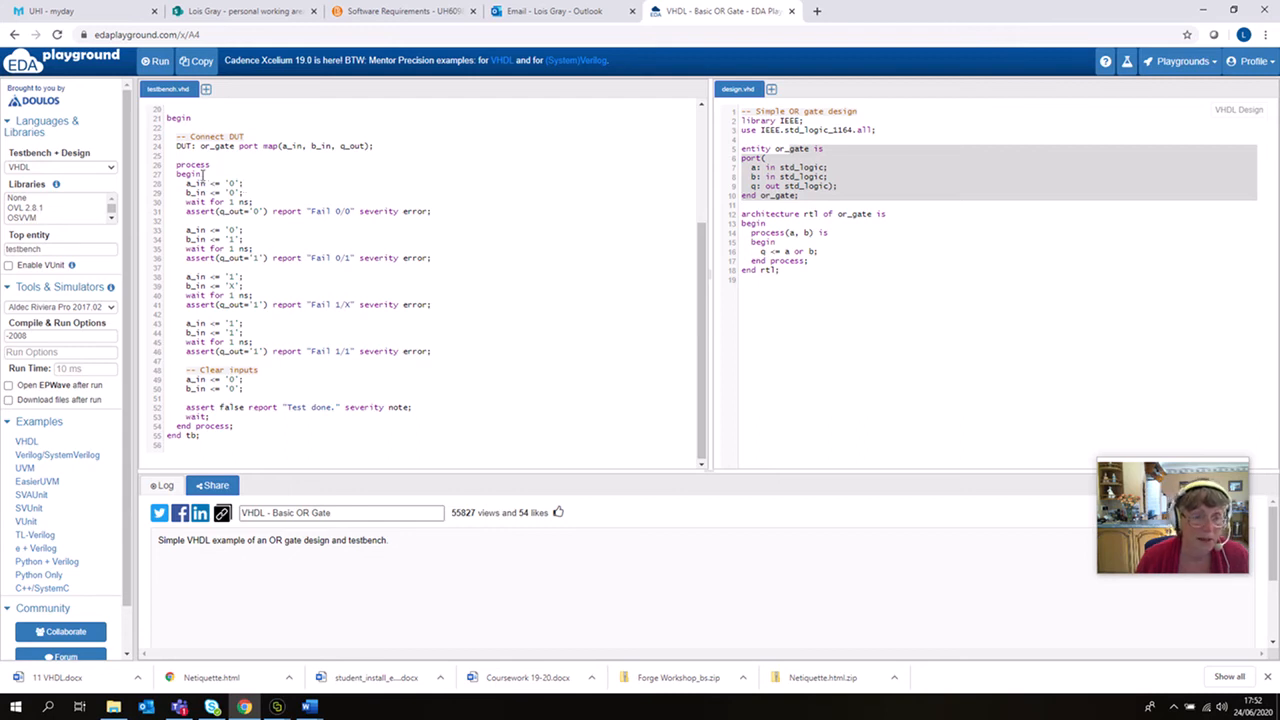
mouse_move(248, 180)
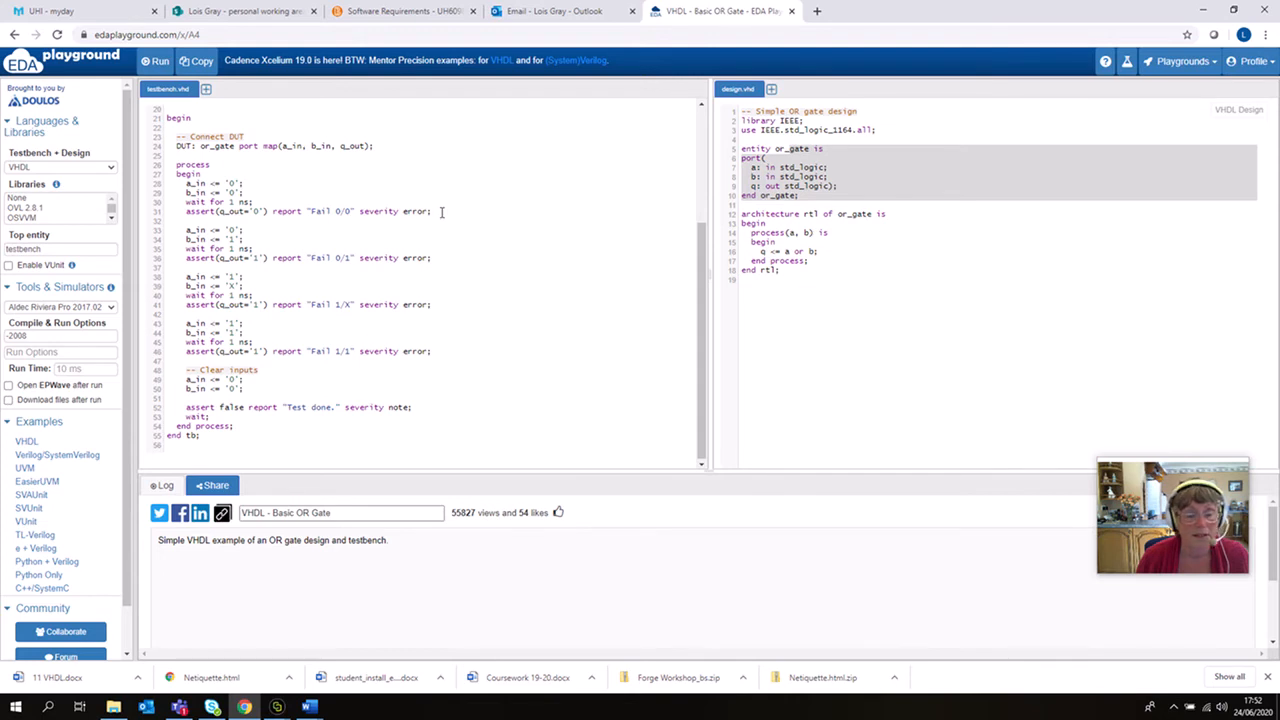
mouse_move(320, 196)
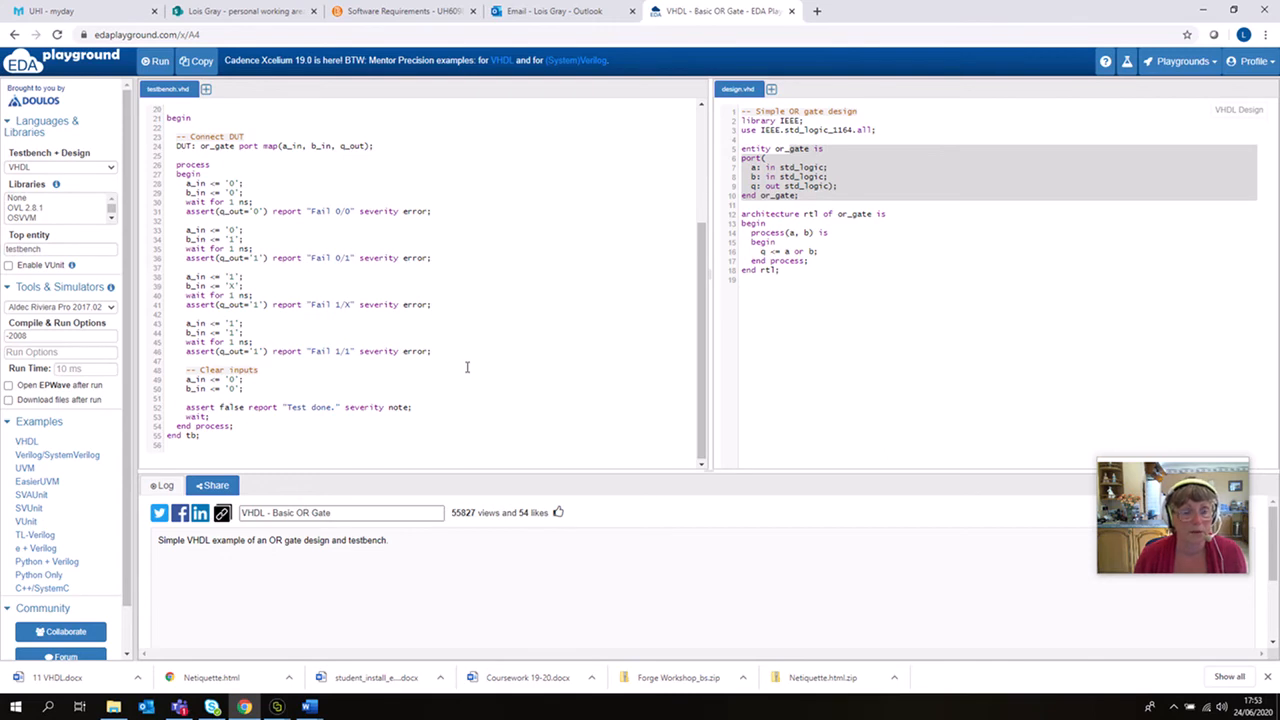
mouse_move(340, 410)
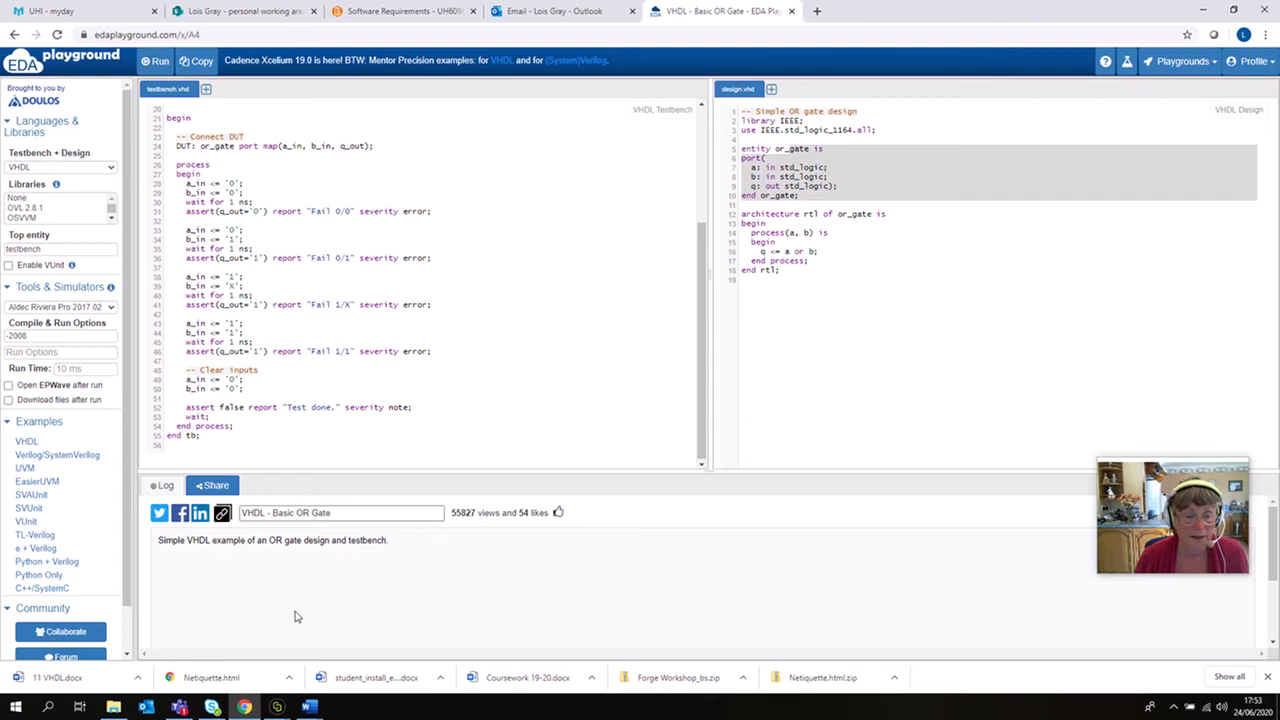
mouse_move(308, 584)
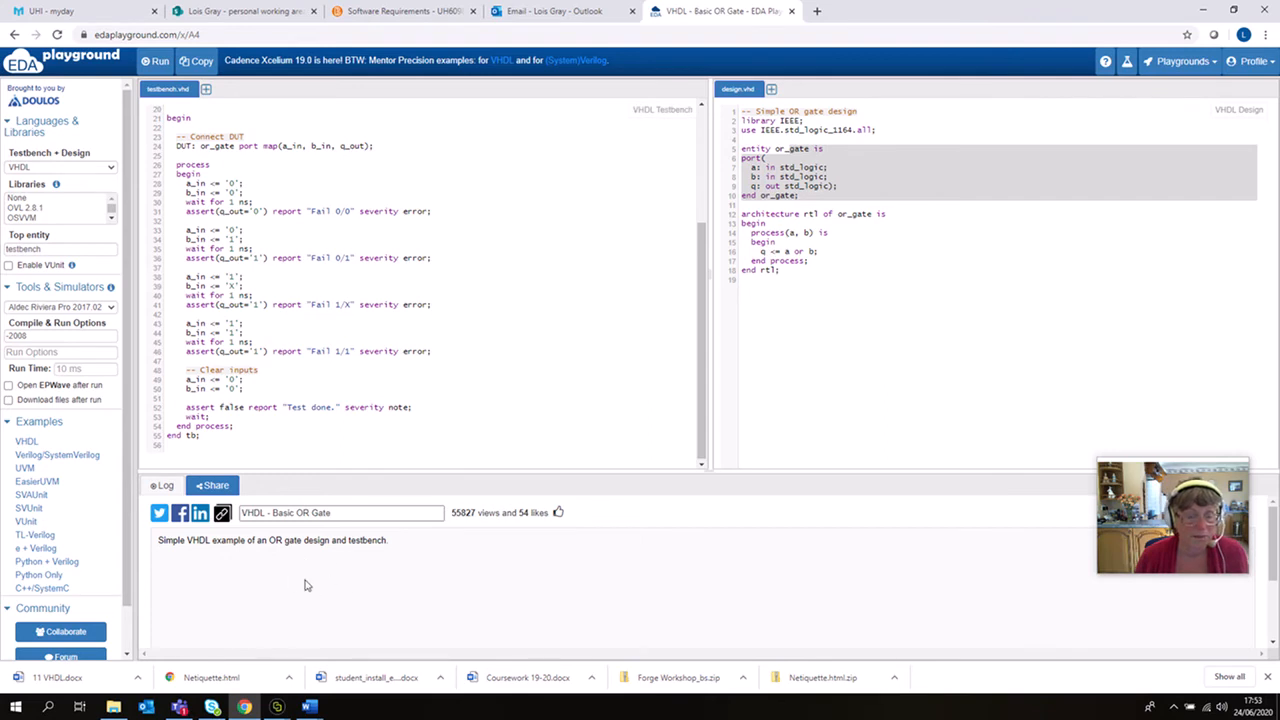
mouse_move(376, 596)
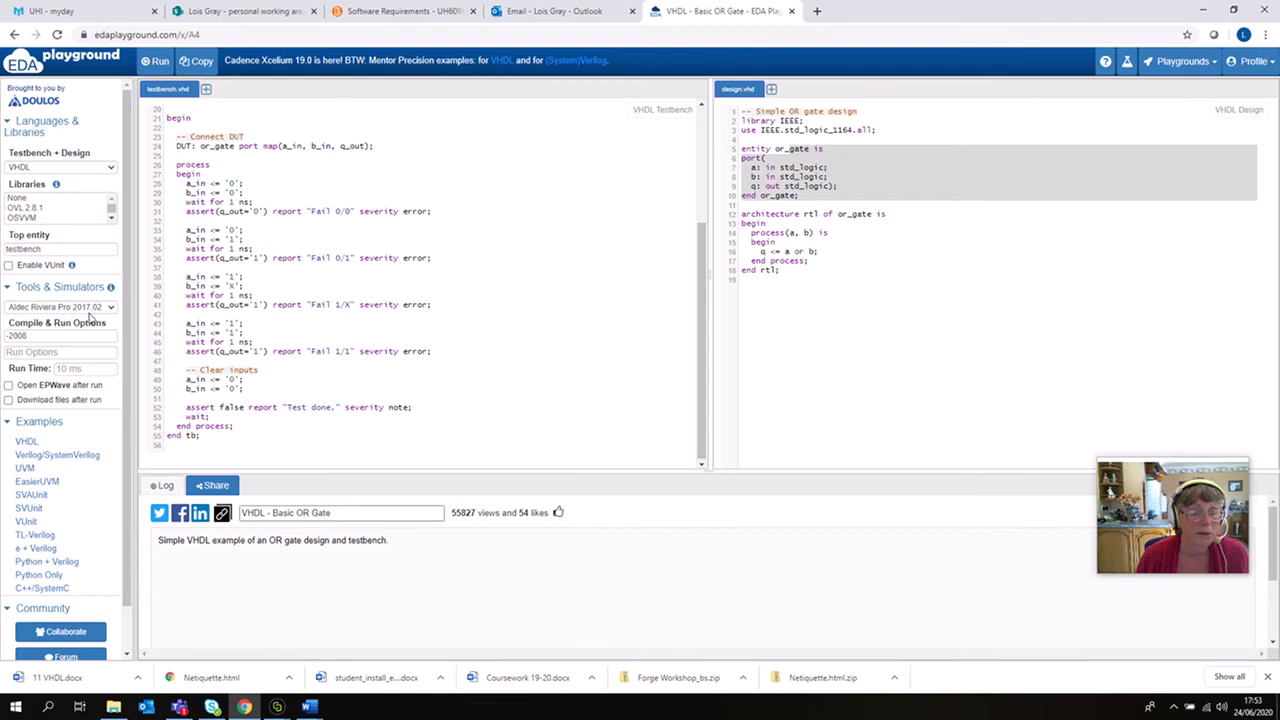
mouse_move(96, 318)
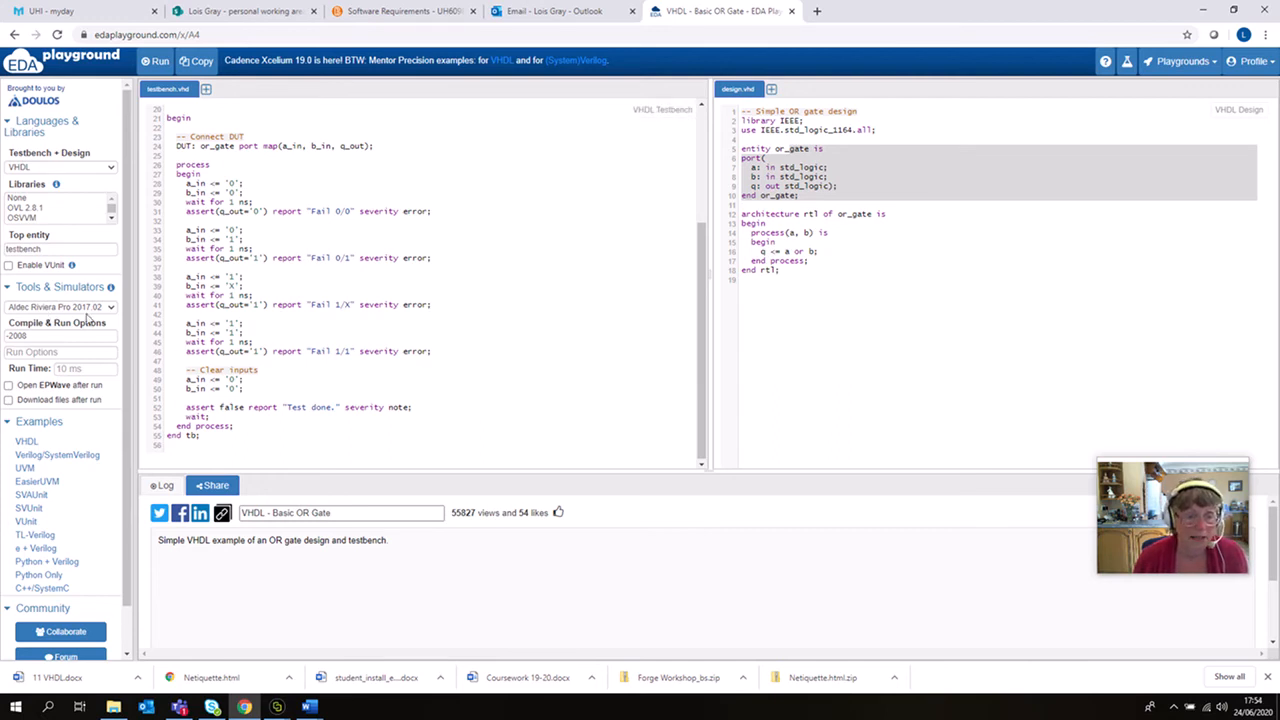
mouse_move(112, 332)
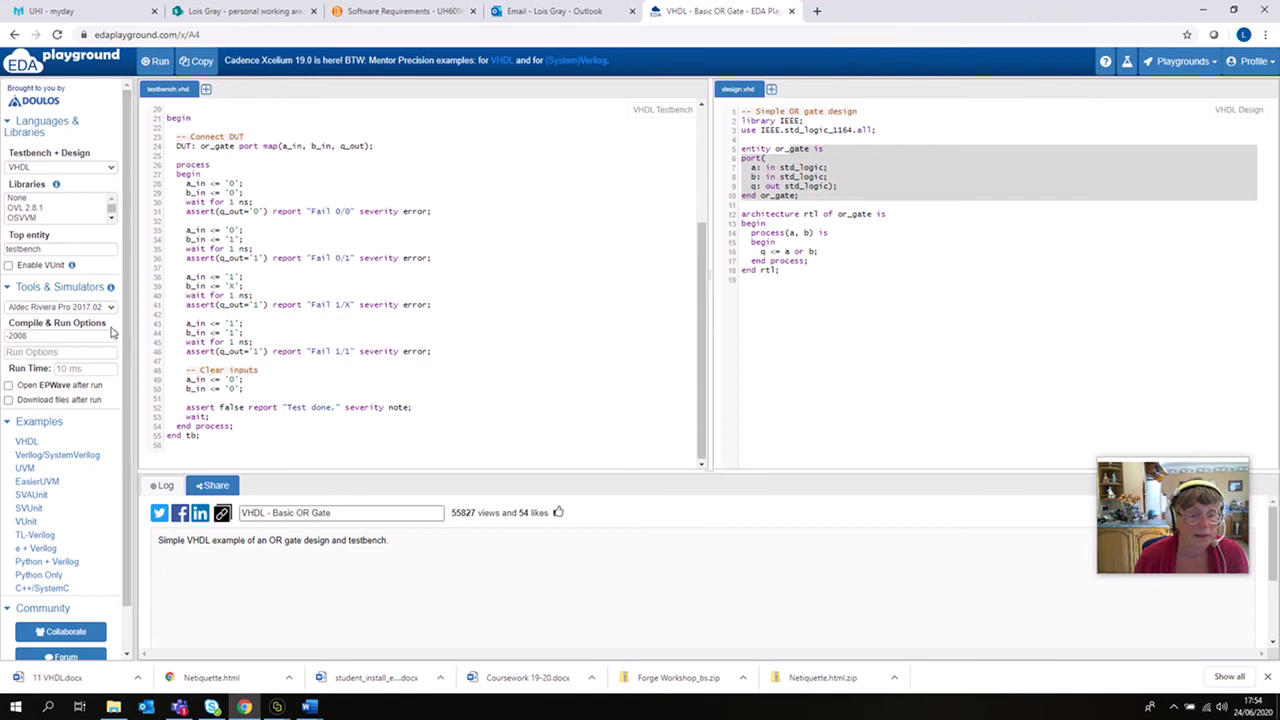
mouse_move(112, 332)
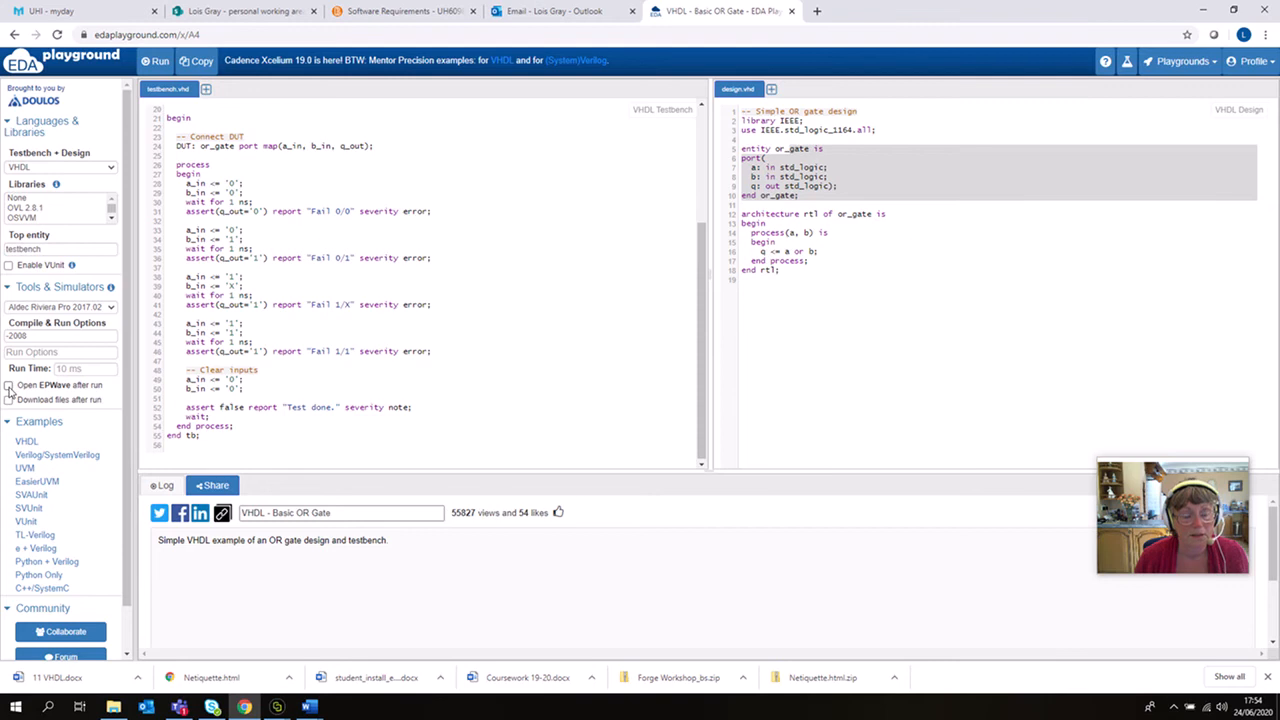
Enable 'Open EPWave after run' and run the Basic OR Gate simulation.
click(8, 384)
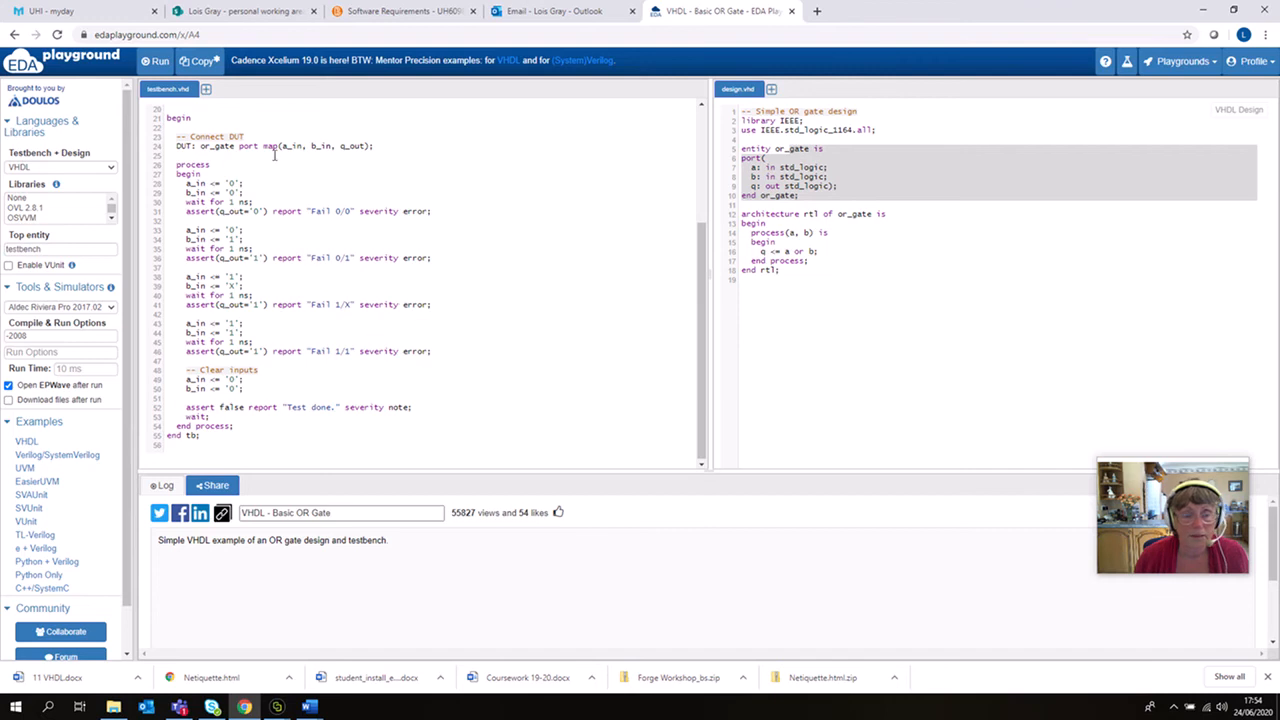
mouse_move(410, 192)
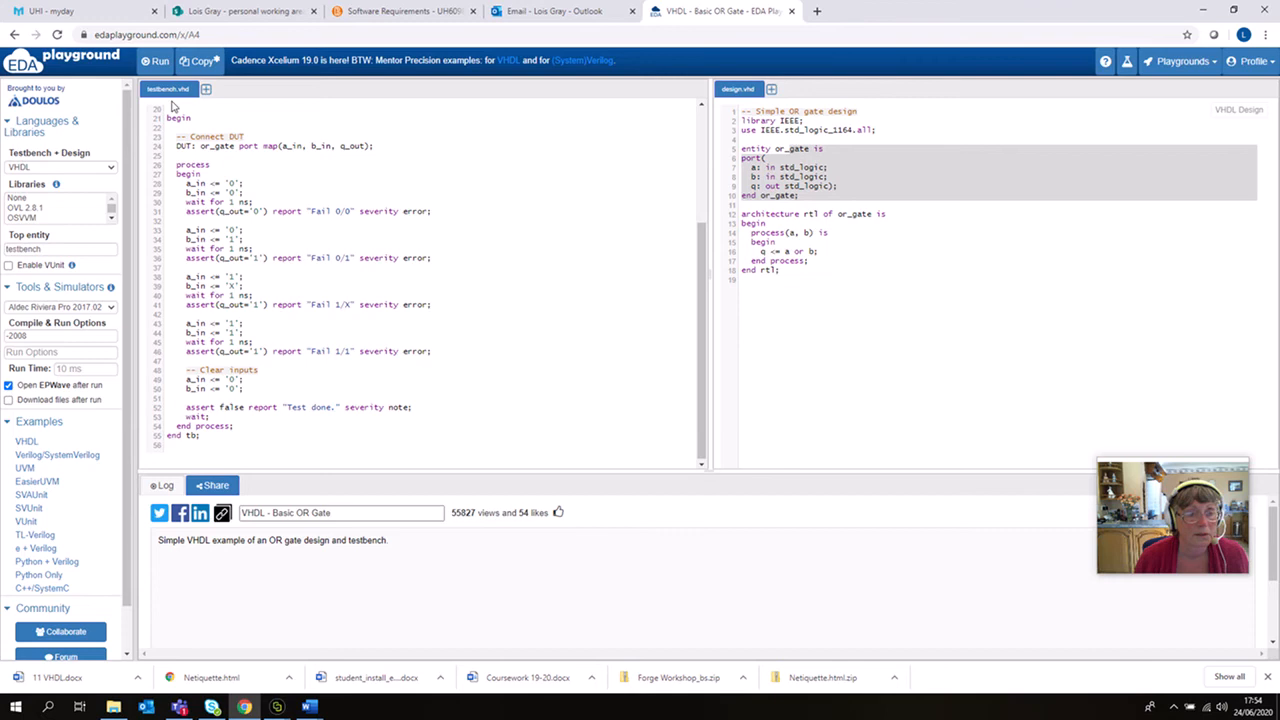
mouse_move(156, 60)
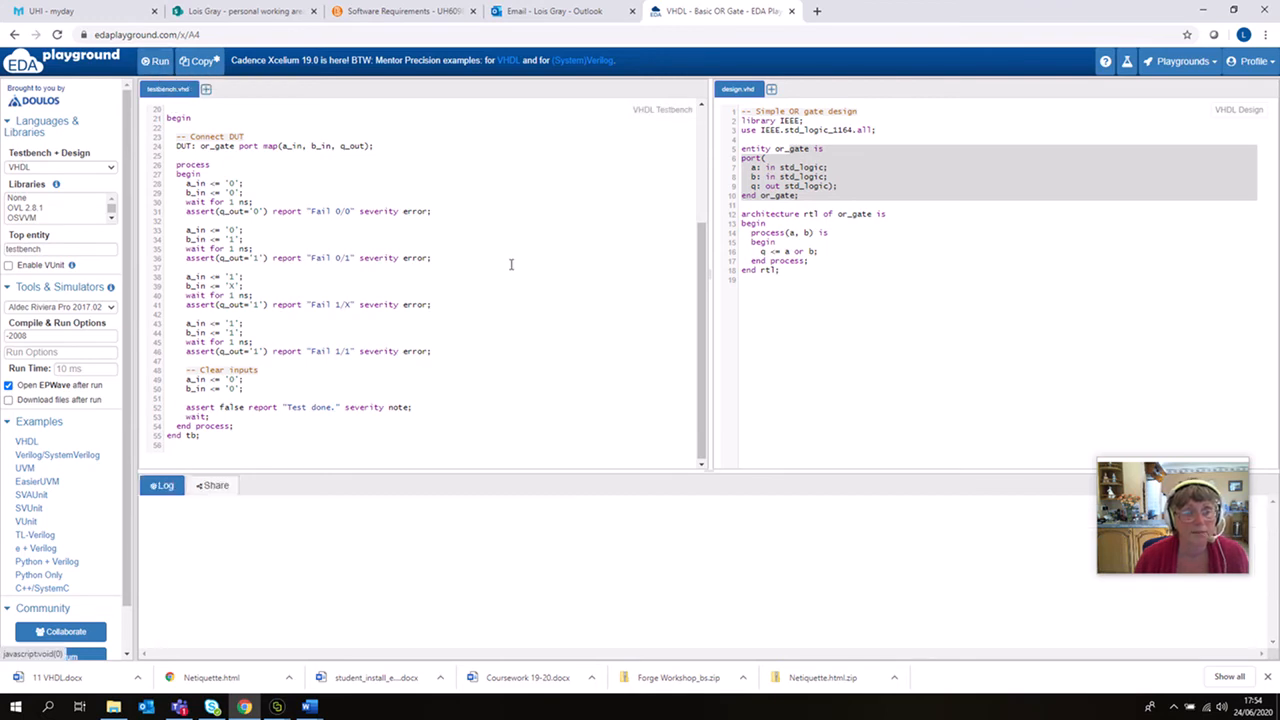
click(156, 60)
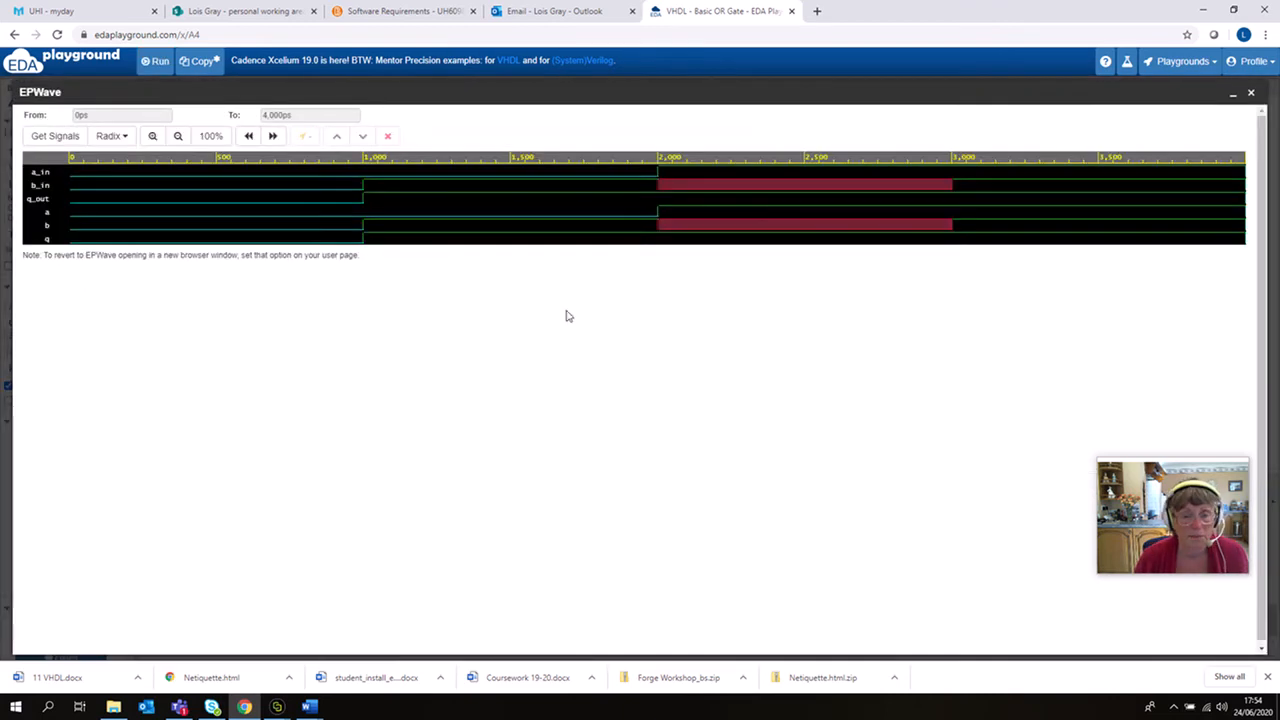
mouse_move(616, 302)
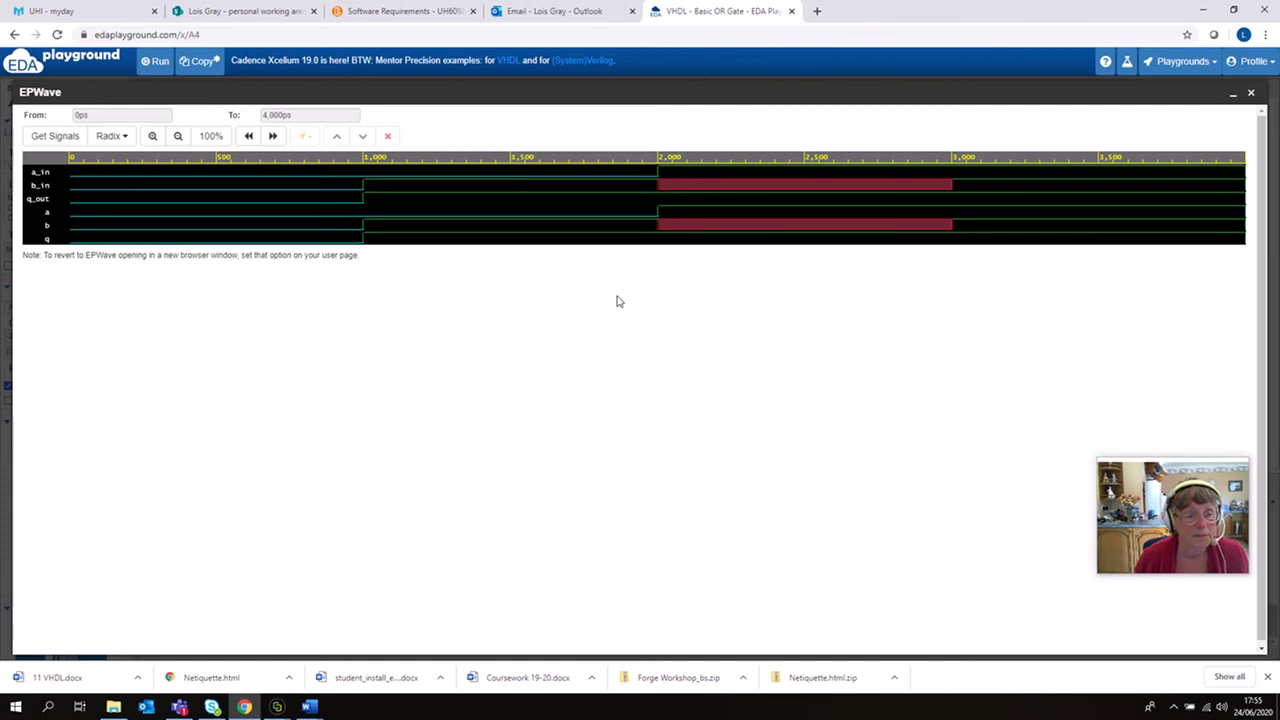
mouse_move(180, 184)
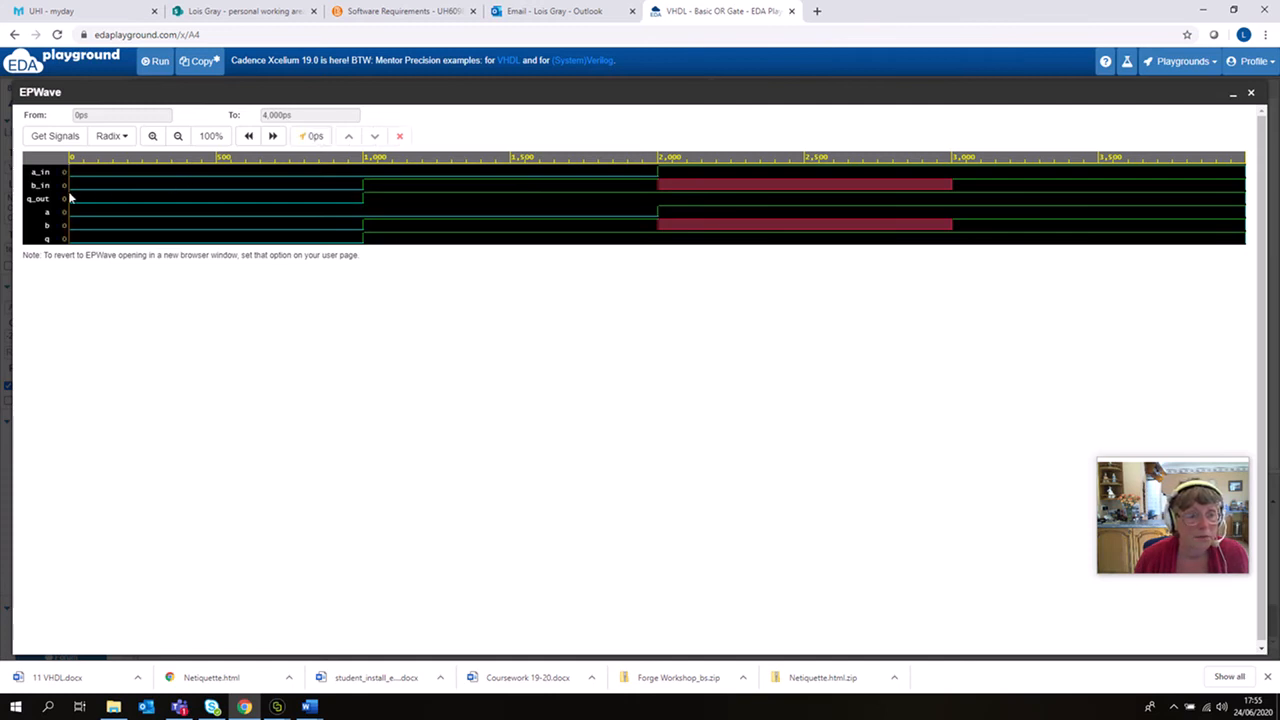
Place a time marker at 1,000 ps on the a_in, b_in, q_out waveforms.
click(362, 200)
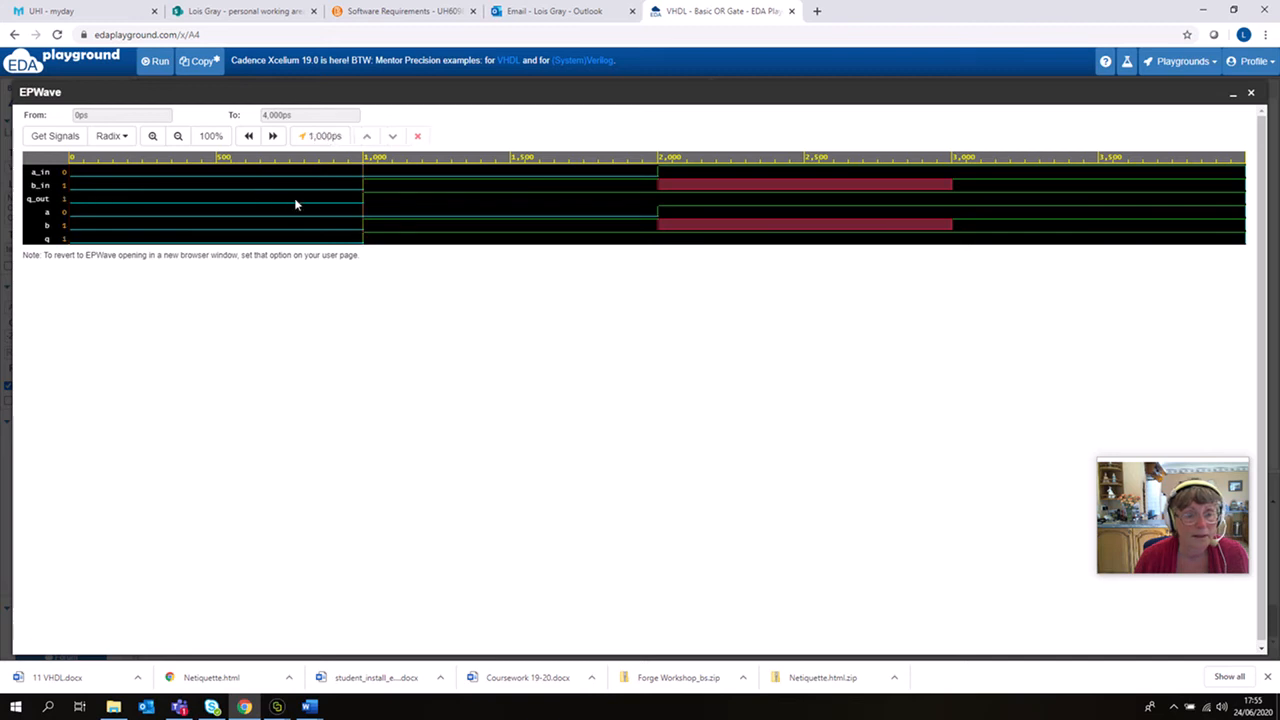
mouse_move(600, 200)
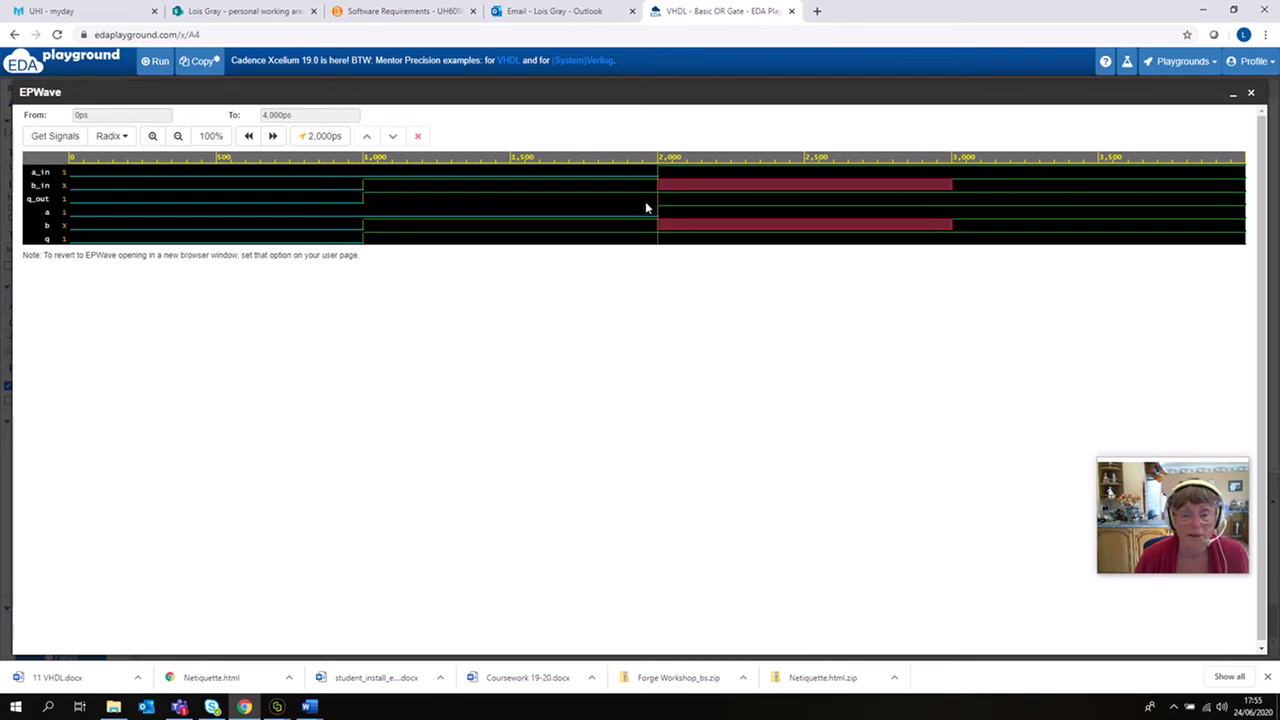
mouse_move(656, 192)
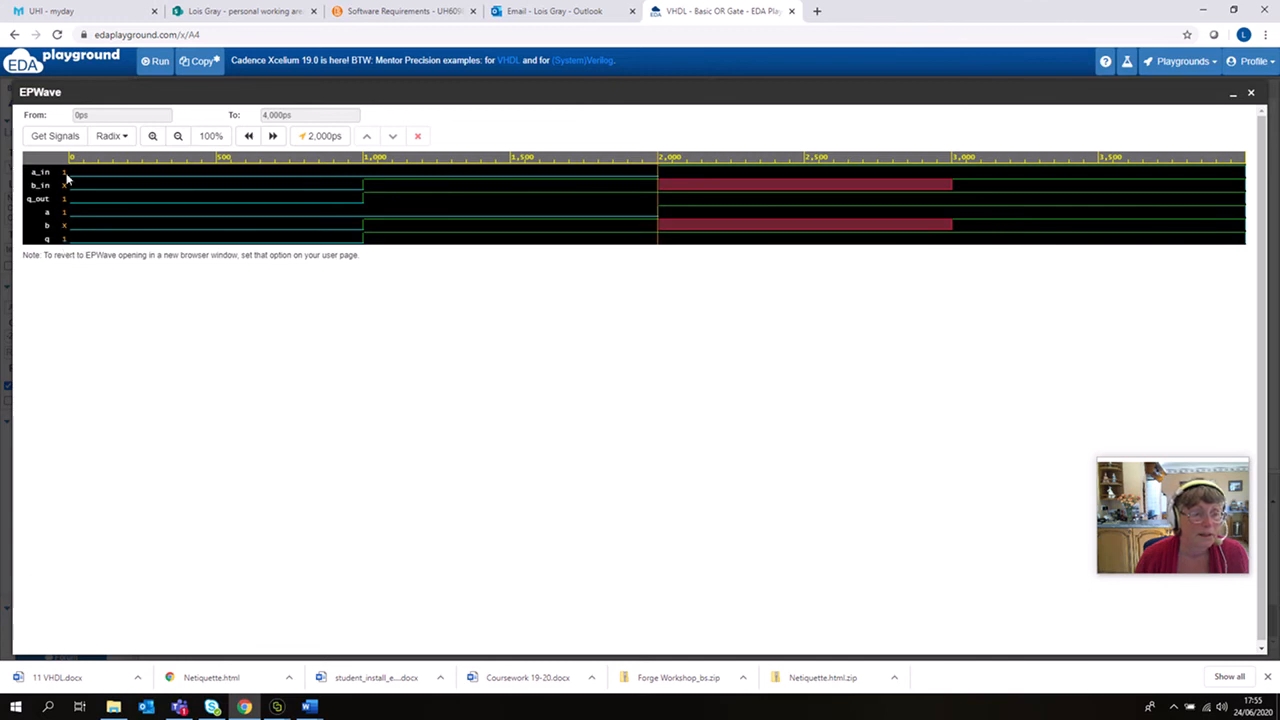
mouse_move(82, 268)
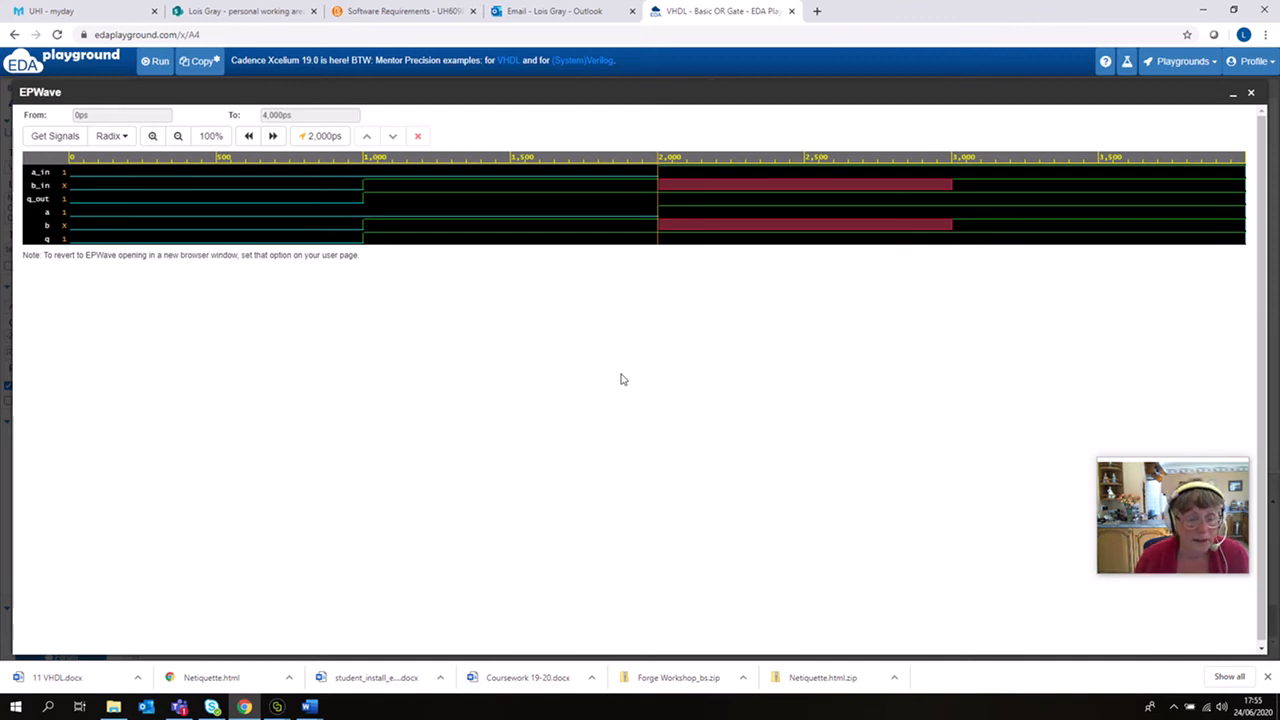
mouse_move(456, 102)
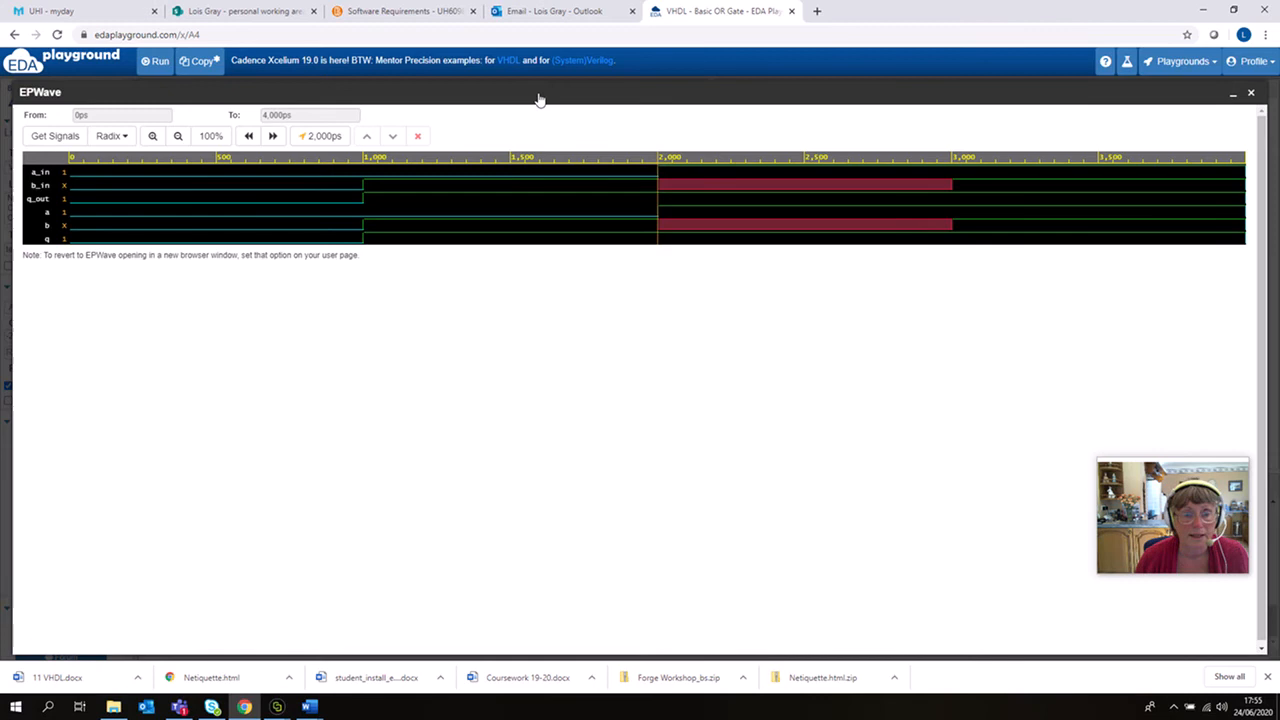
mouse_move(1220, 82)
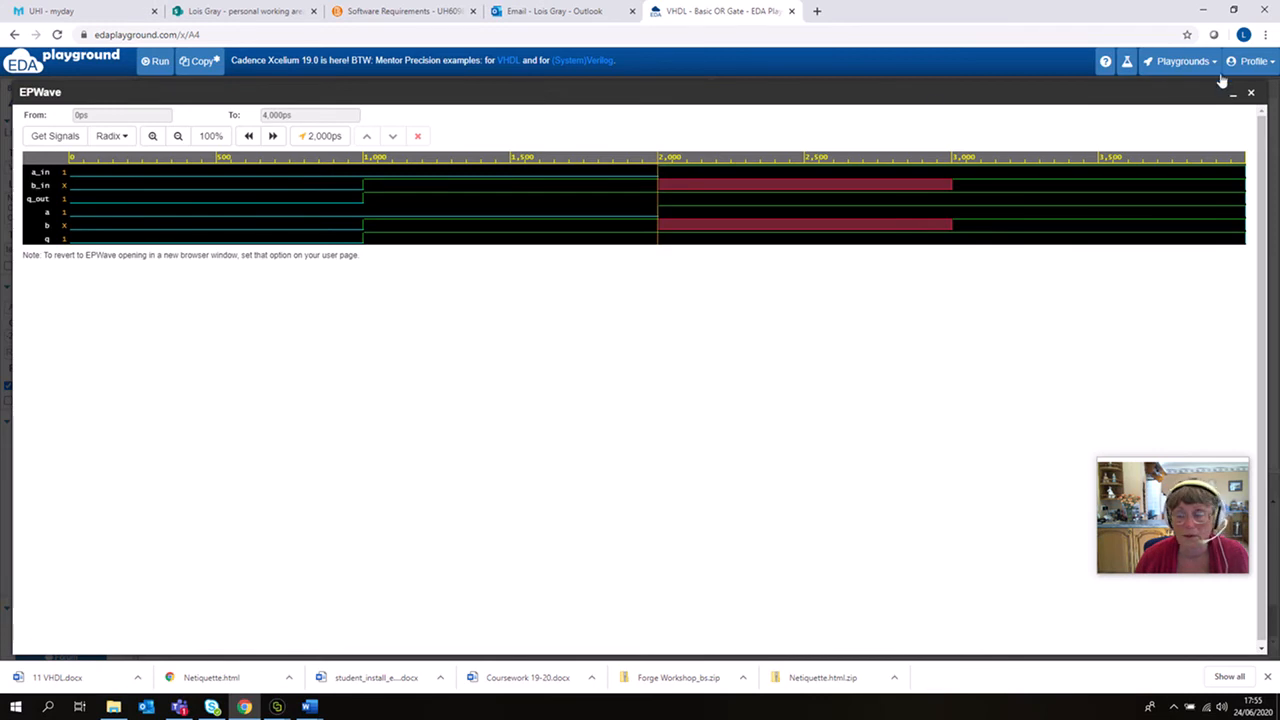
mouse_move(552, 100)
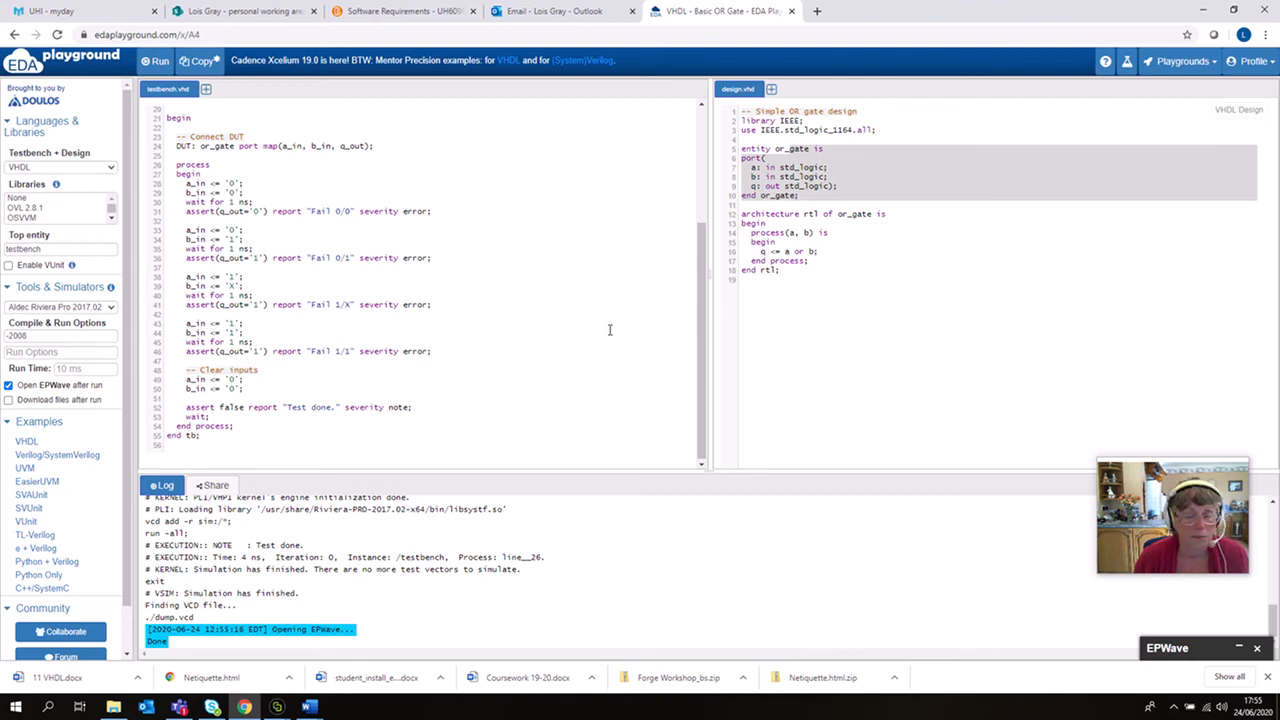
mouse_move(1128, 162)
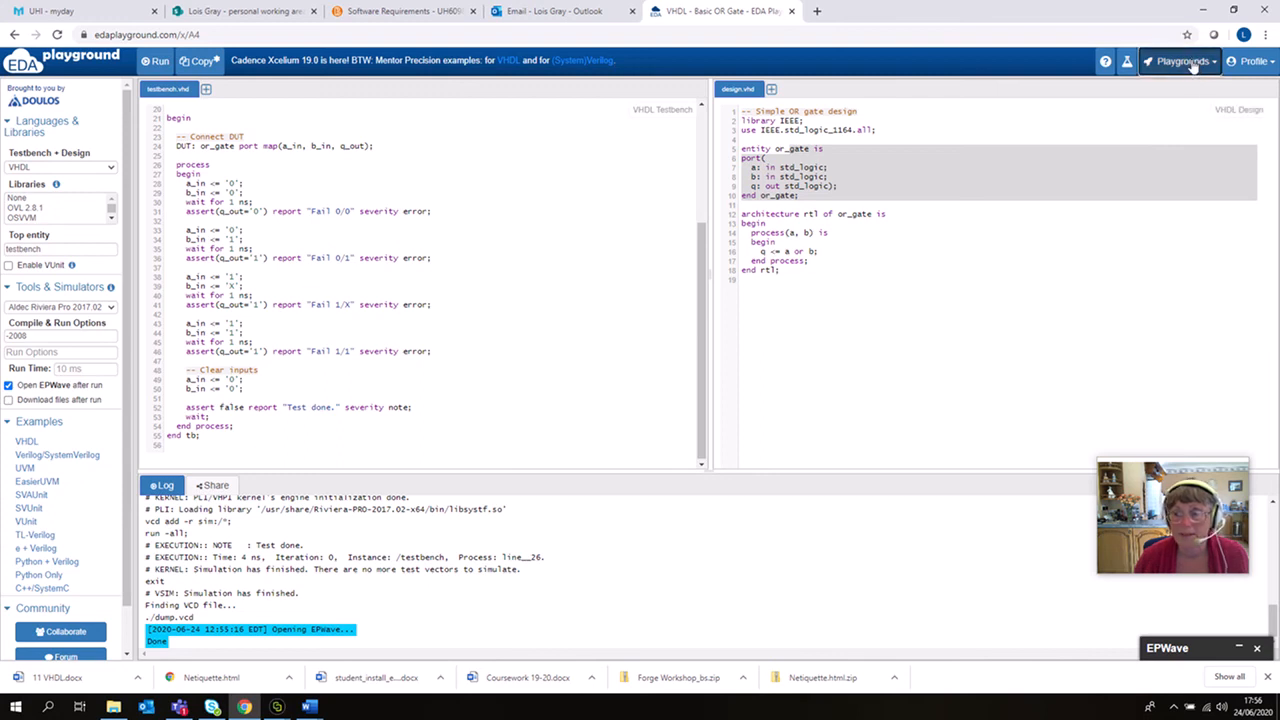
Show 'Your Playgrounds' from the Playgrounds menu, listing the saved playgrounds.
click(1184, 60)
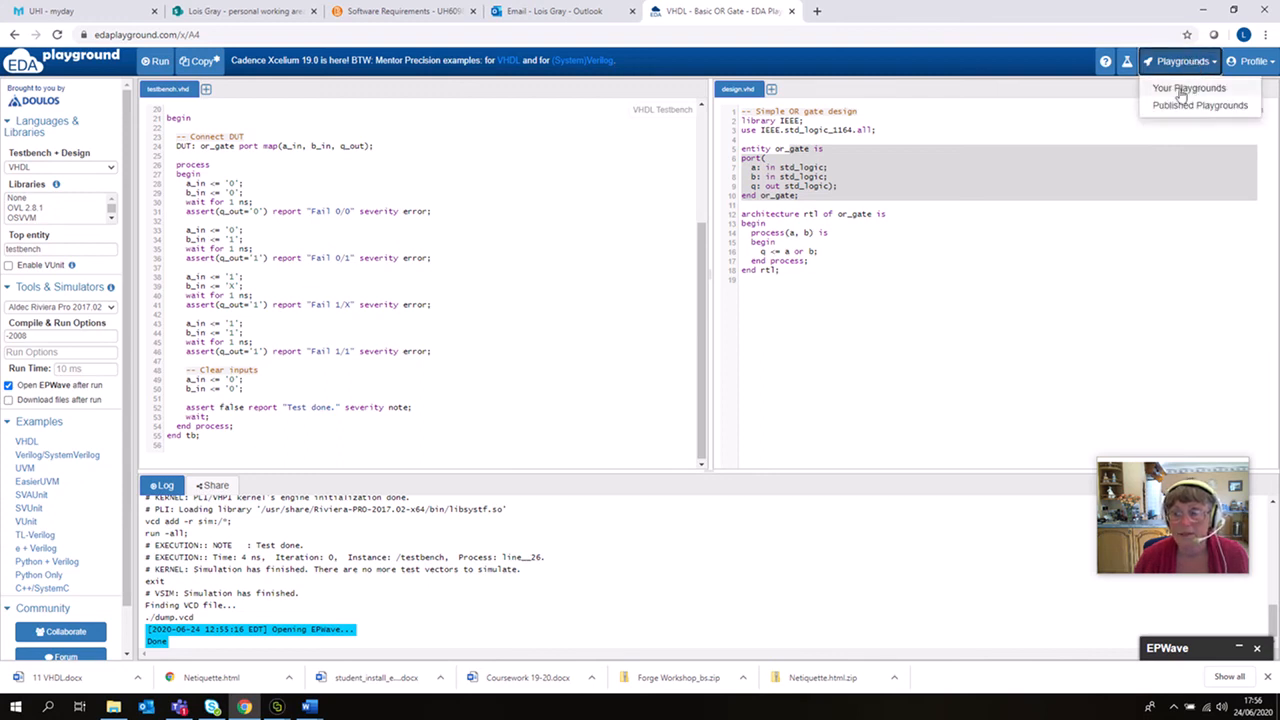
click(1188, 88)
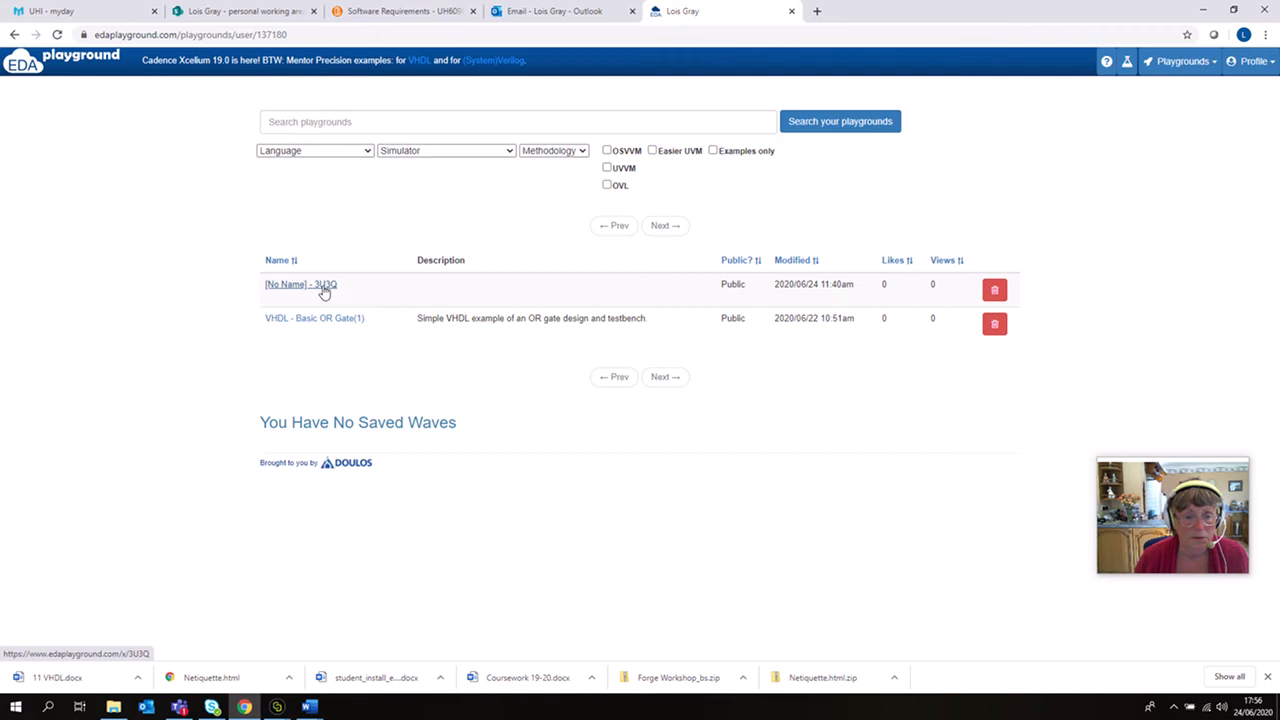
click(300, 284)
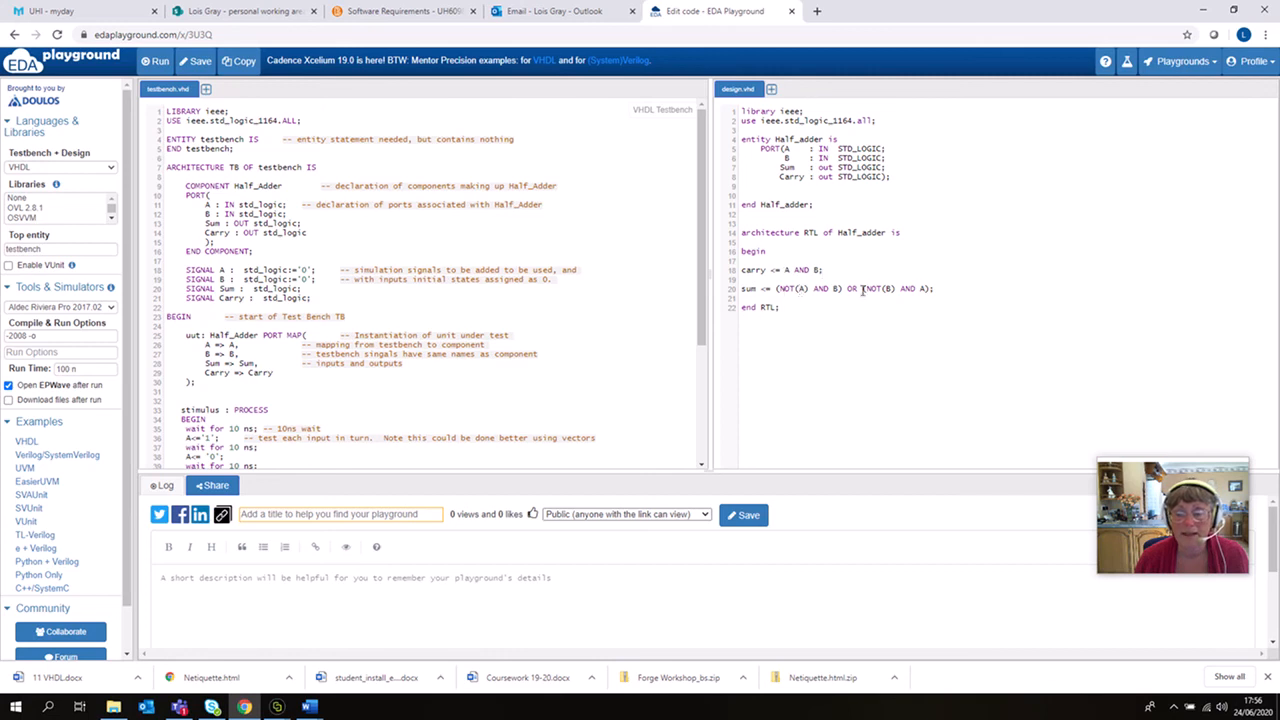
mouse_move(882, 332)
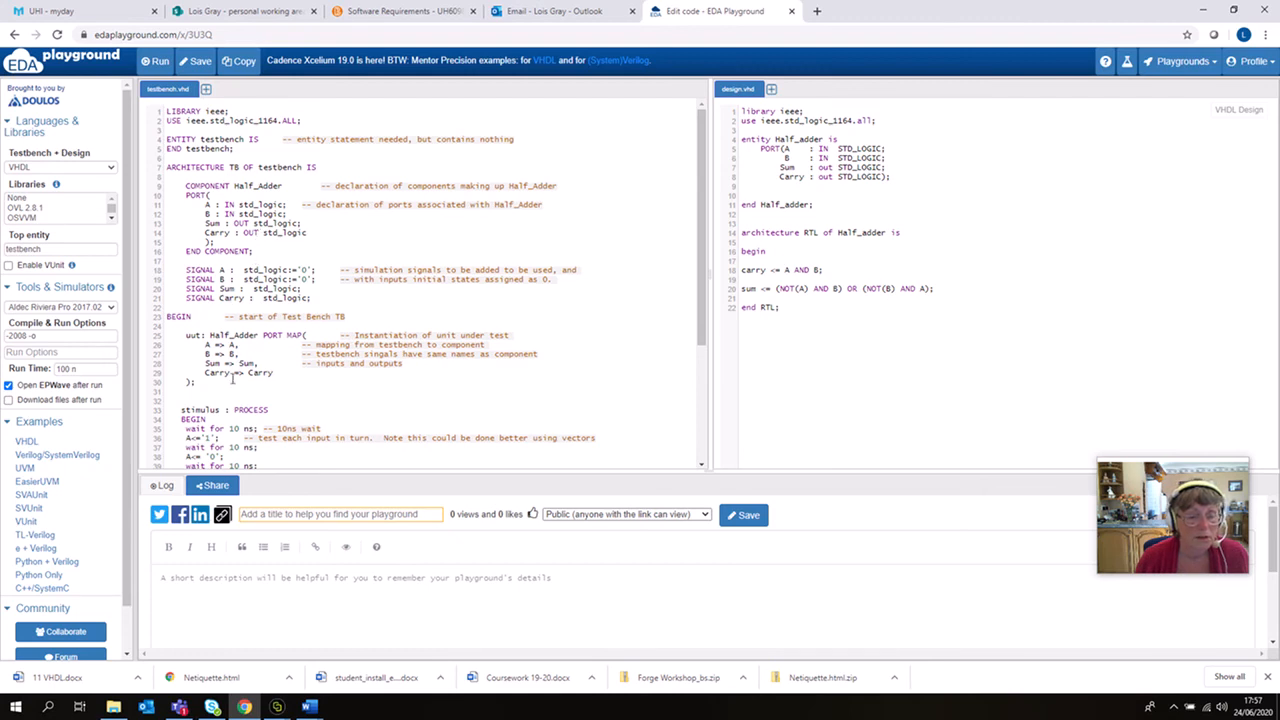
scroll(down, 3)
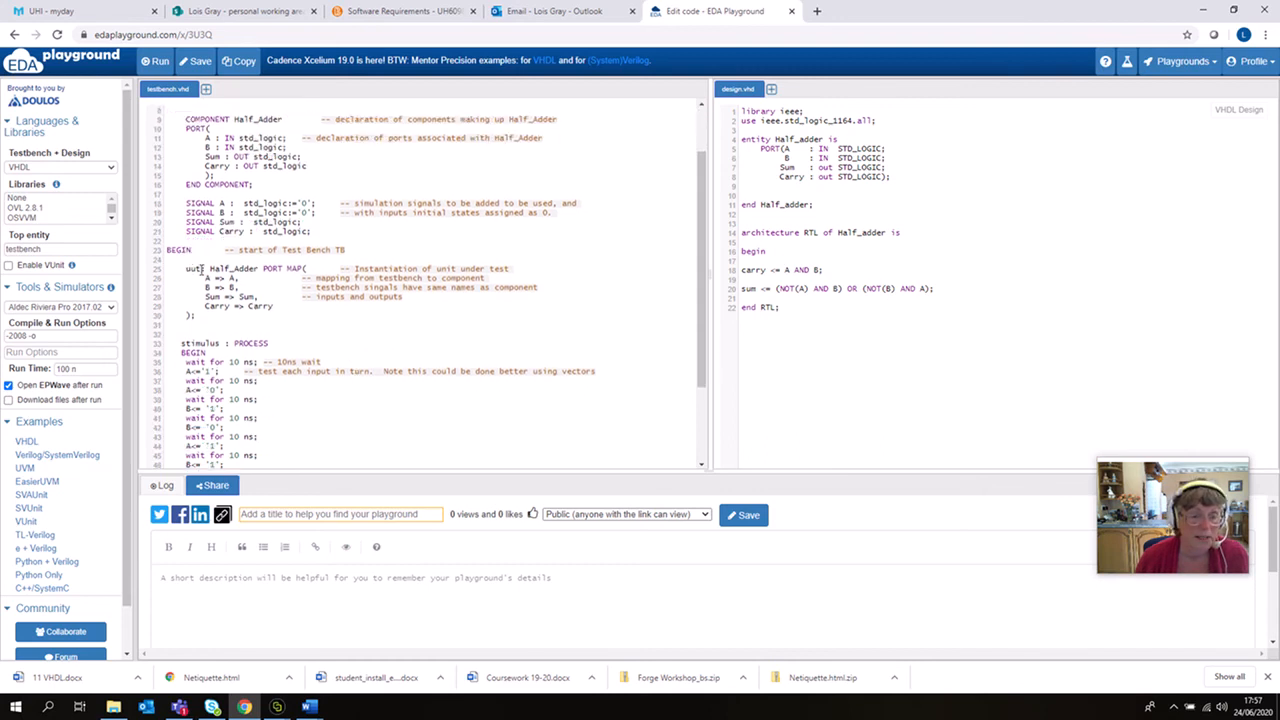
scroll(down, 3)
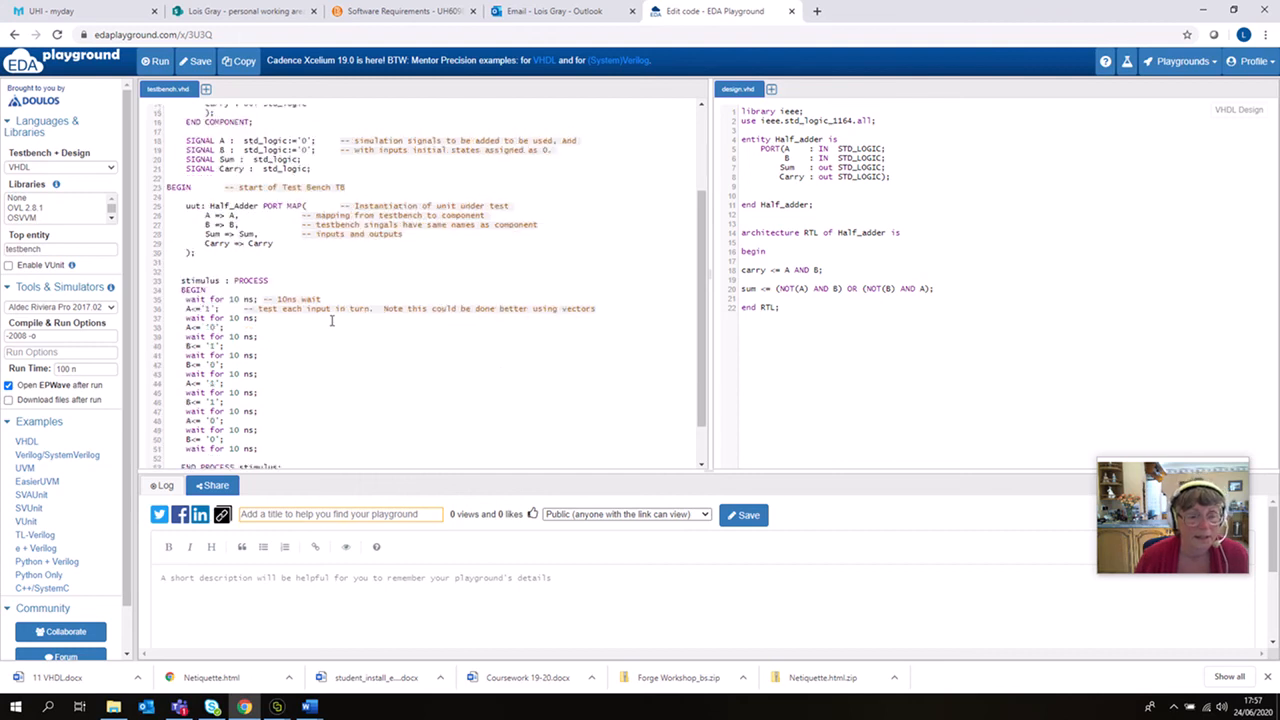
scroll(down, 3)
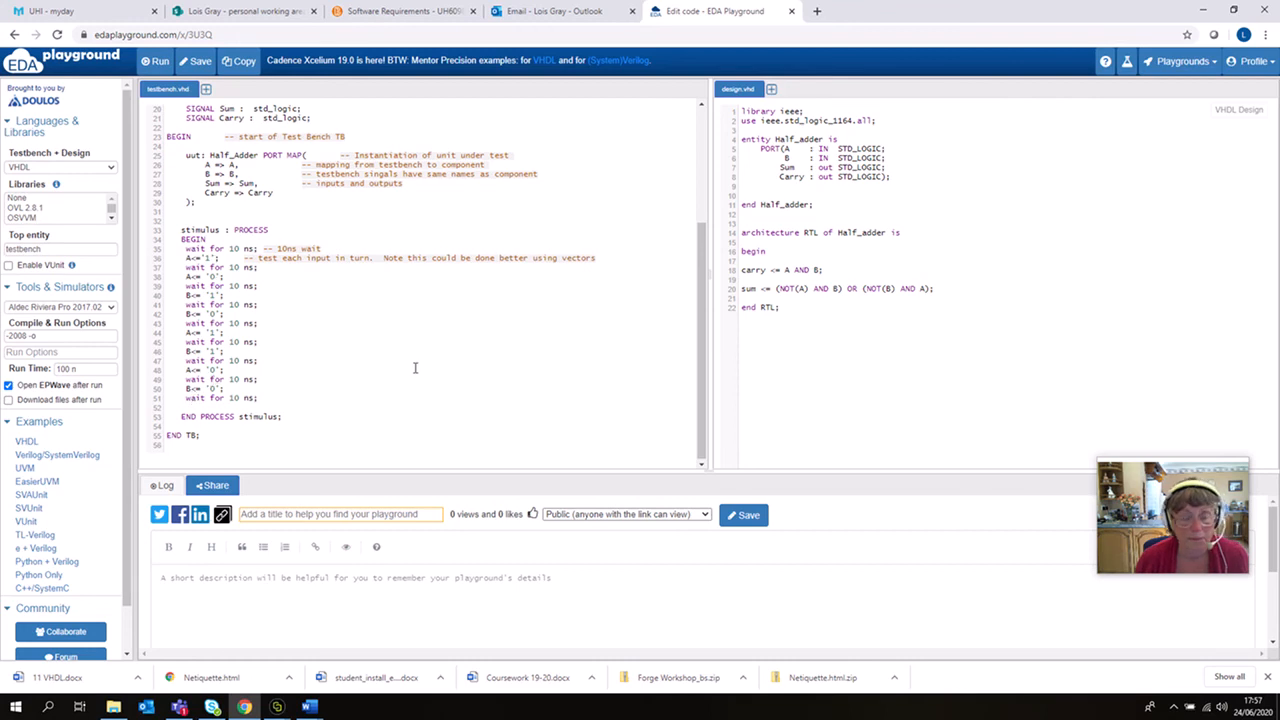
scroll(up, 3)
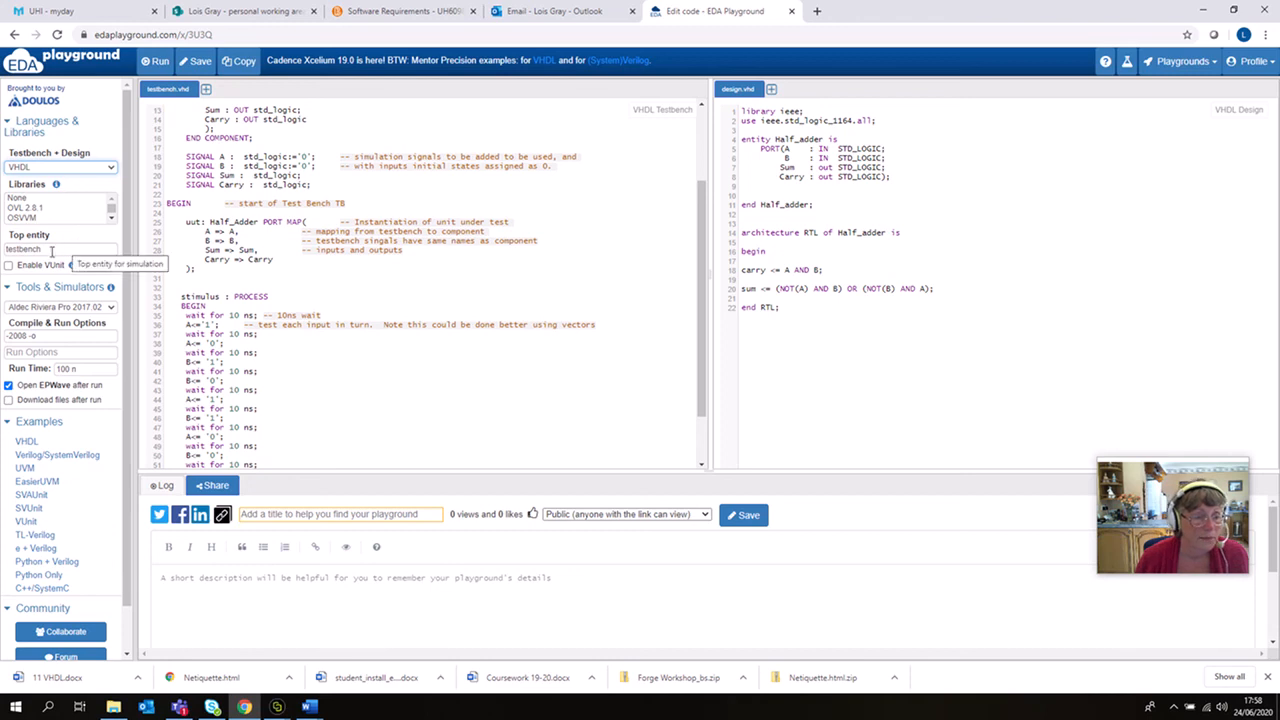
mouse_move(56, 248)
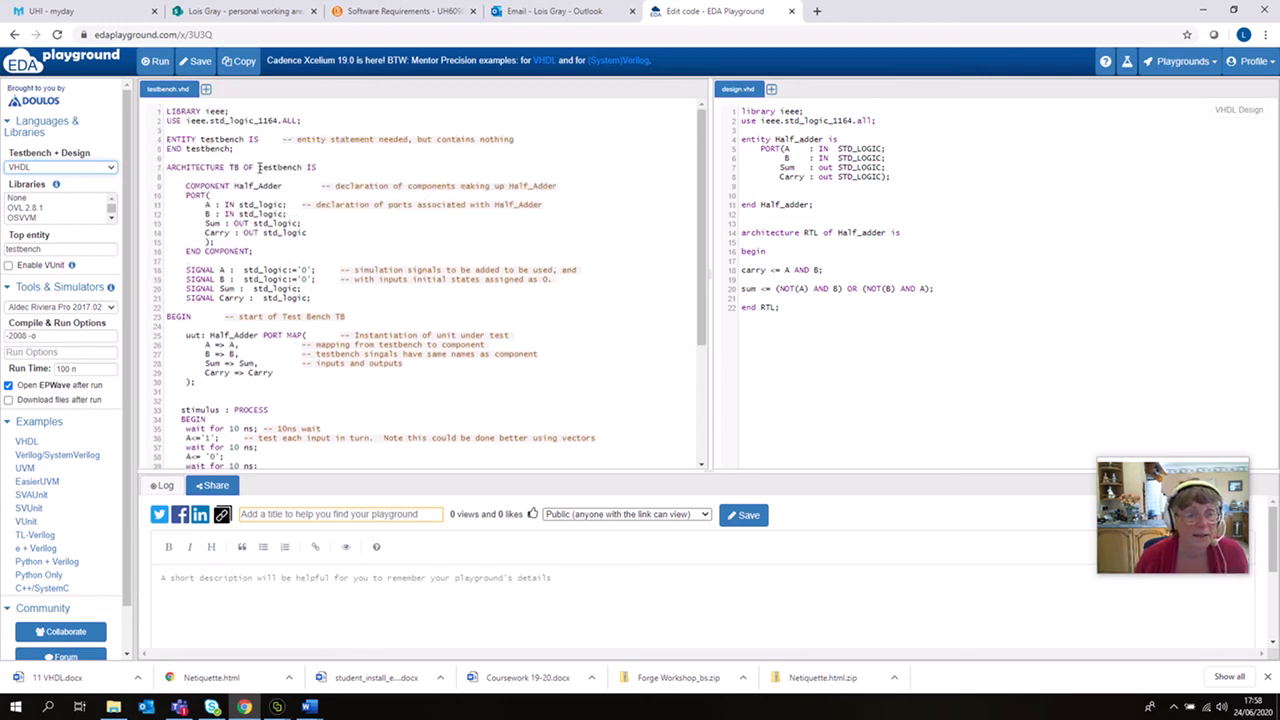
double_click(280, 168)
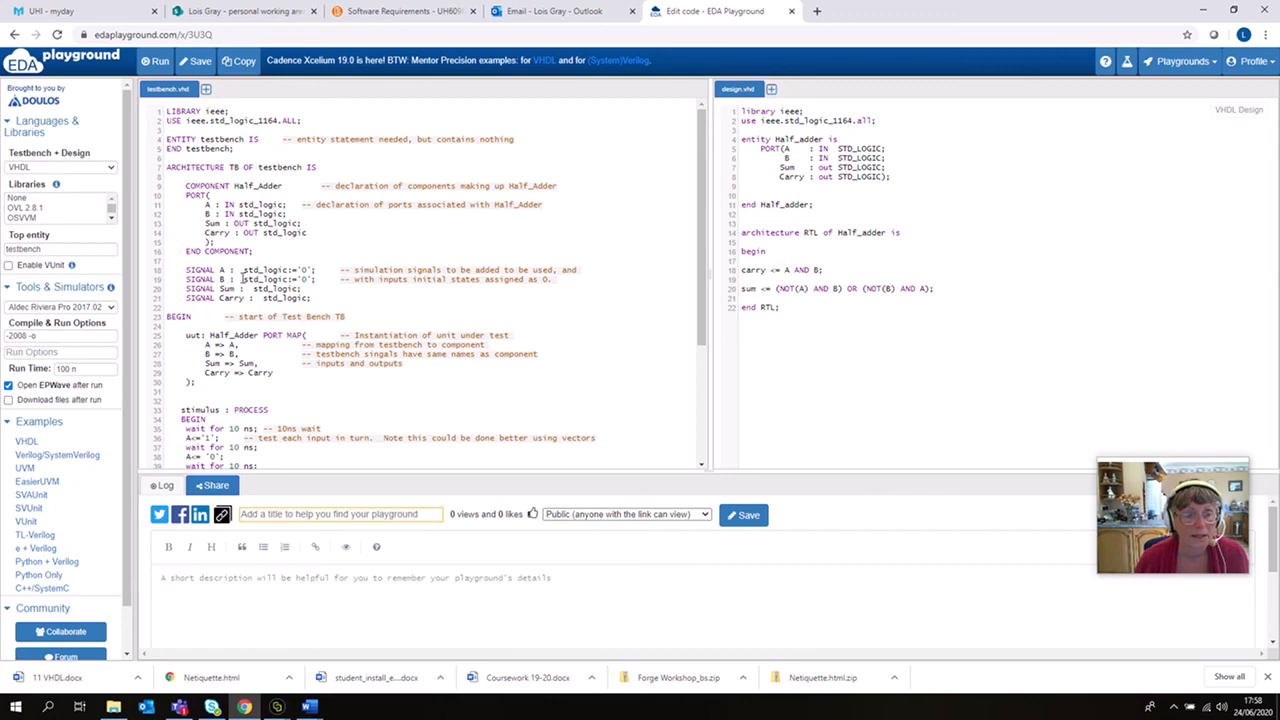
double_click(218, 140)
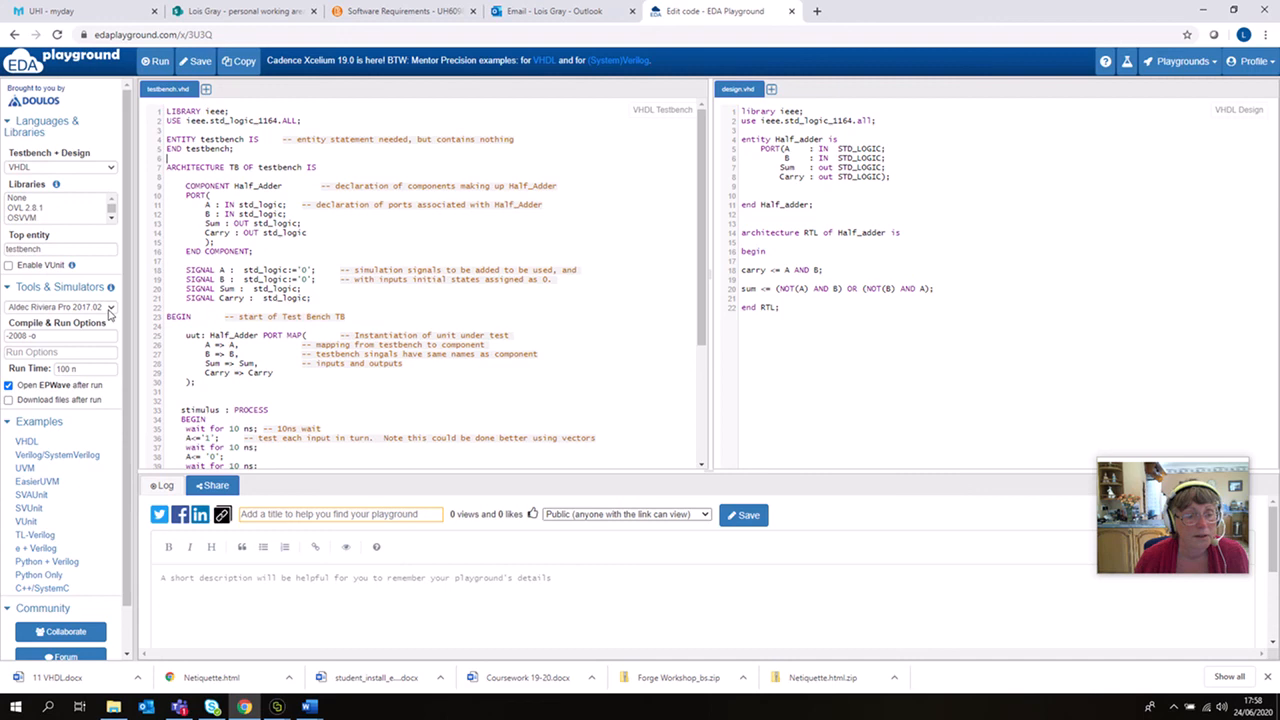
click(60, 308)
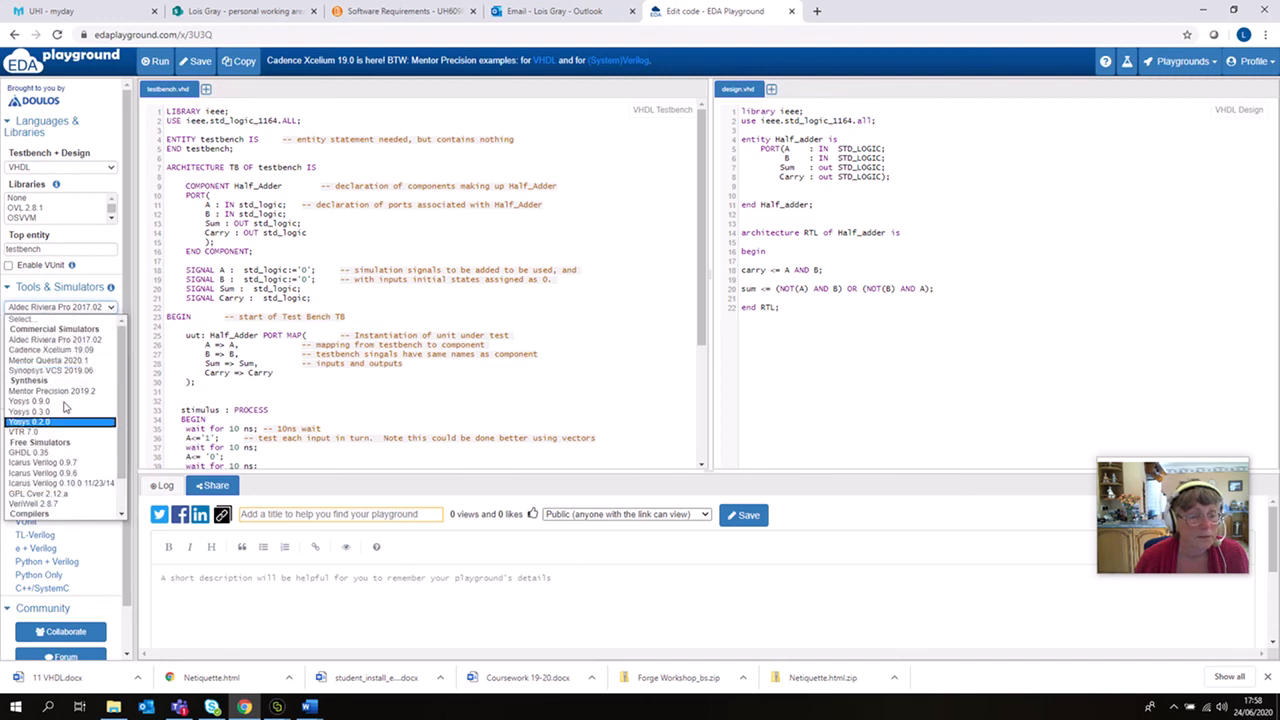
click(50, 348)
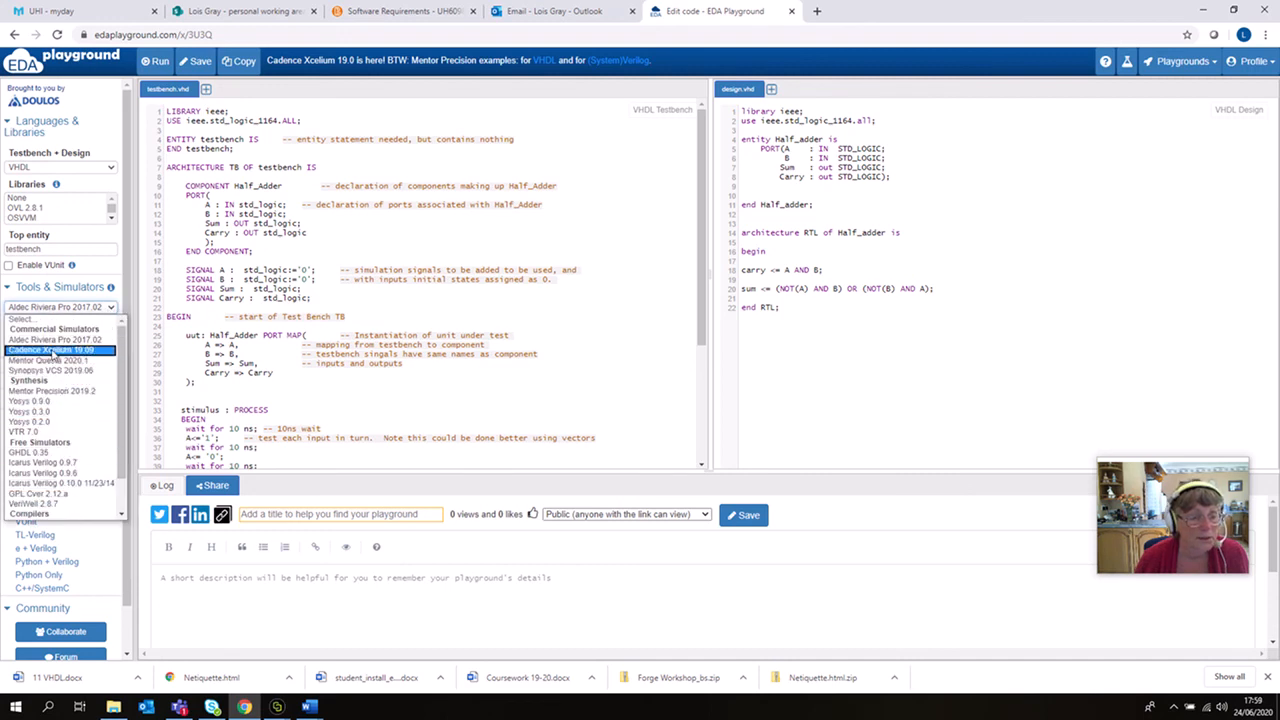
click(60, 350)
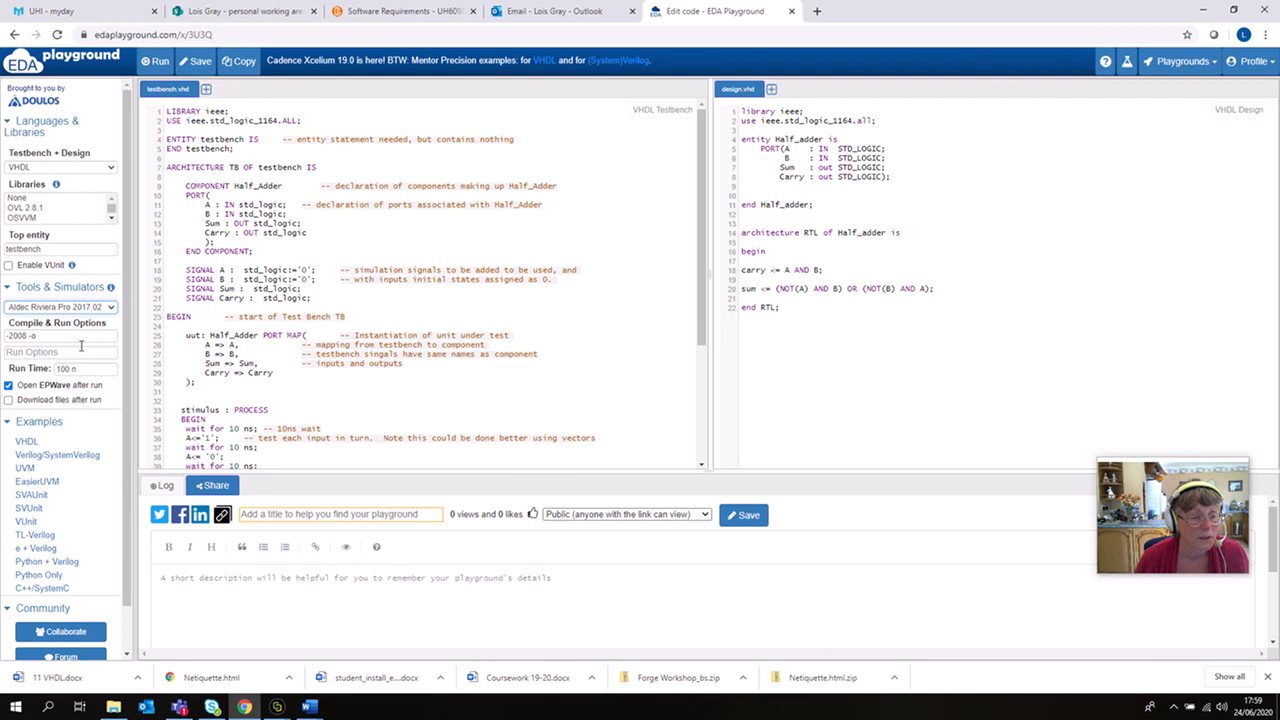
mouse_move(64, 368)
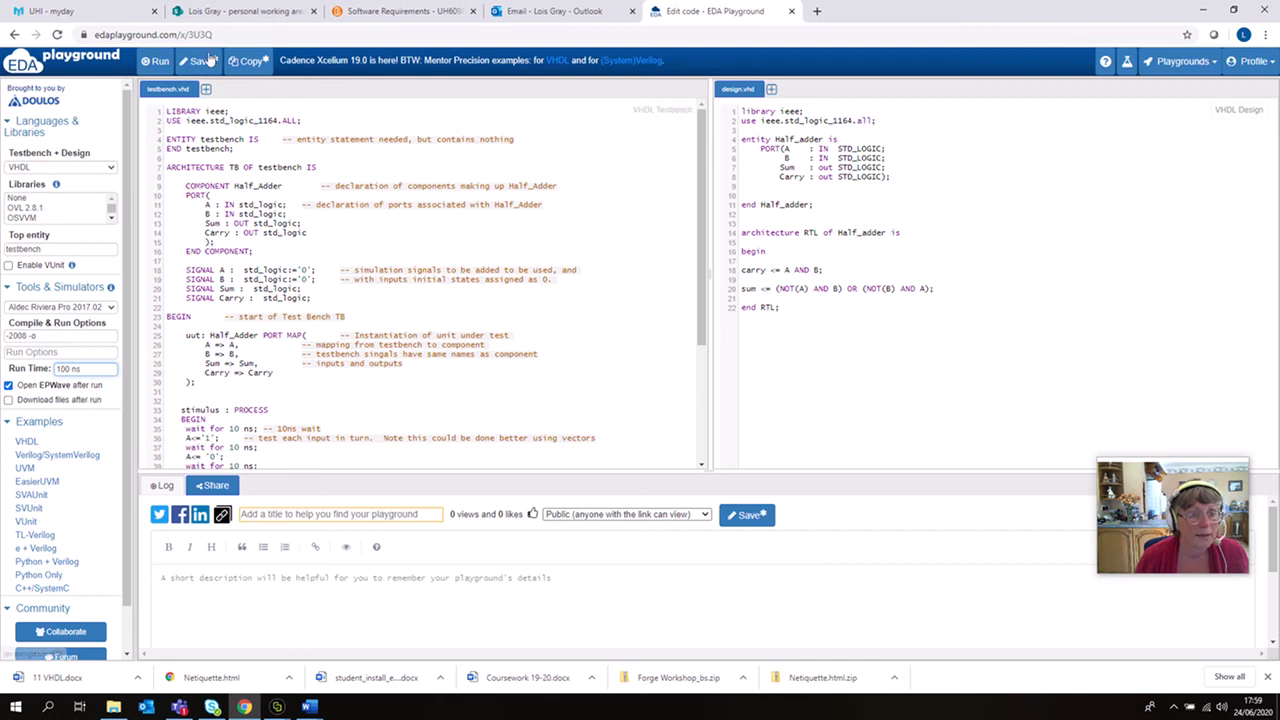
mouse_move(200, 60)
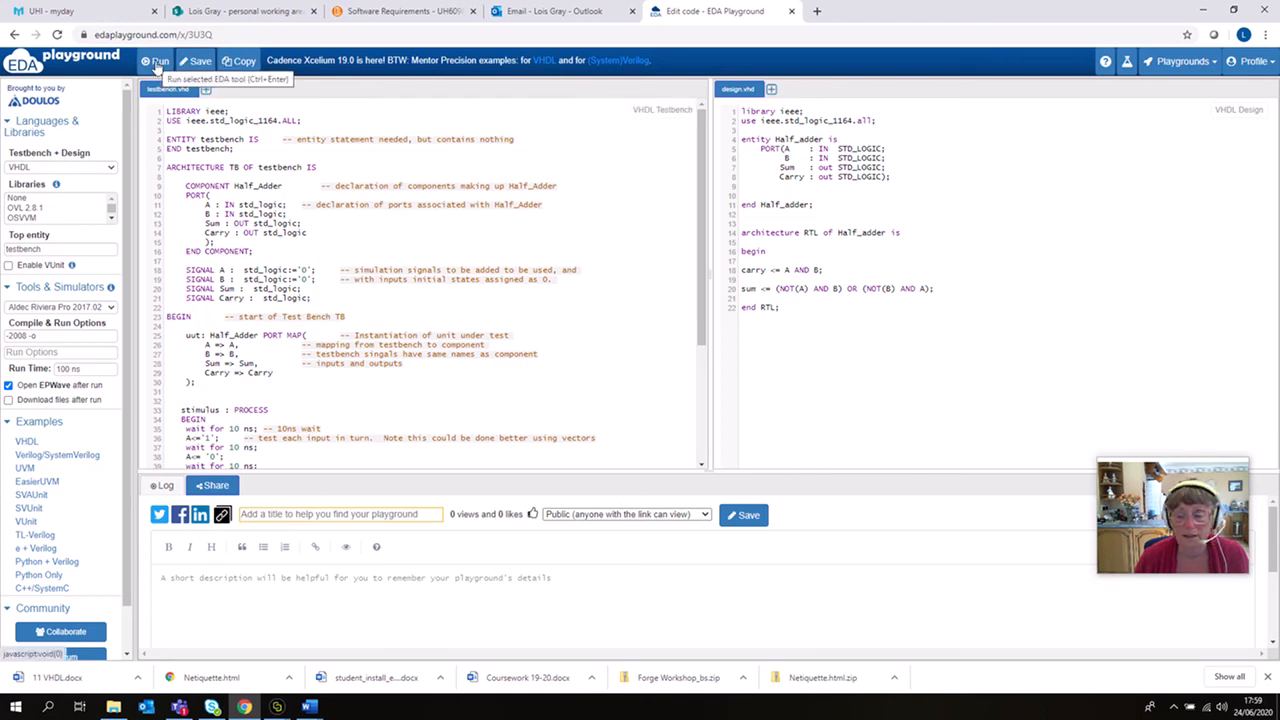
Run the Half Adder testbench so EPWave shows the A, B, Sum and Carry waveforms.
click(156, 60)
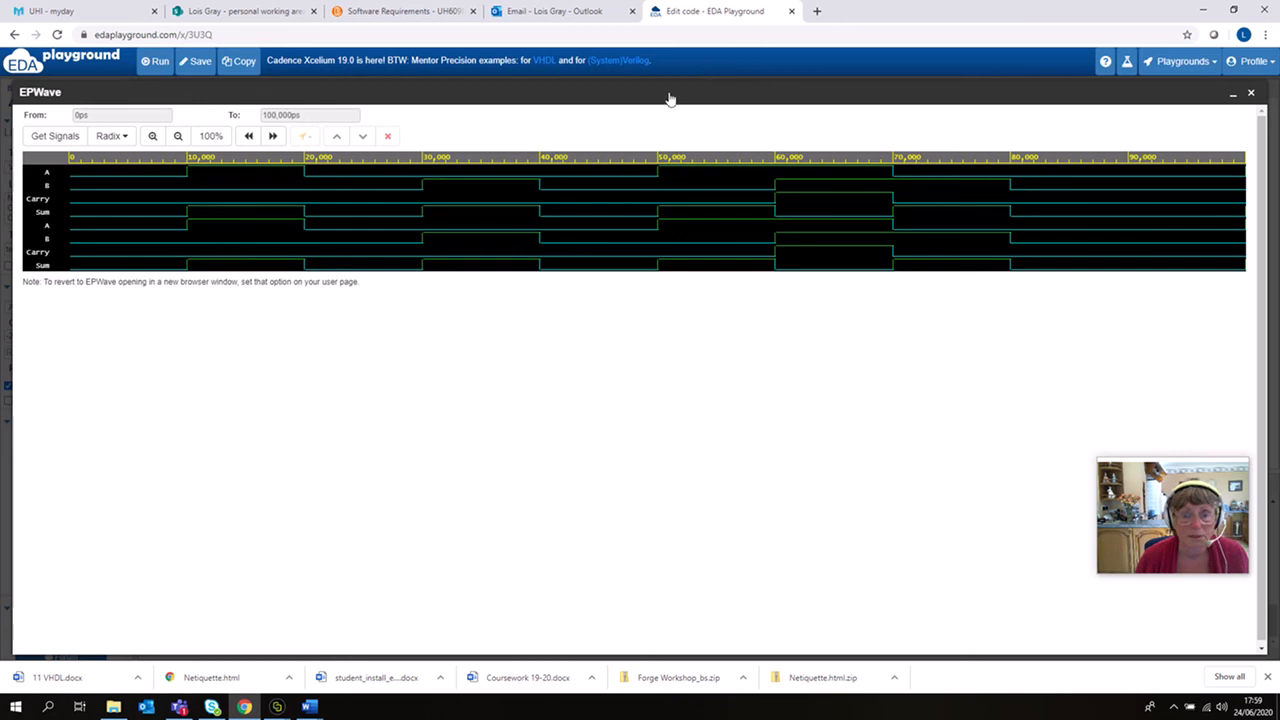
click(1232, 92)
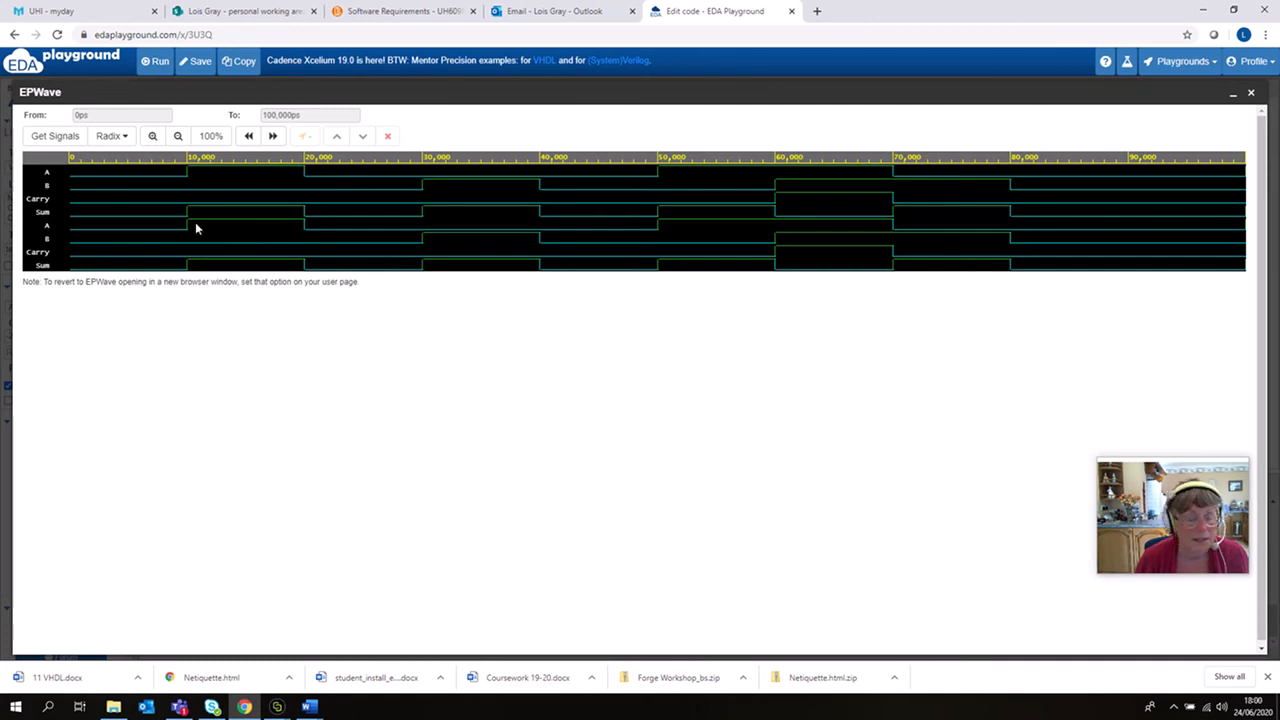
mouse_move(36, 224)
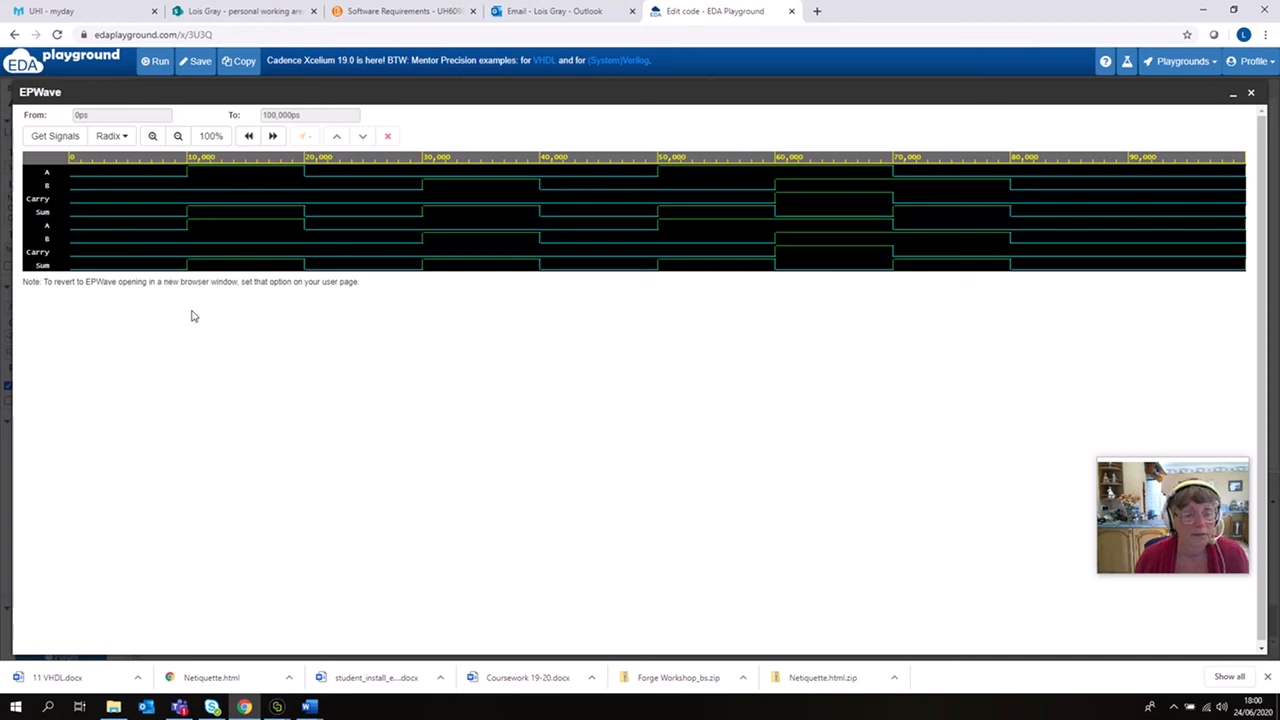
mouse_move(48, 182)
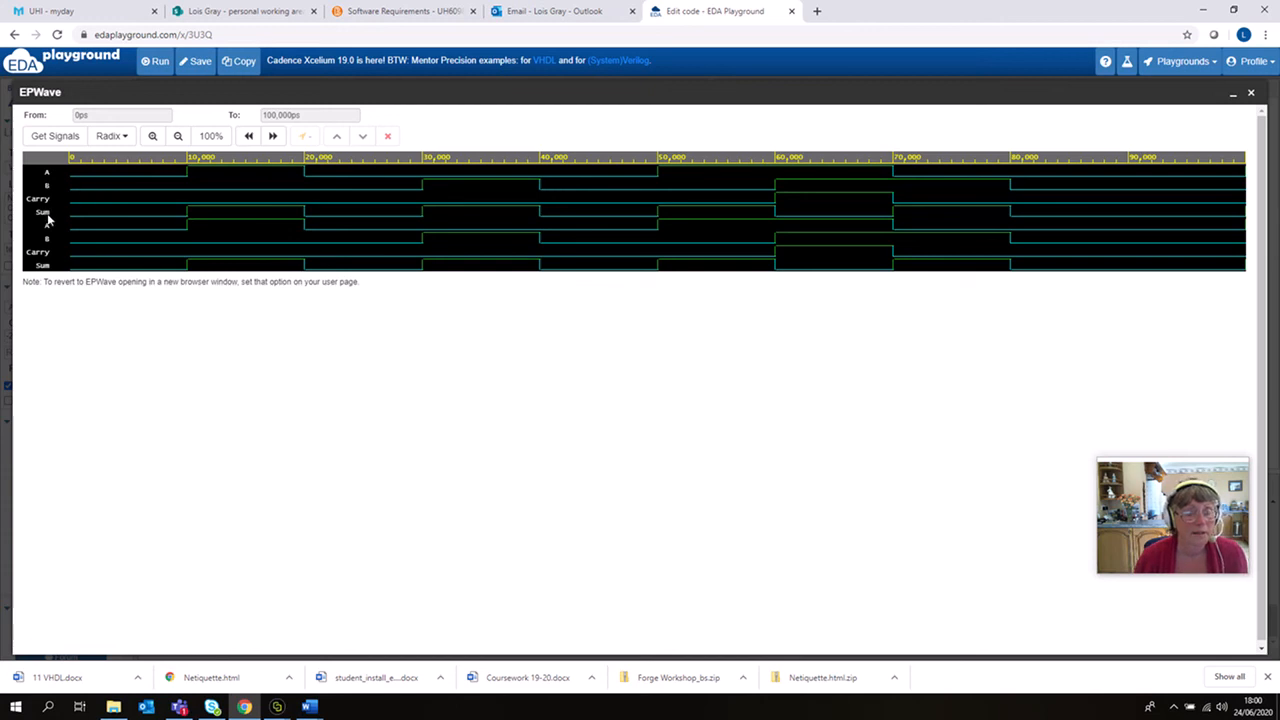
mouse_move(56, 276)
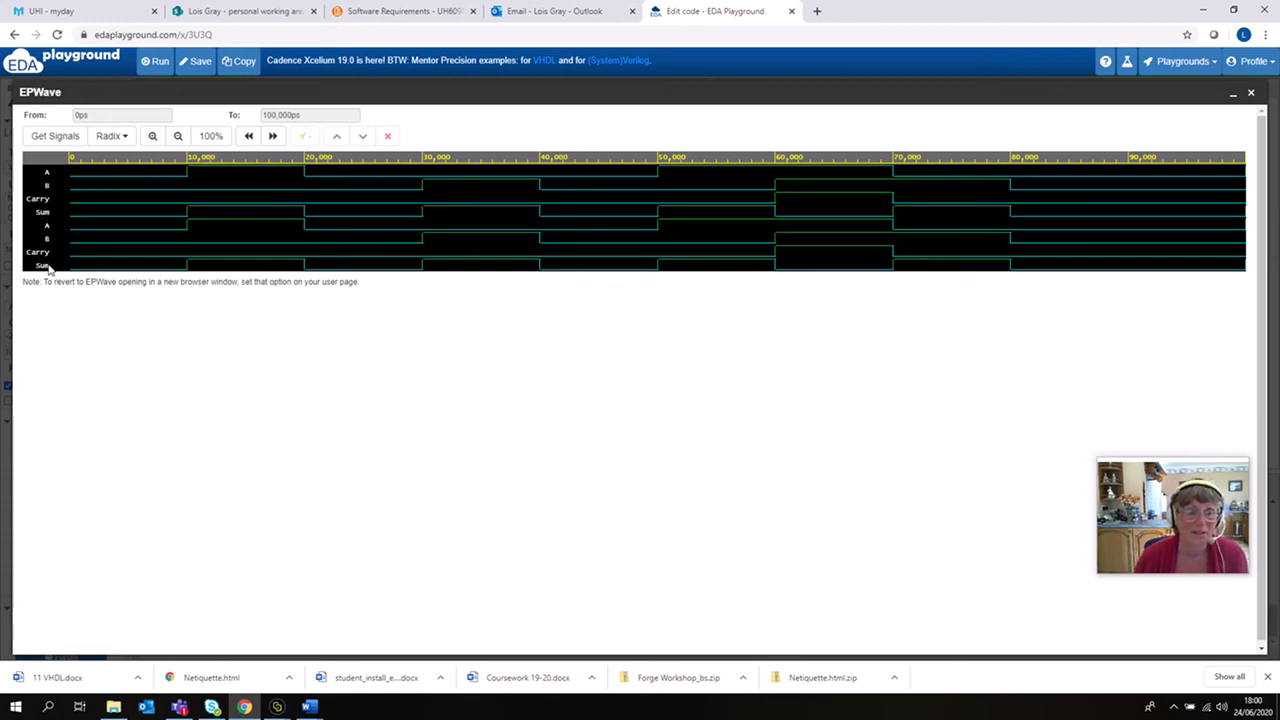
mouse_move(584, 396)
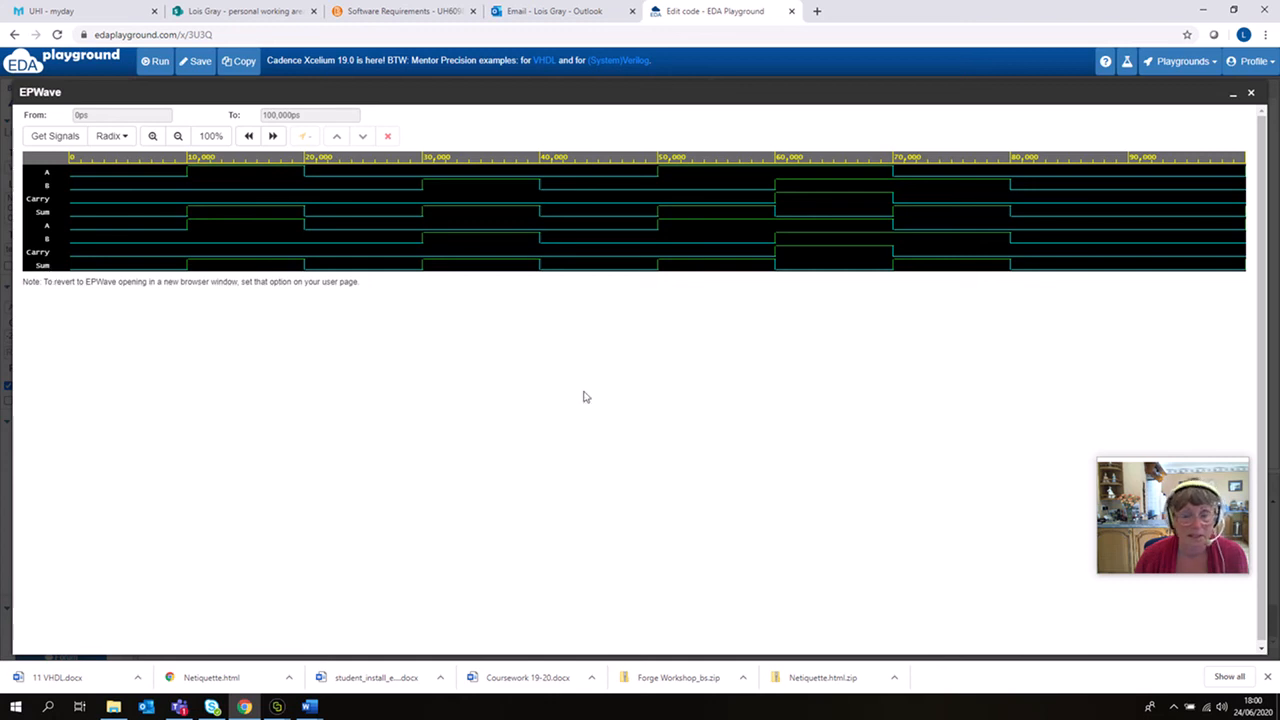
mouse_move(632, 400)
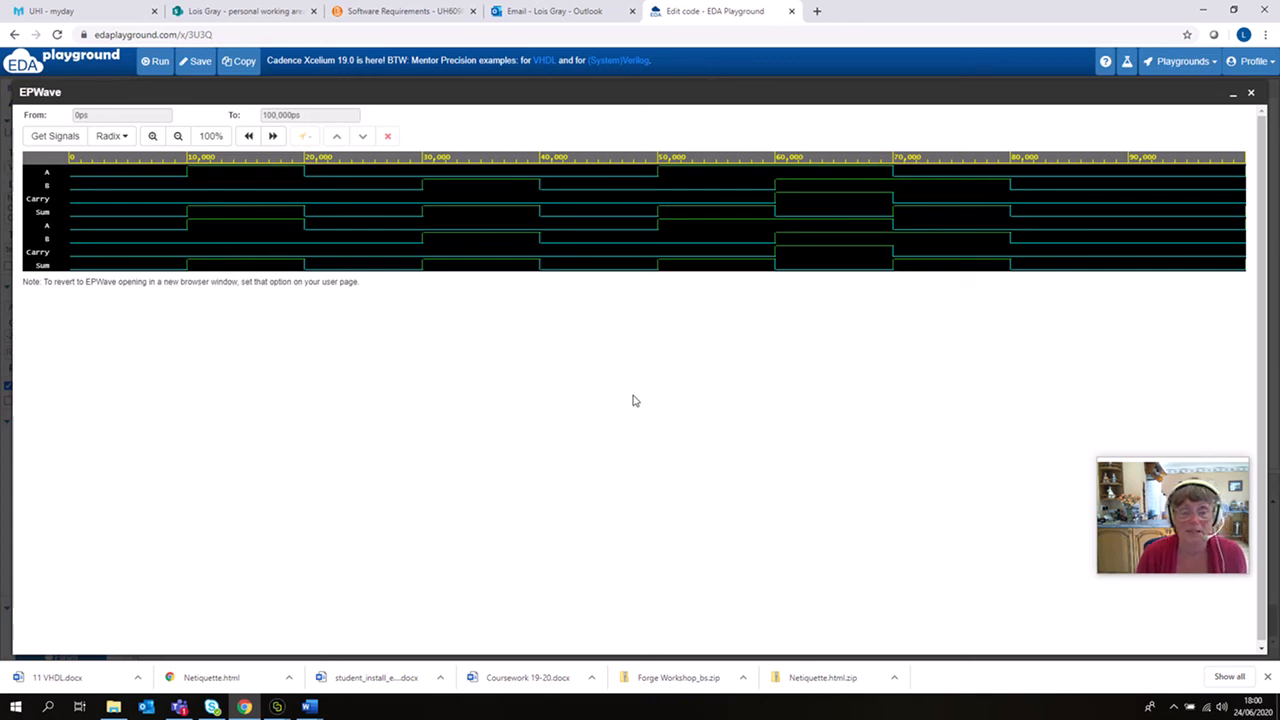
mouse_move(650, 368)
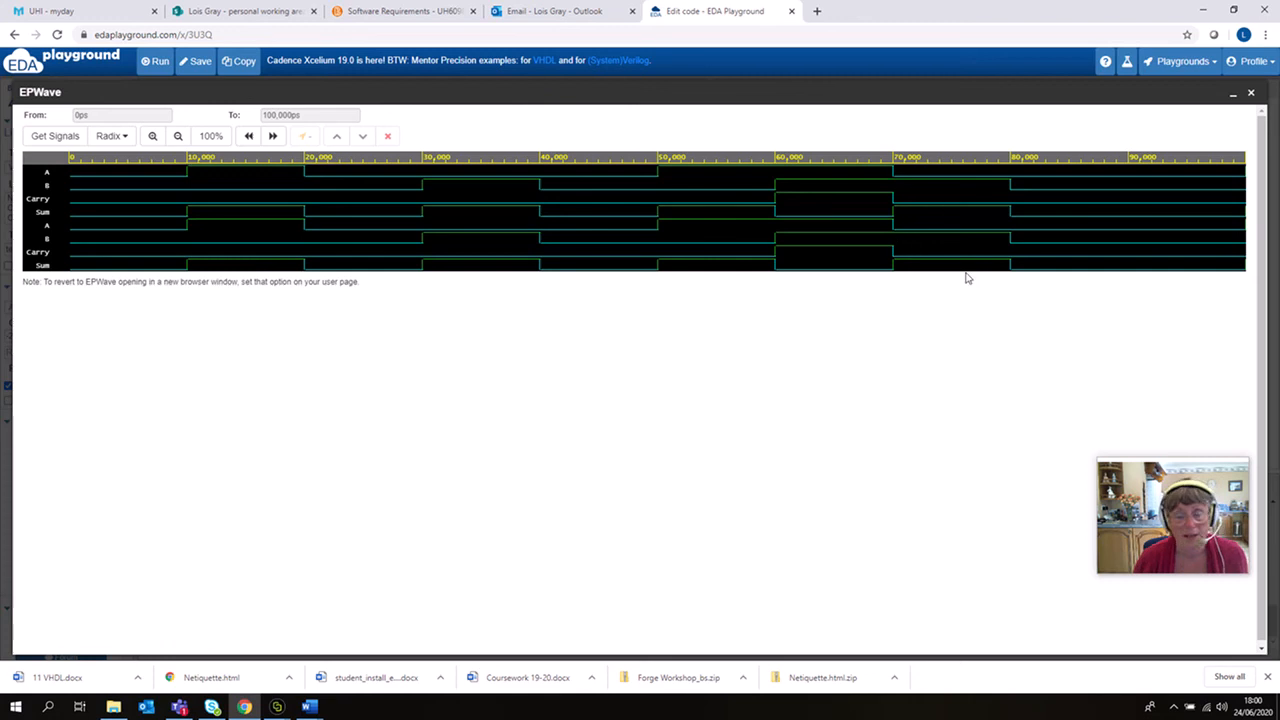
mouse_move(904, 344)
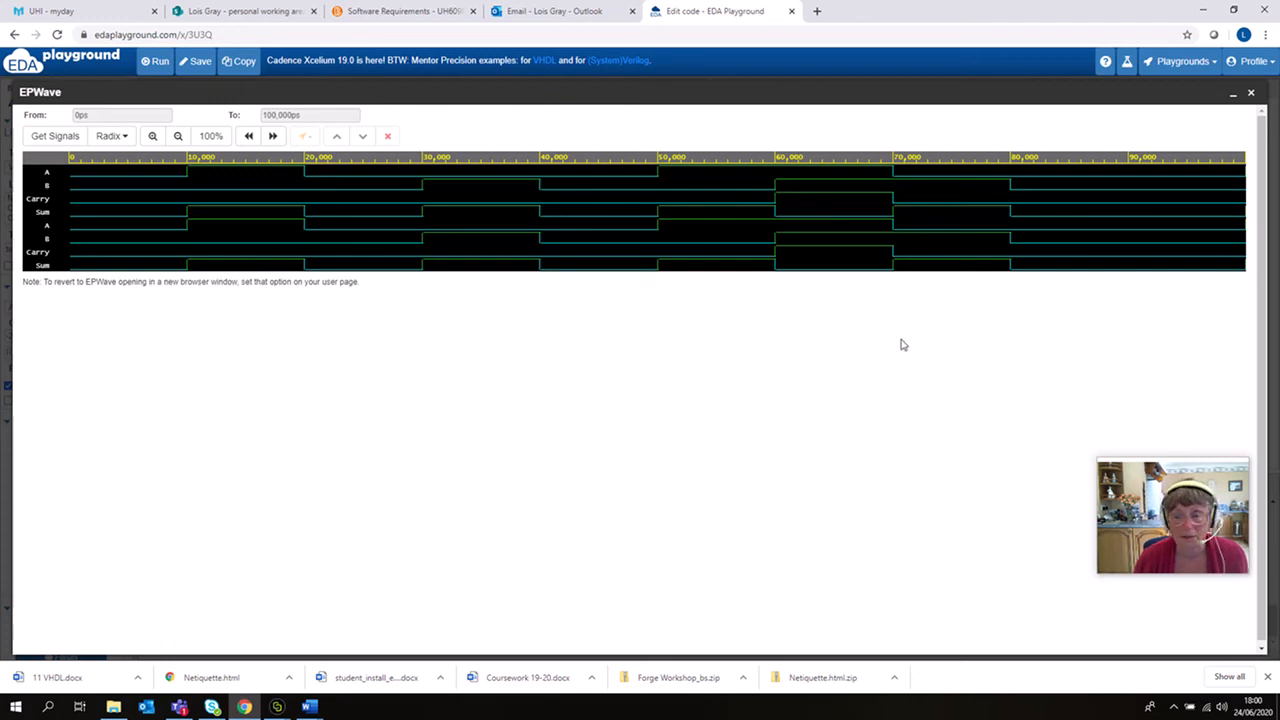
mouse_move(748, 332)
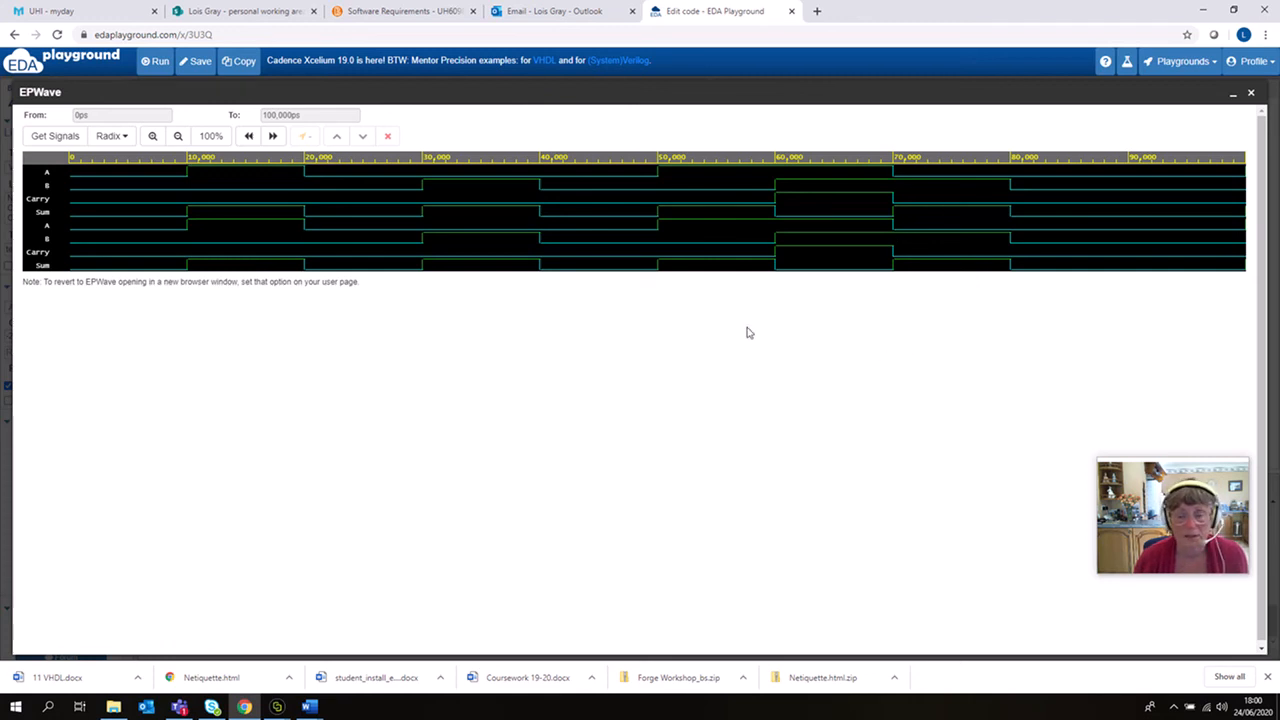
mouse_move(104, 190)
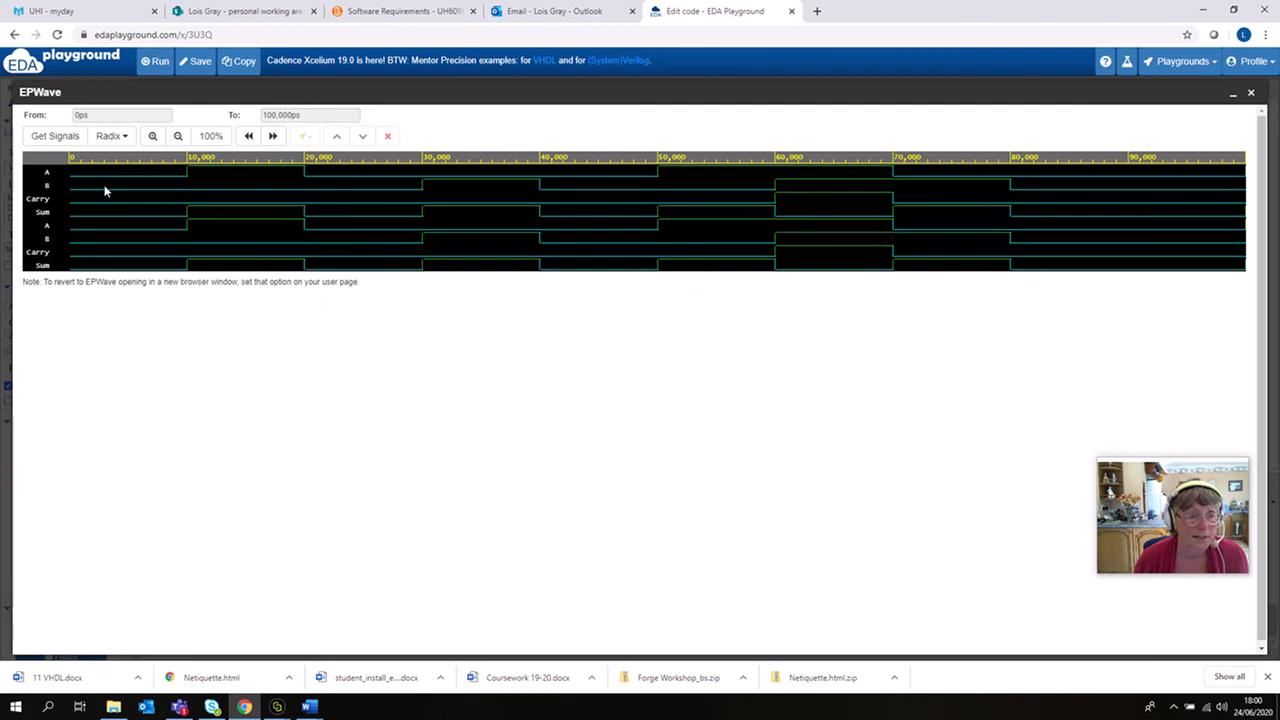
mouse_move(104, 224)
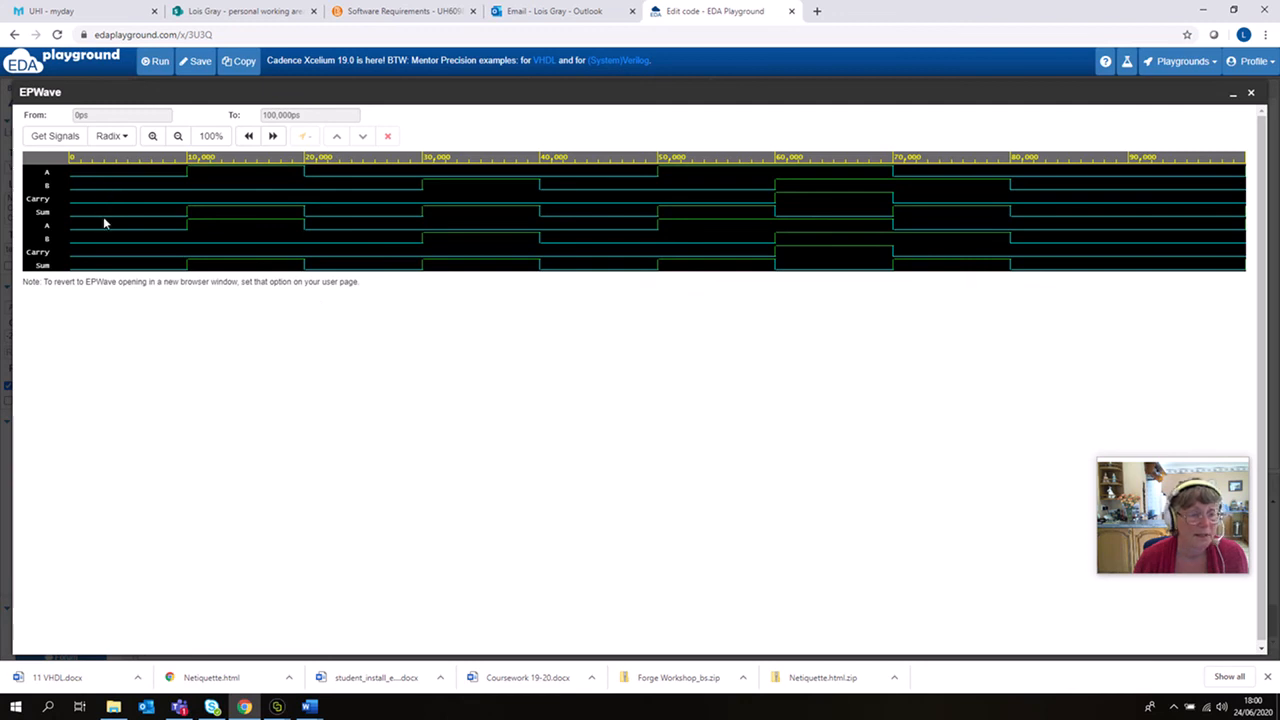
mouse_move(236, 176)
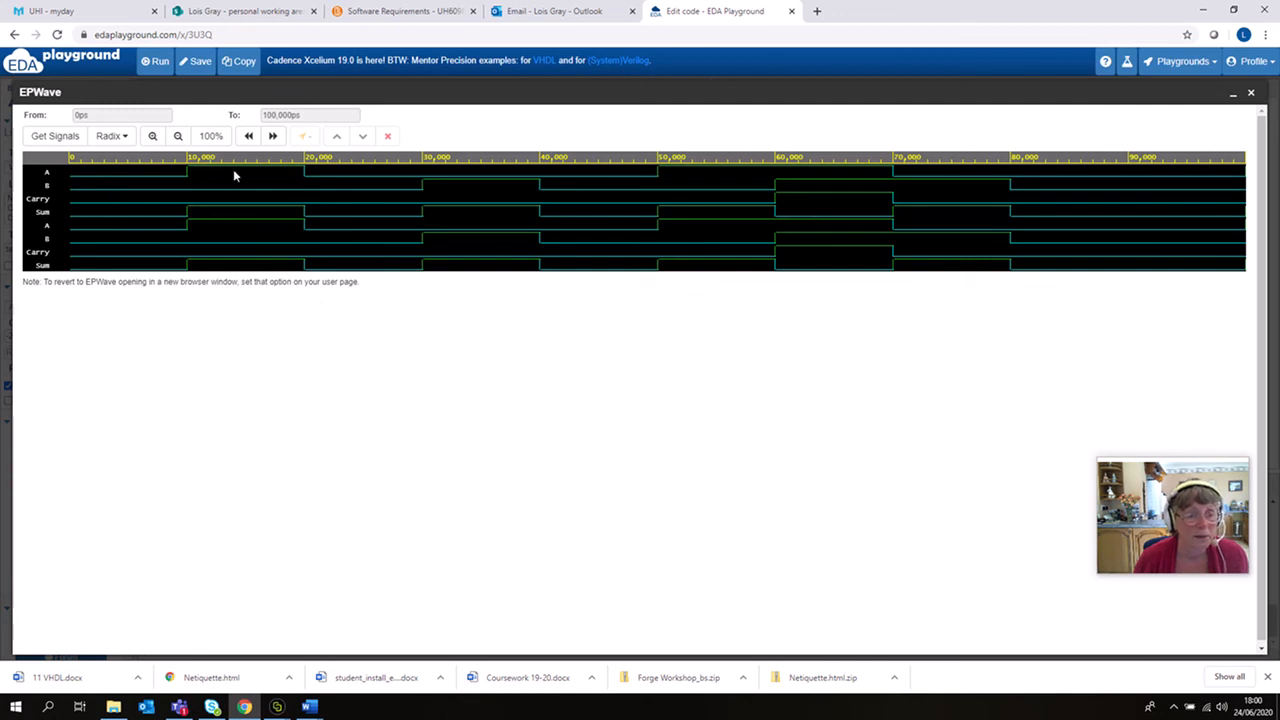
mouse_move(236, 212)
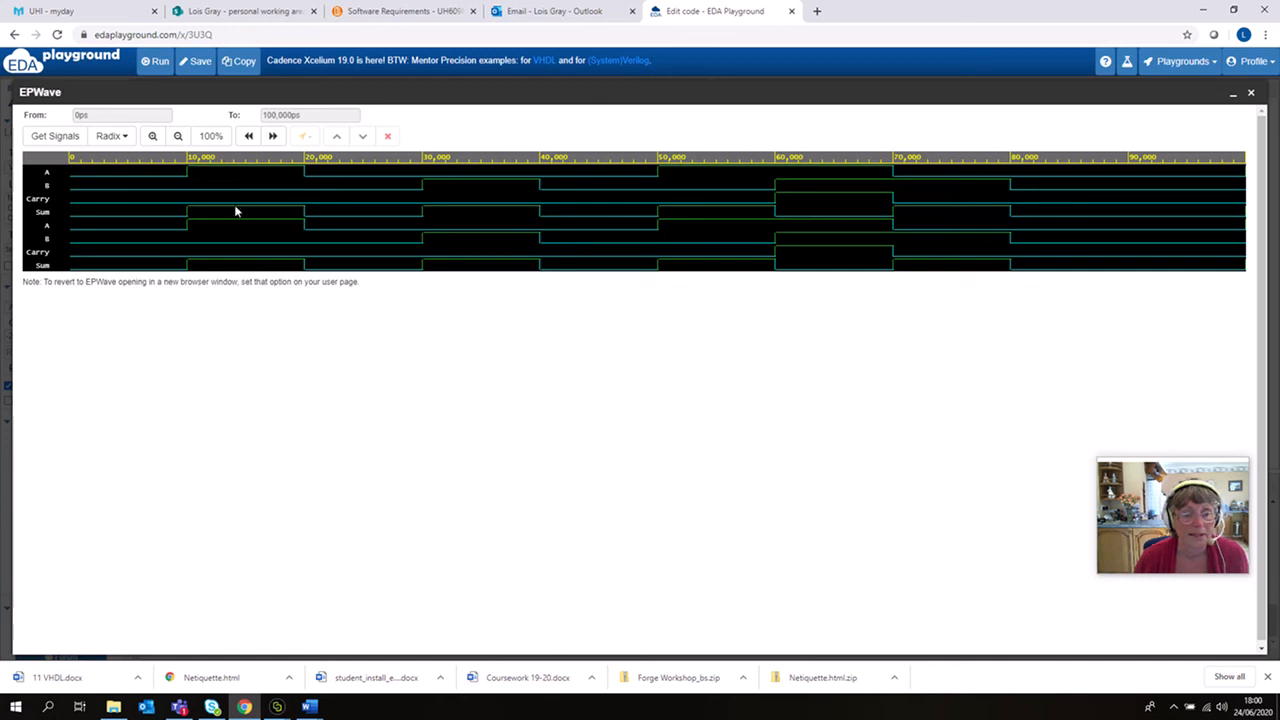
mouse_move(404, 210)
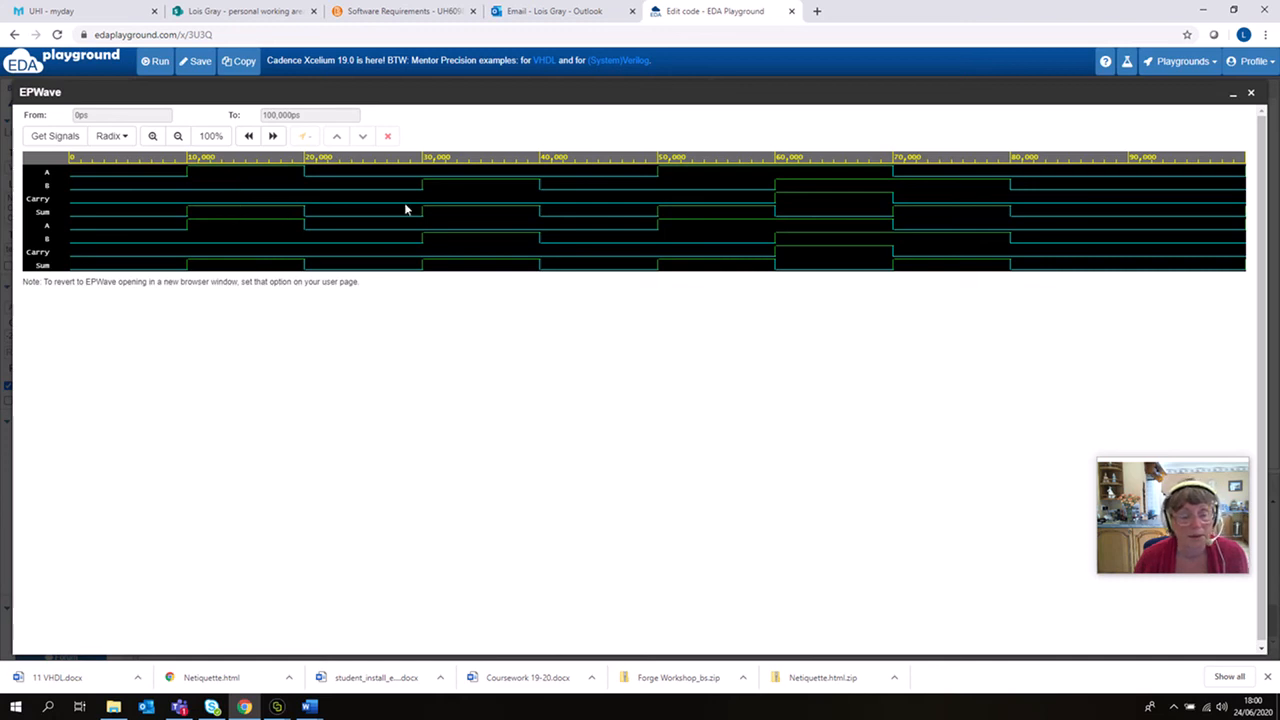
mouse_move(844, 180)
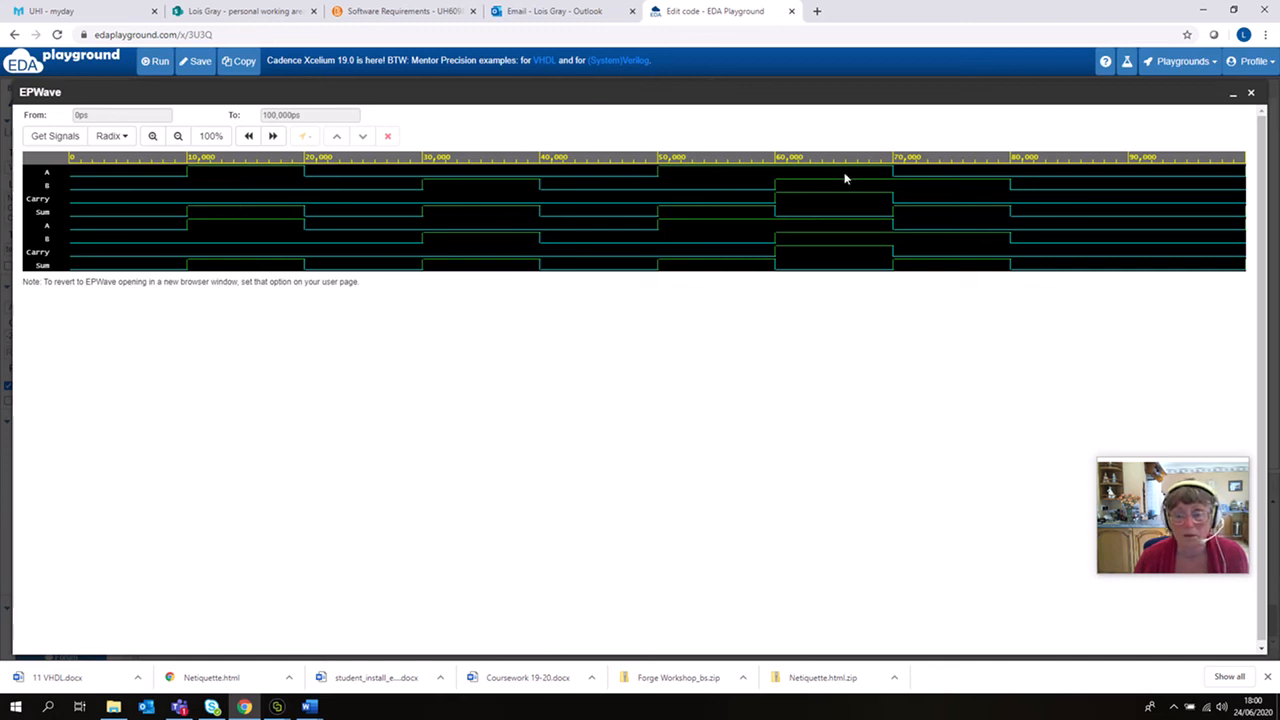
mouse_move(684, 212)
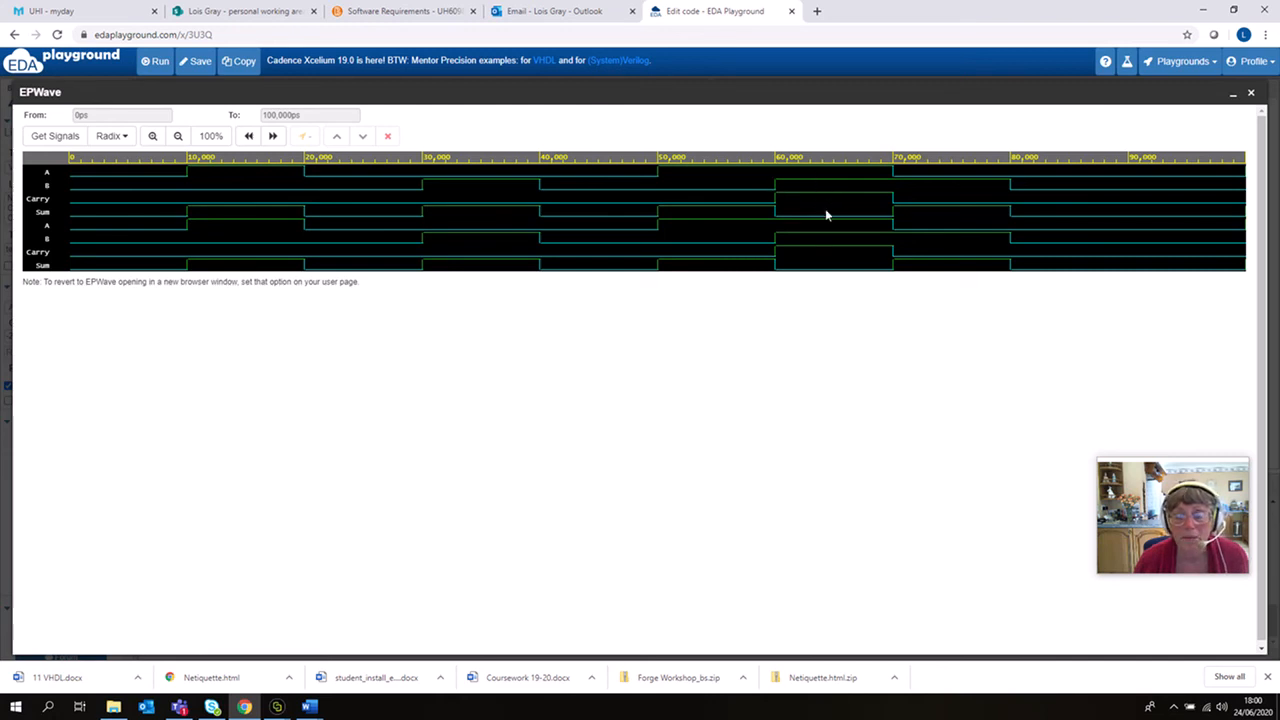
mouse_move(868, 380)
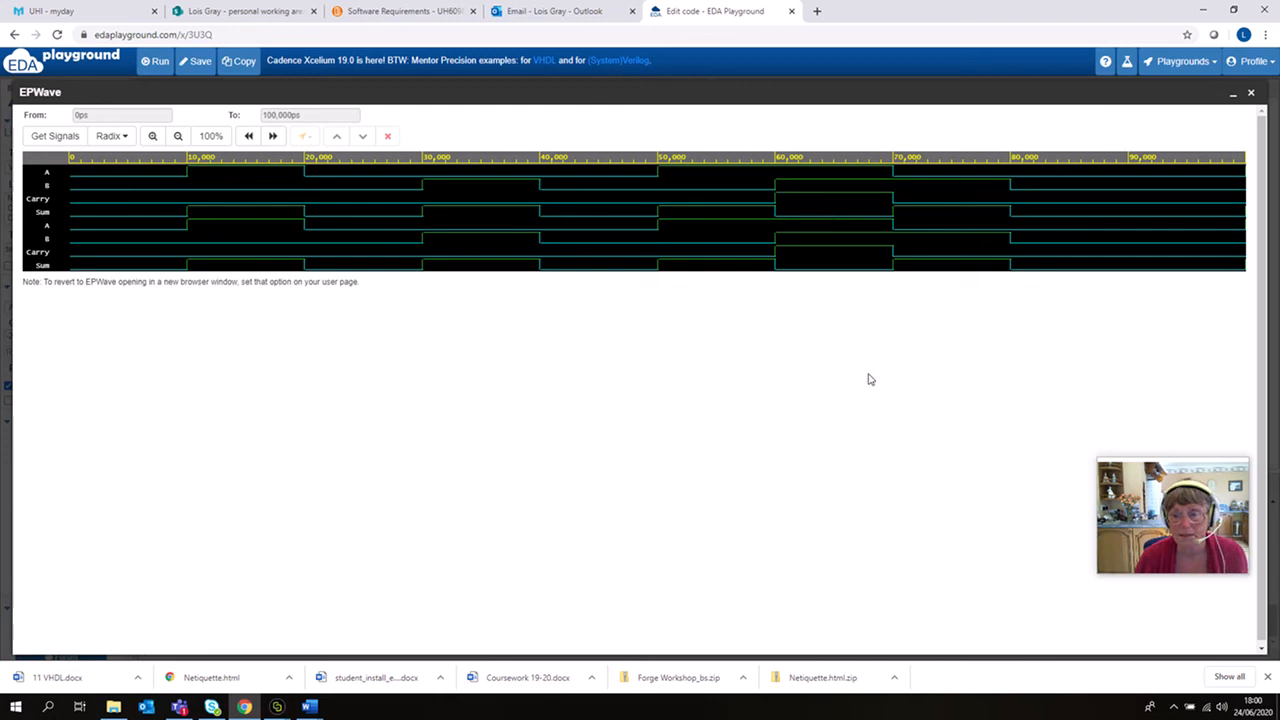
mouse_move(820, 494)
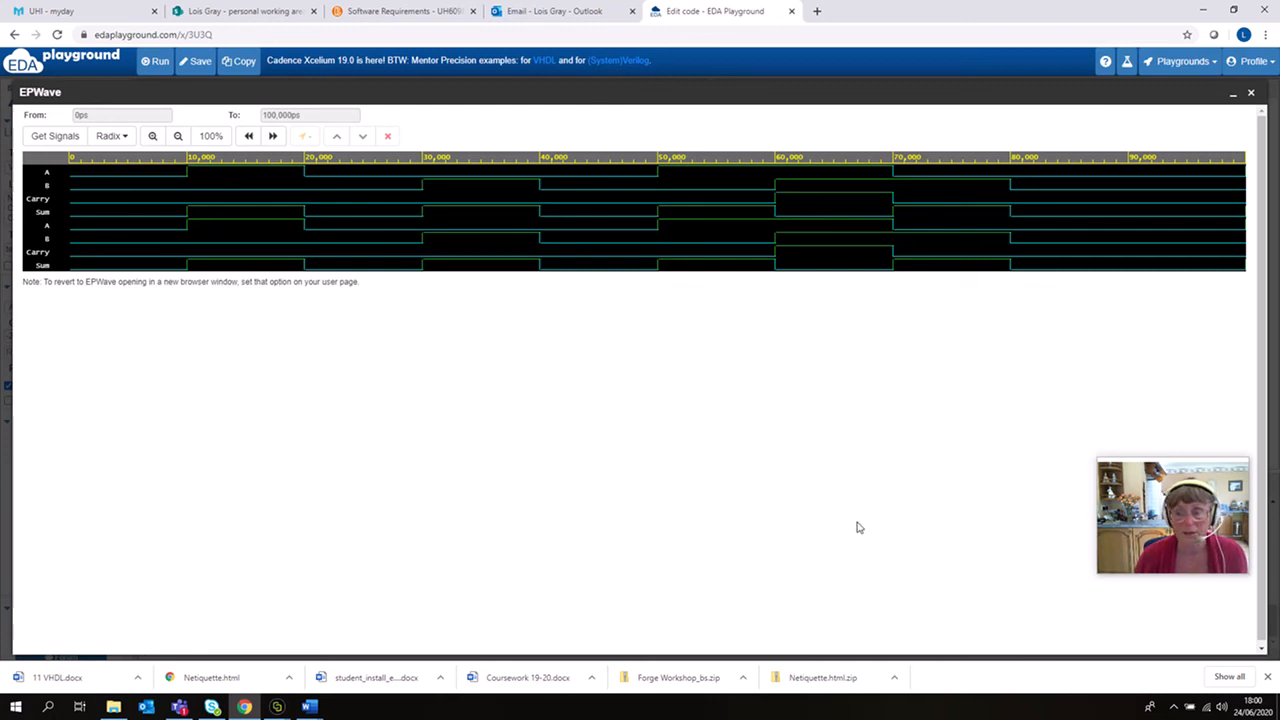
mouse_move(742, 516)
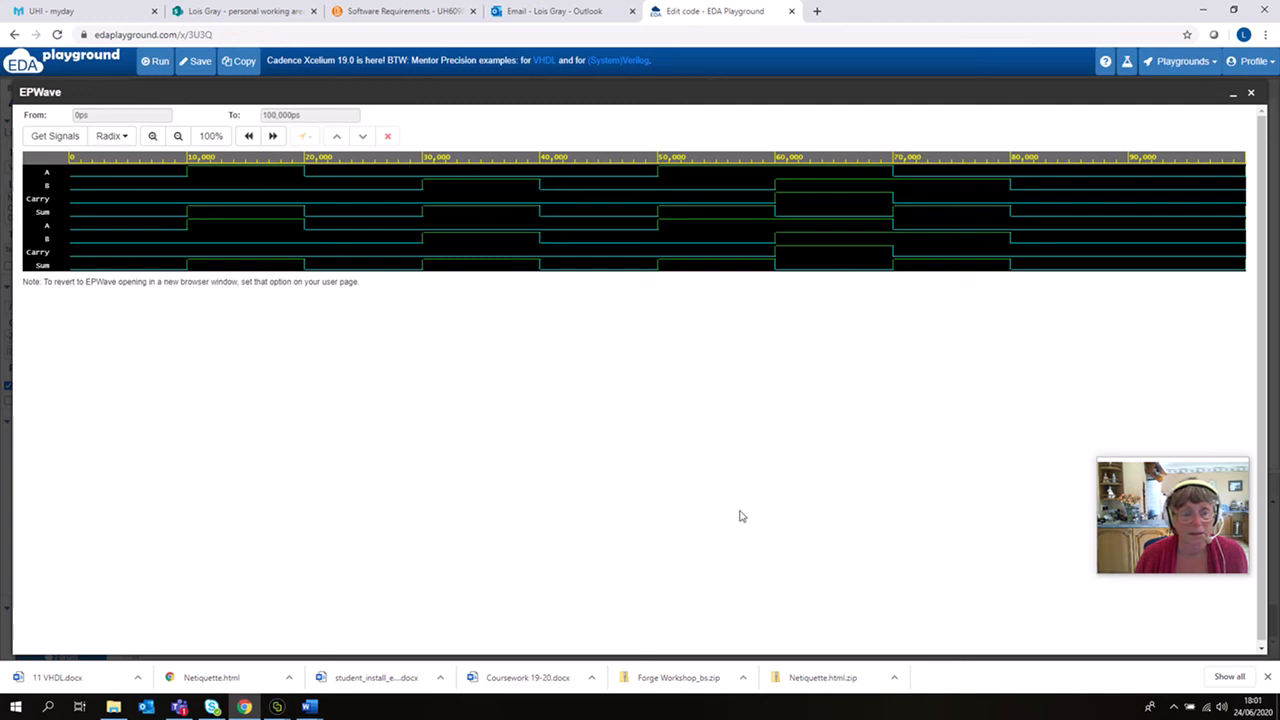
mouse_move(722, 506)
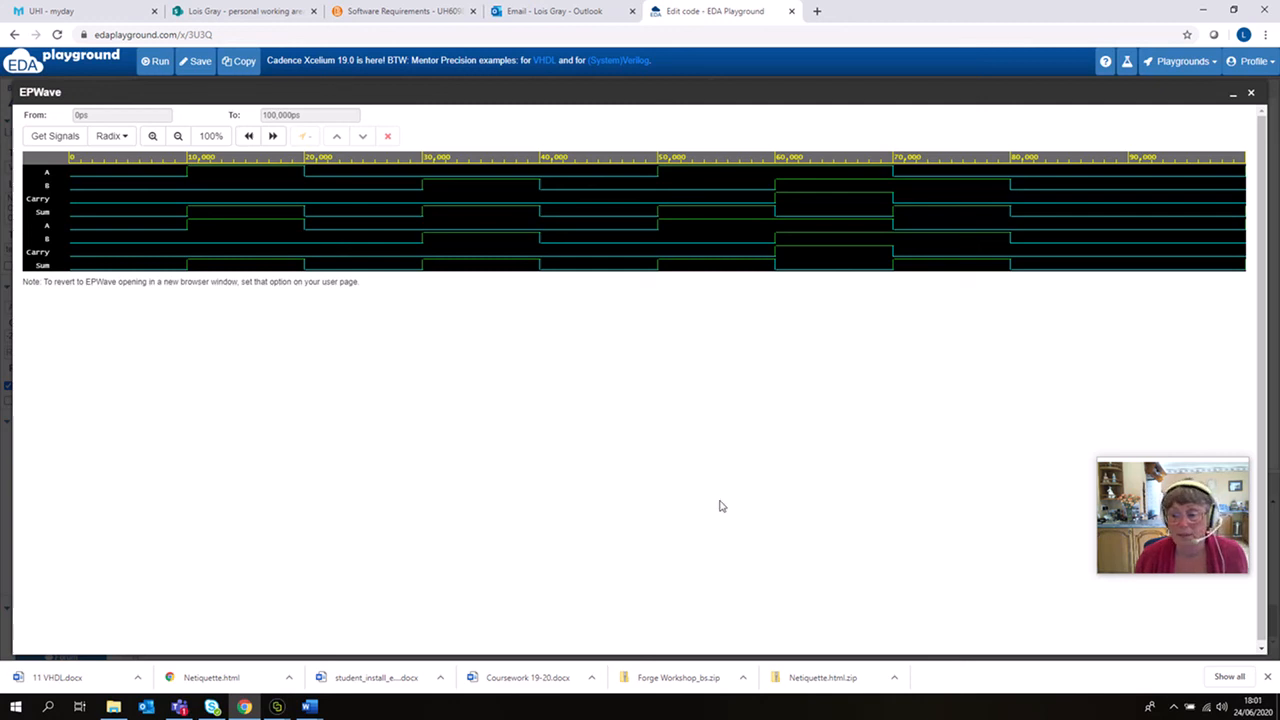